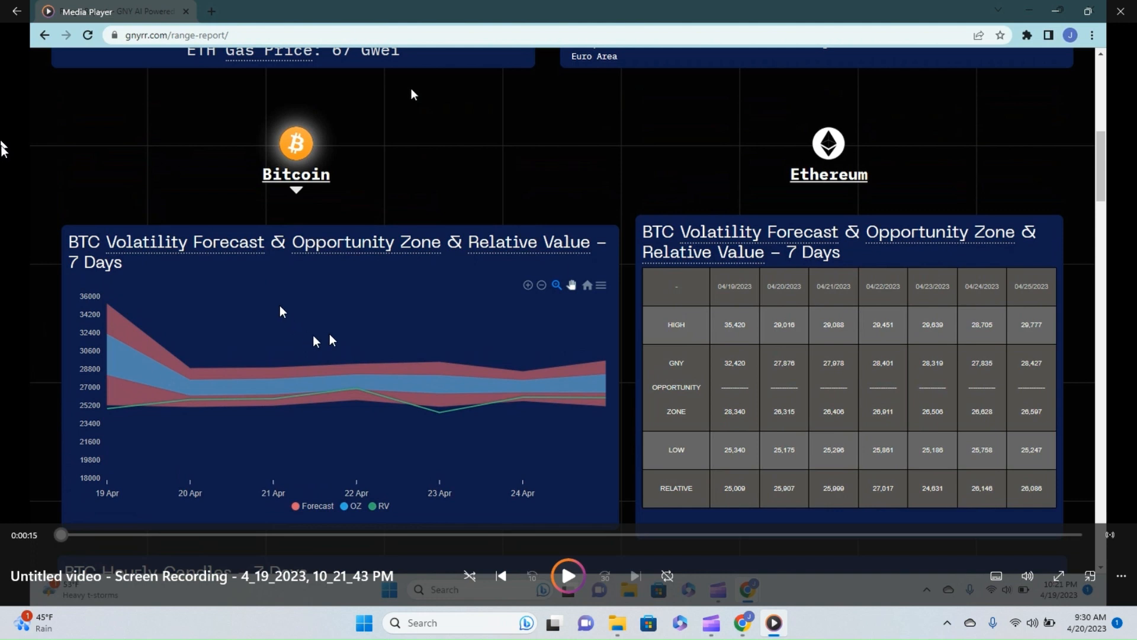
mouse_move(85, 448)
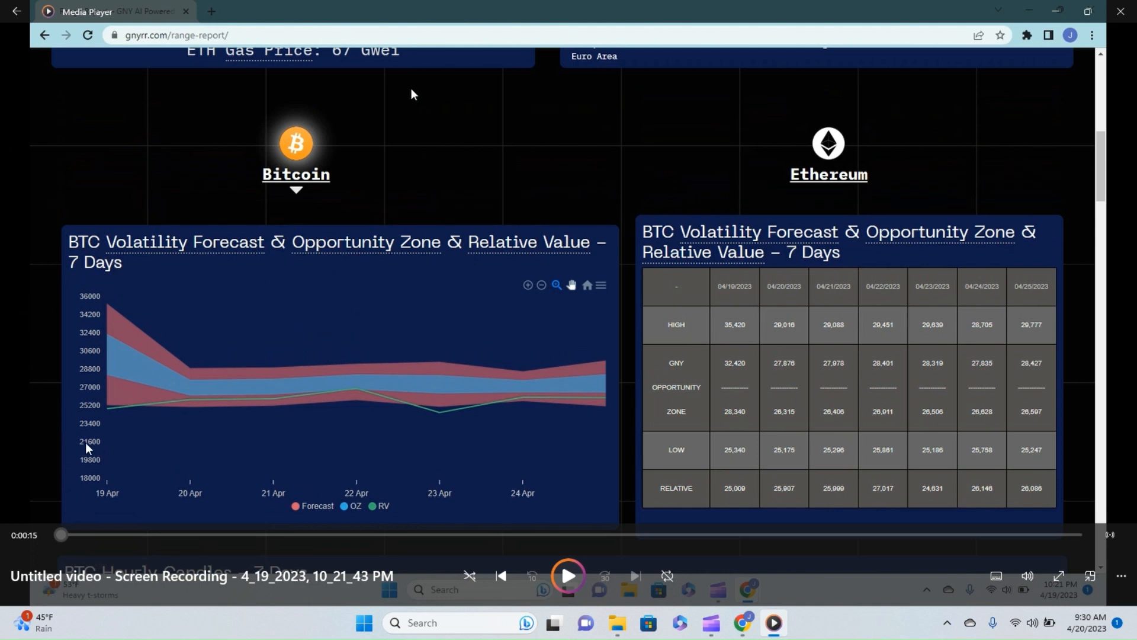
mouse_move(238, 292)
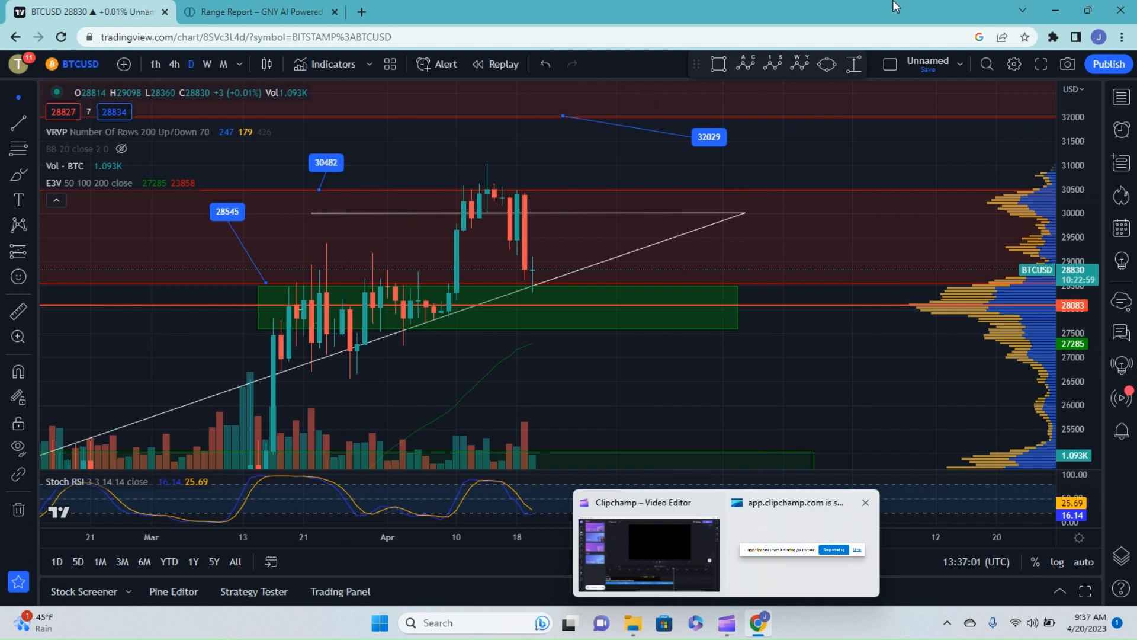
left_click(864, 502)
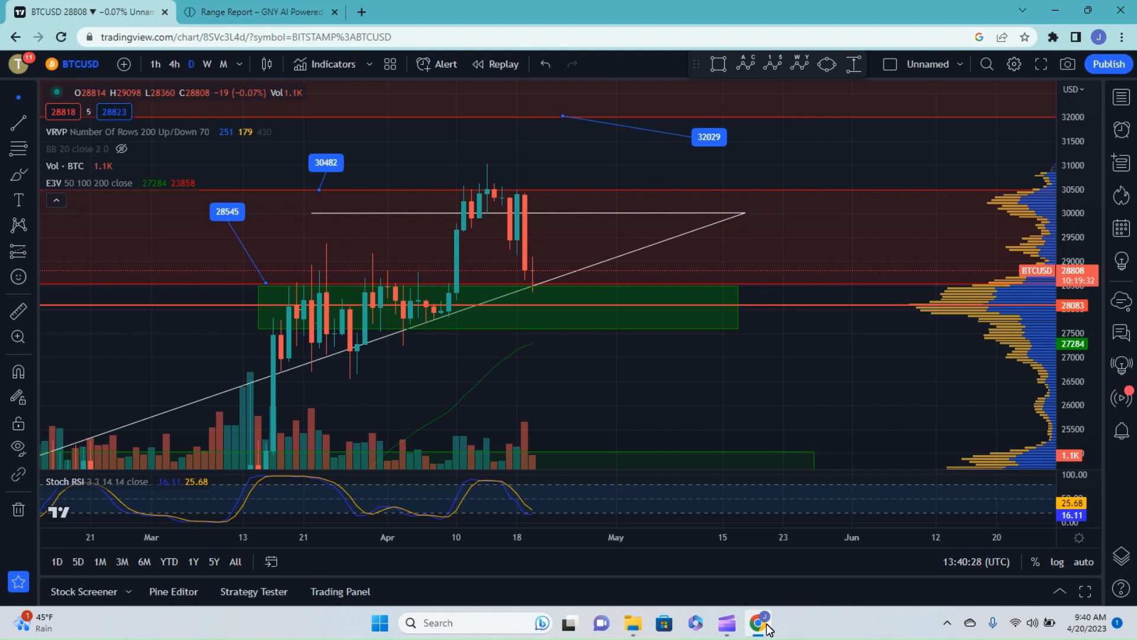
mouse_move(632, 622)
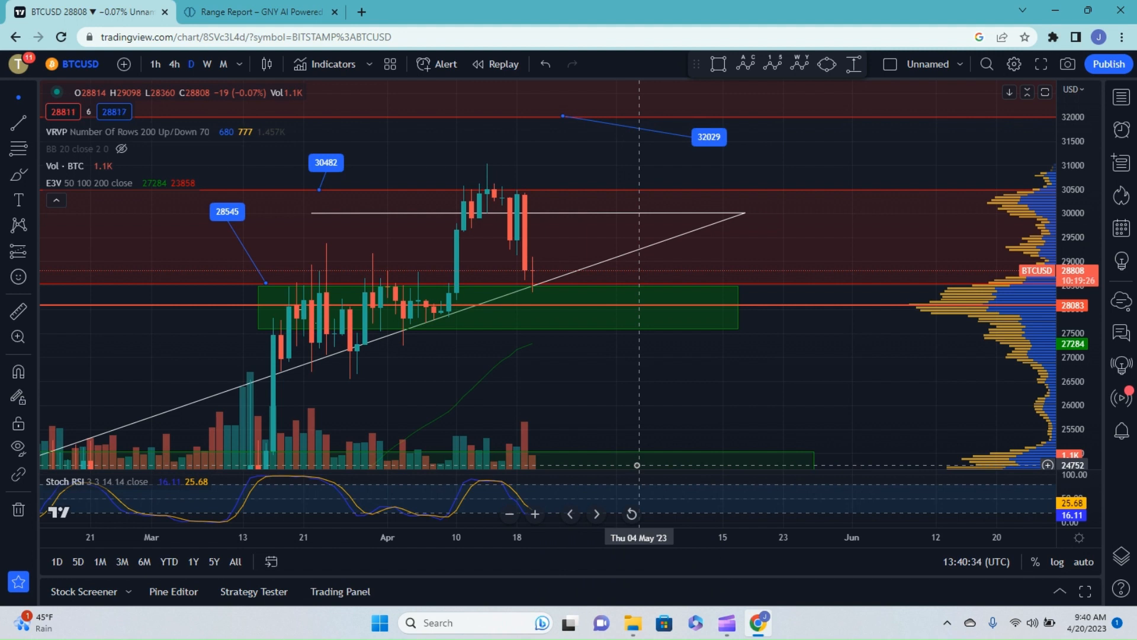
mouse_move(658, 399)
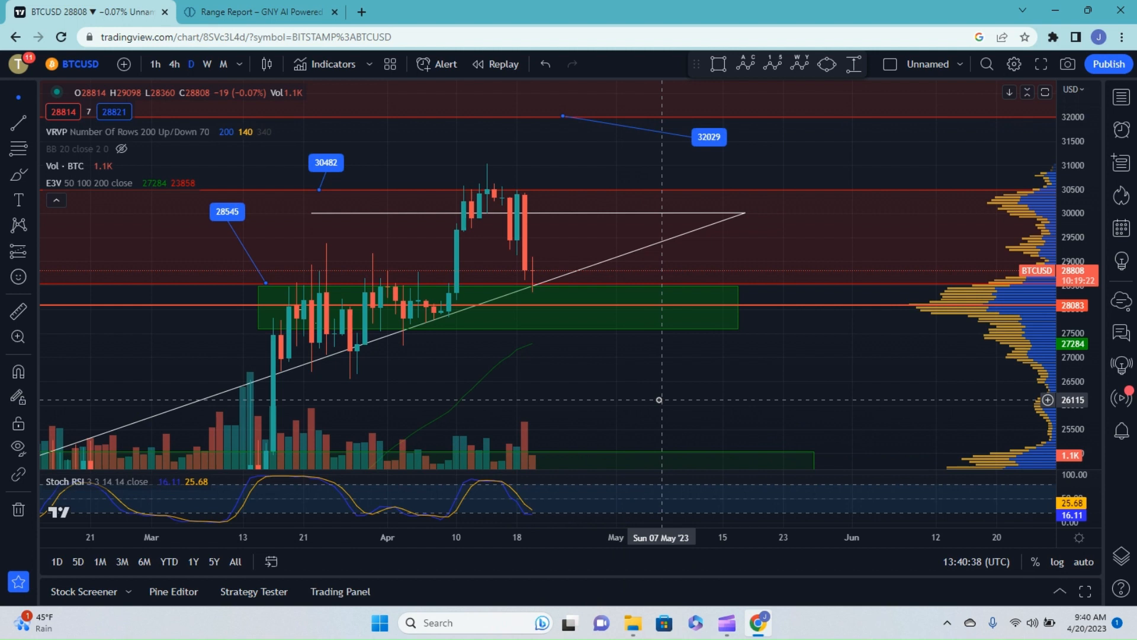
mouse_move(517, 260)
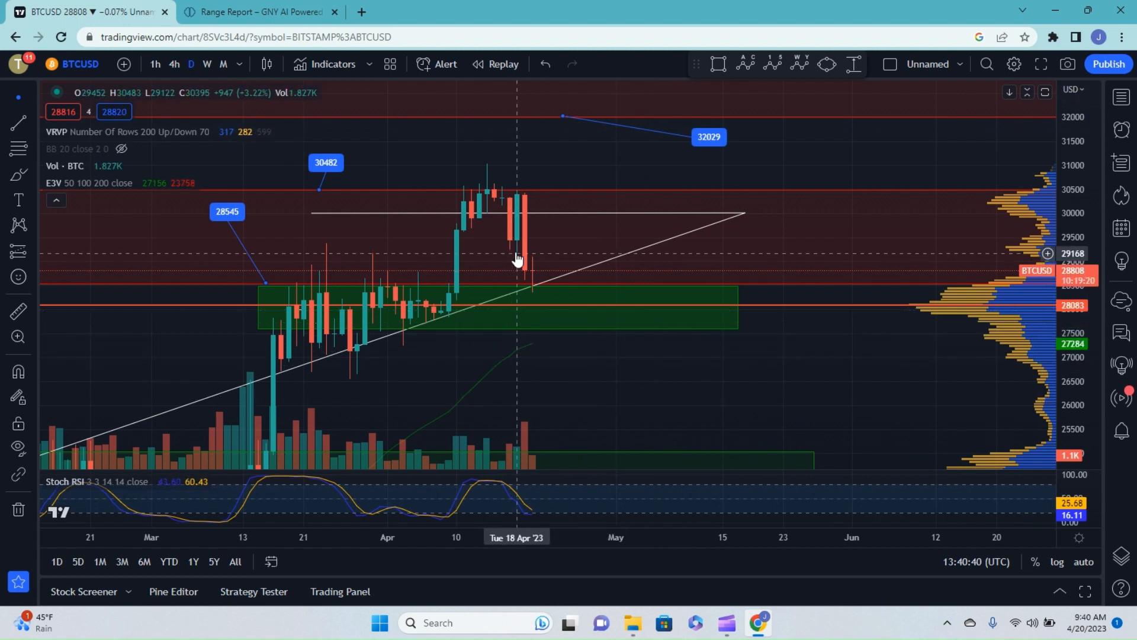
mouse_move(549, 276)
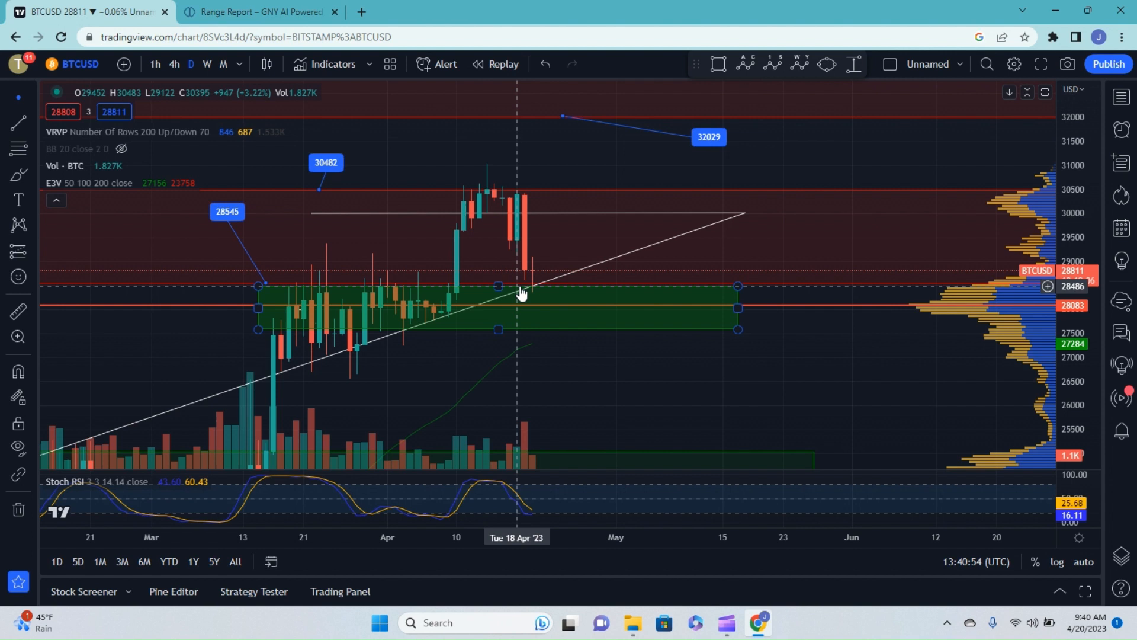
mouse_move(434, 293)
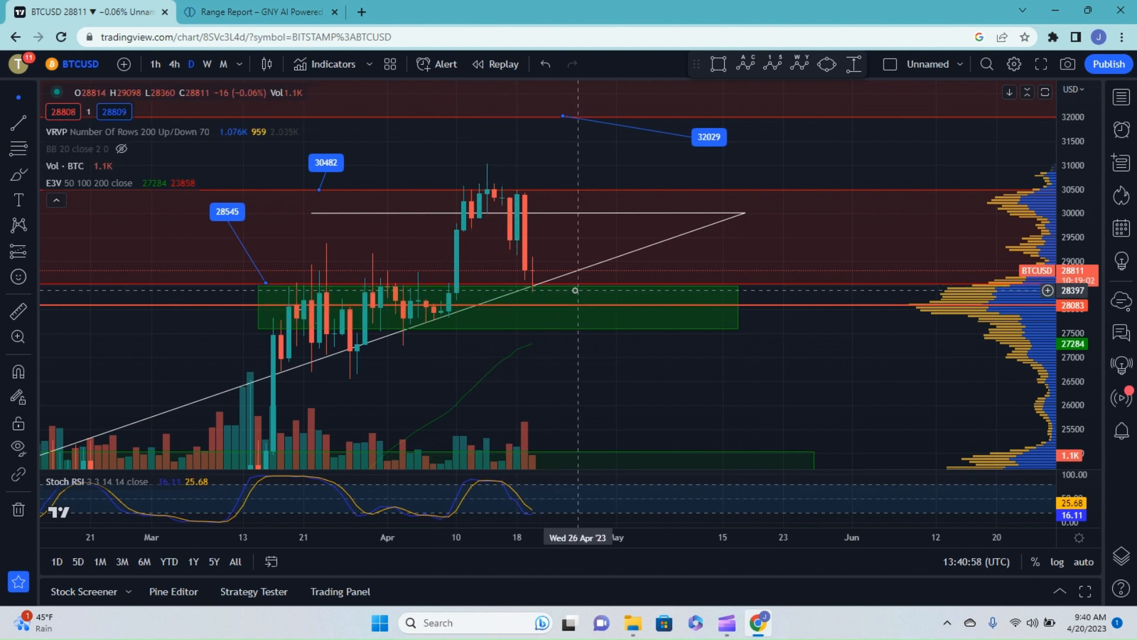
left_click(373, 291)
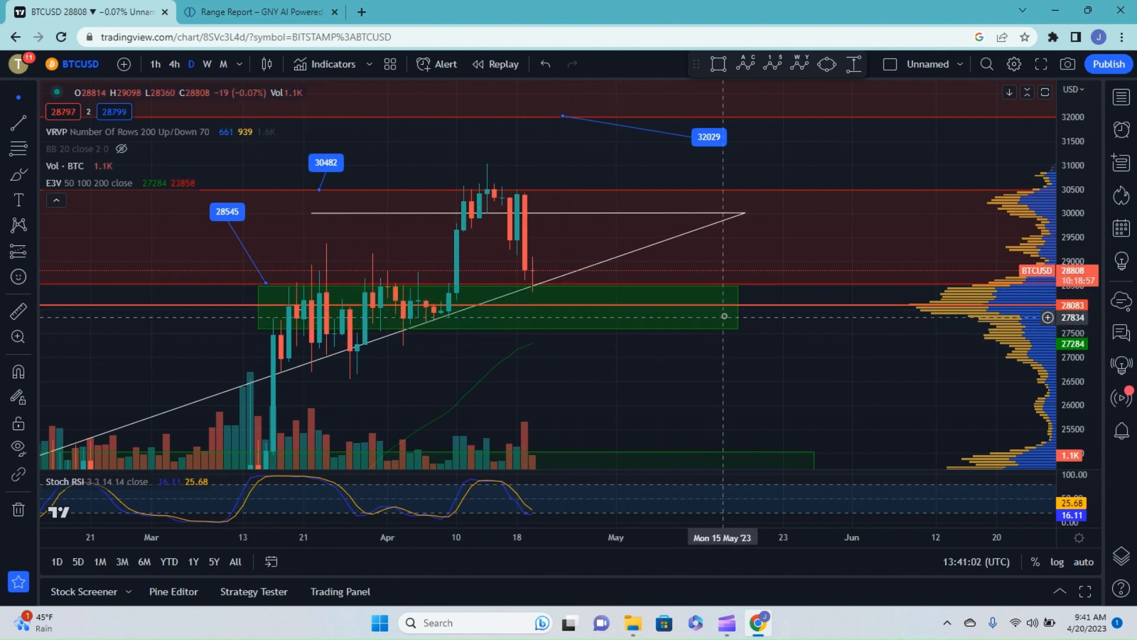
mouse_move(318, 301)
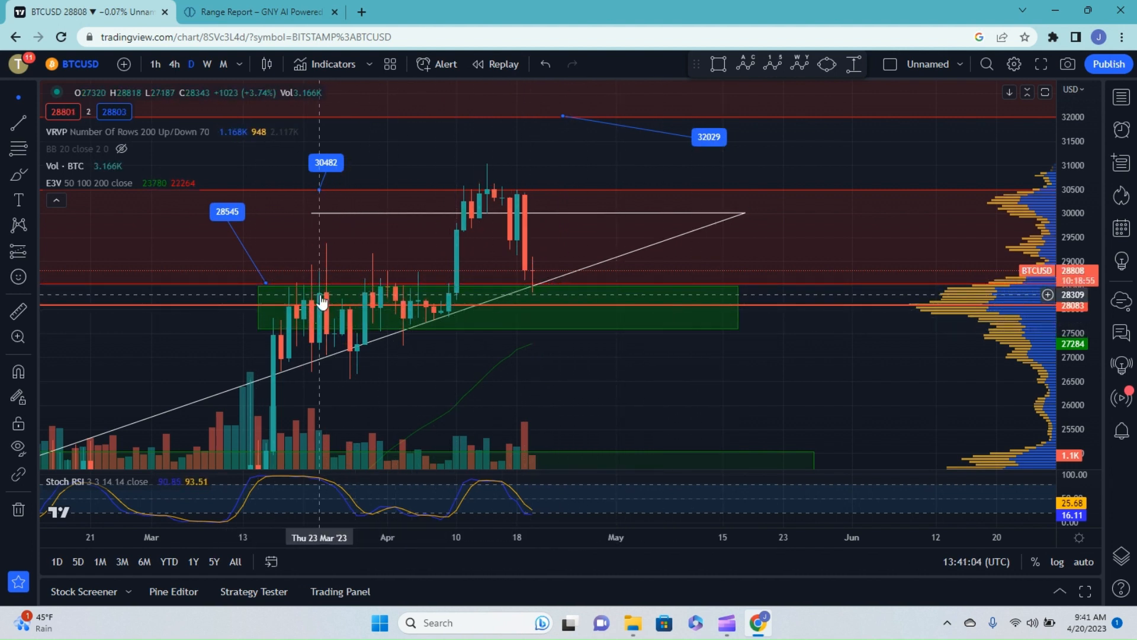
mouse_move(470, 299)
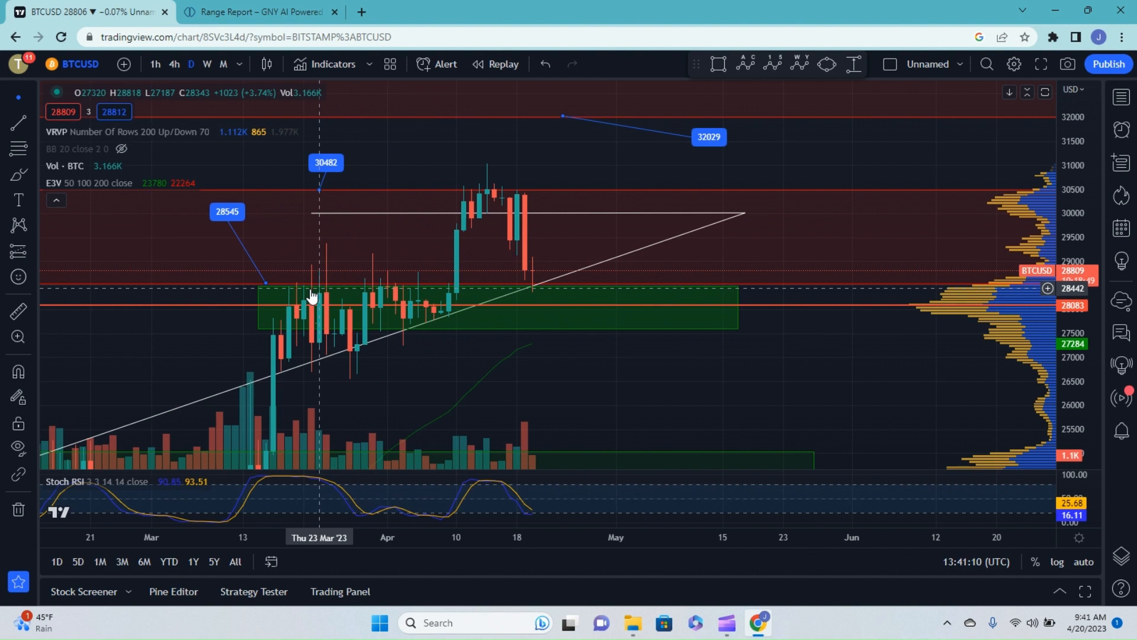
mouse_move(791, 291)
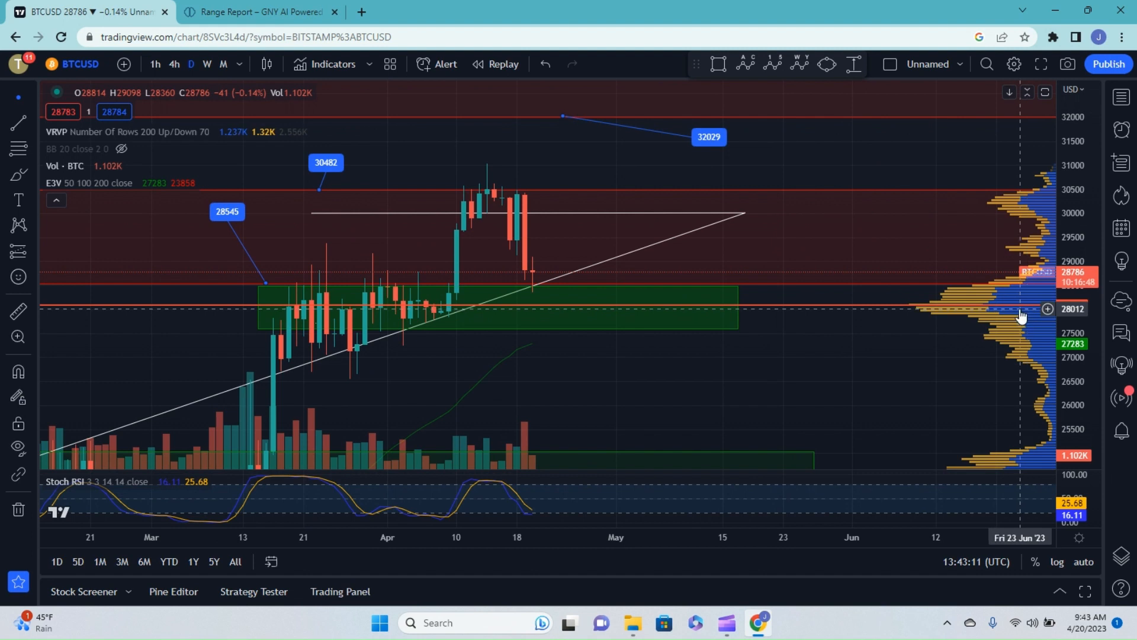
mouse_move(783, 318)
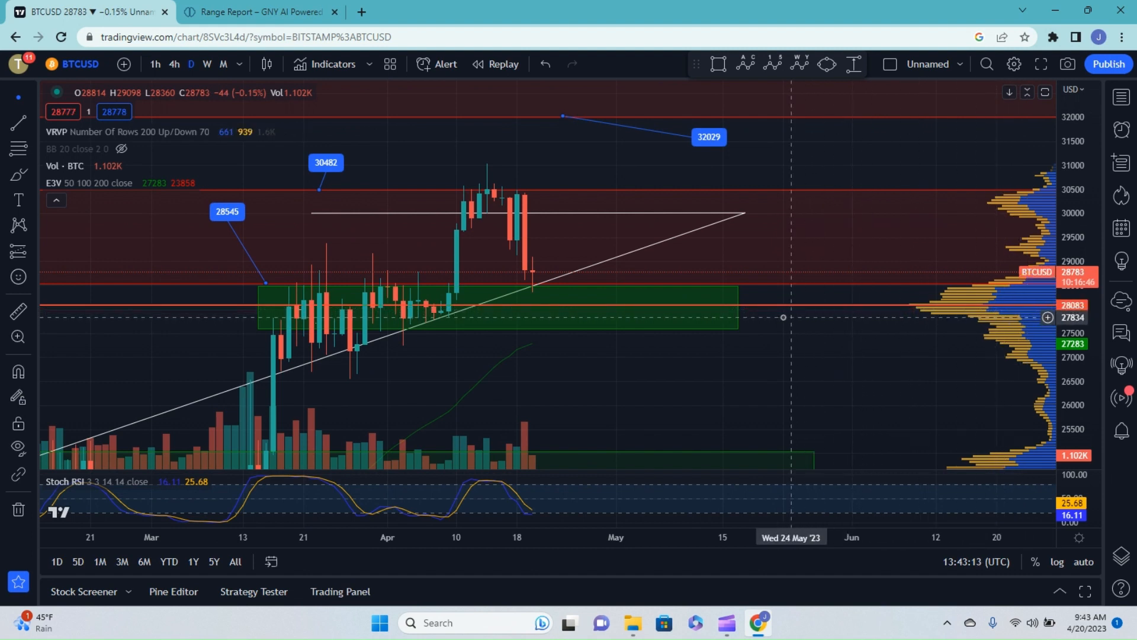
mouse_move(754, 317)
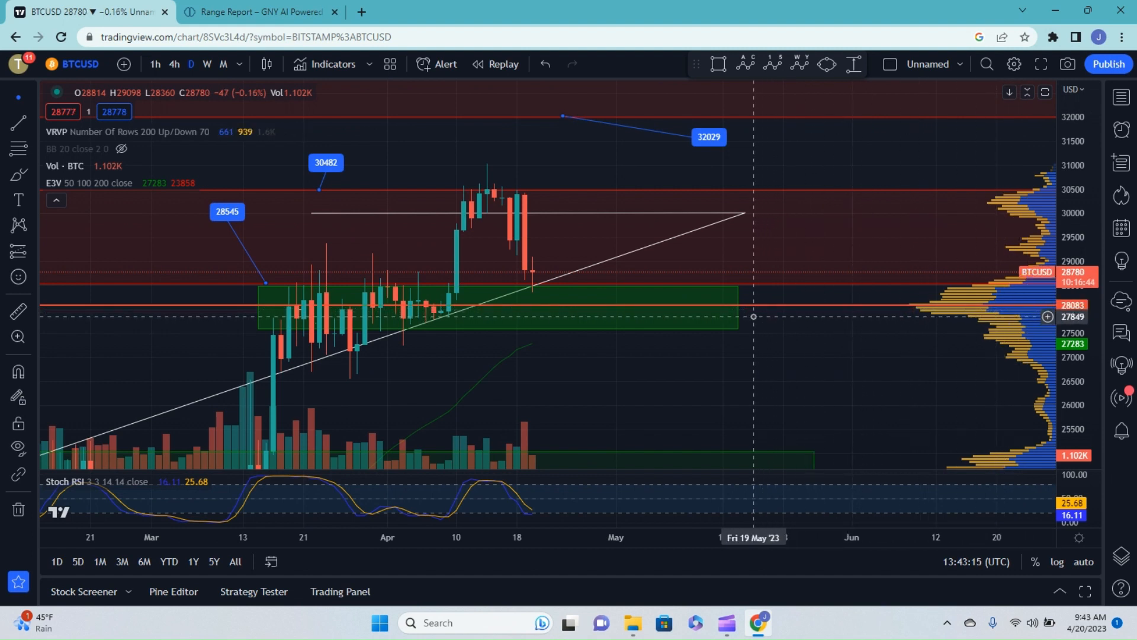
mouse_move(745, 314)
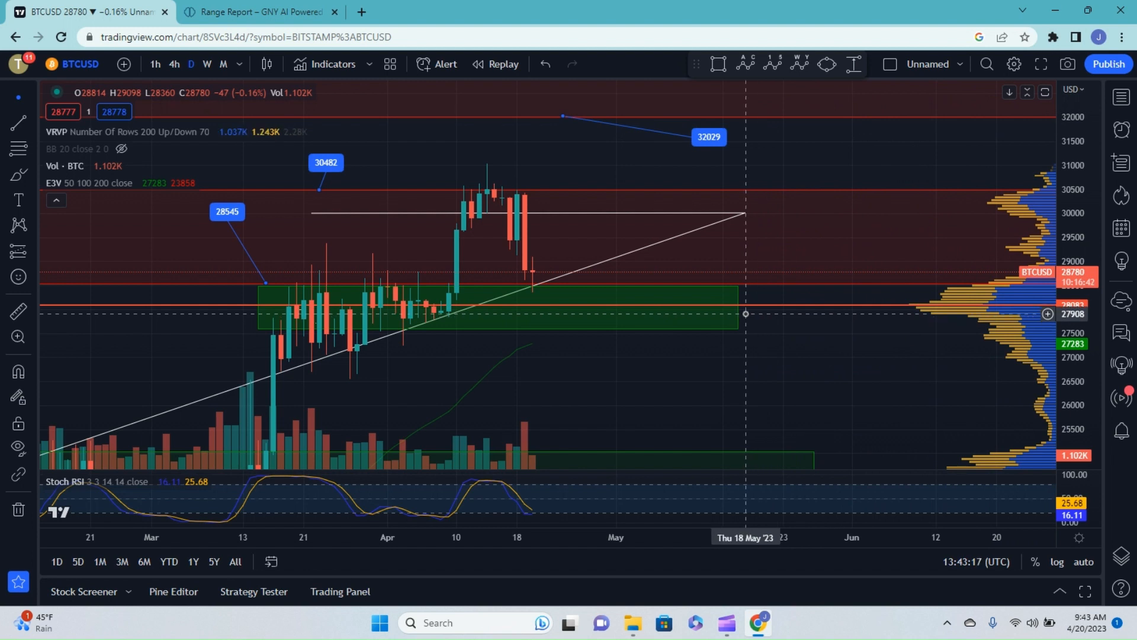
mouse_move(942, 301)
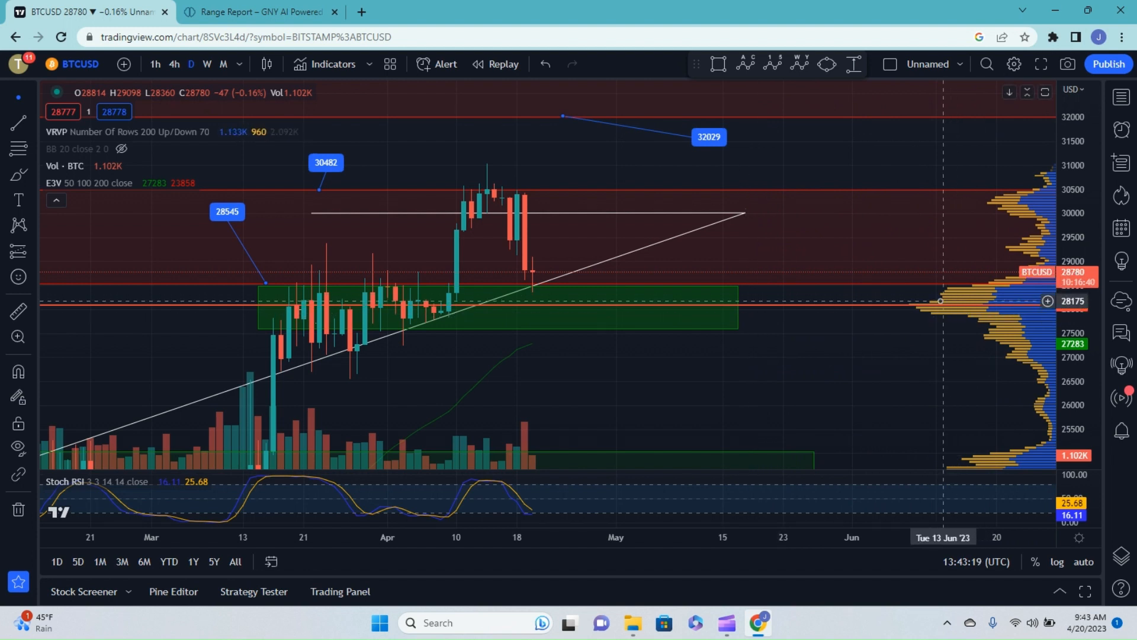
mouse_move(925, 312)
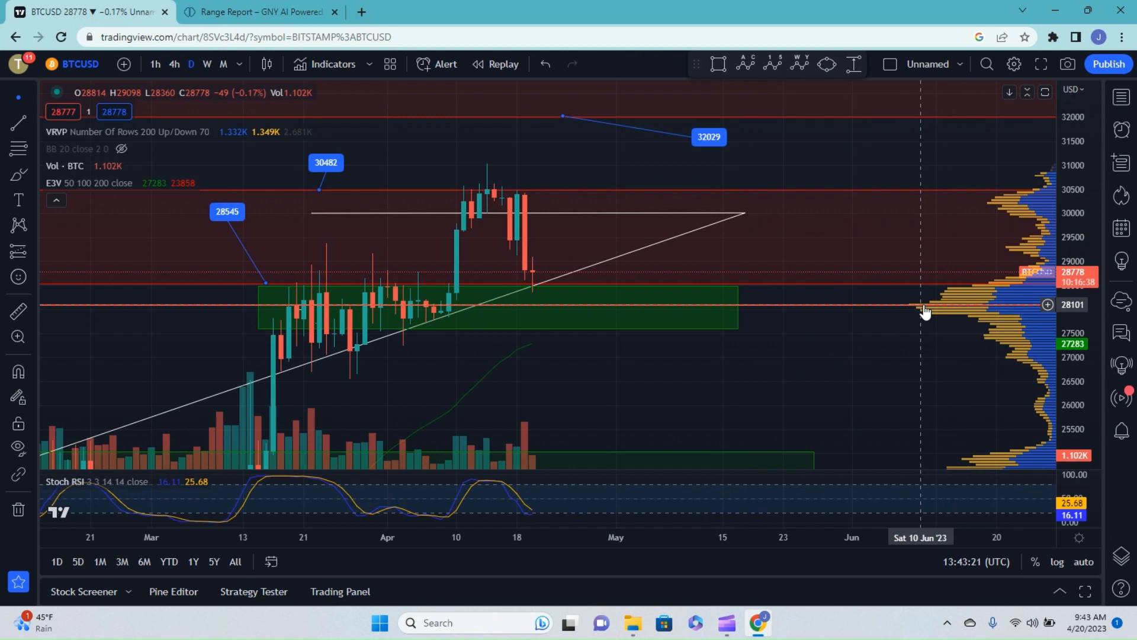
mouse_move(917, 311)
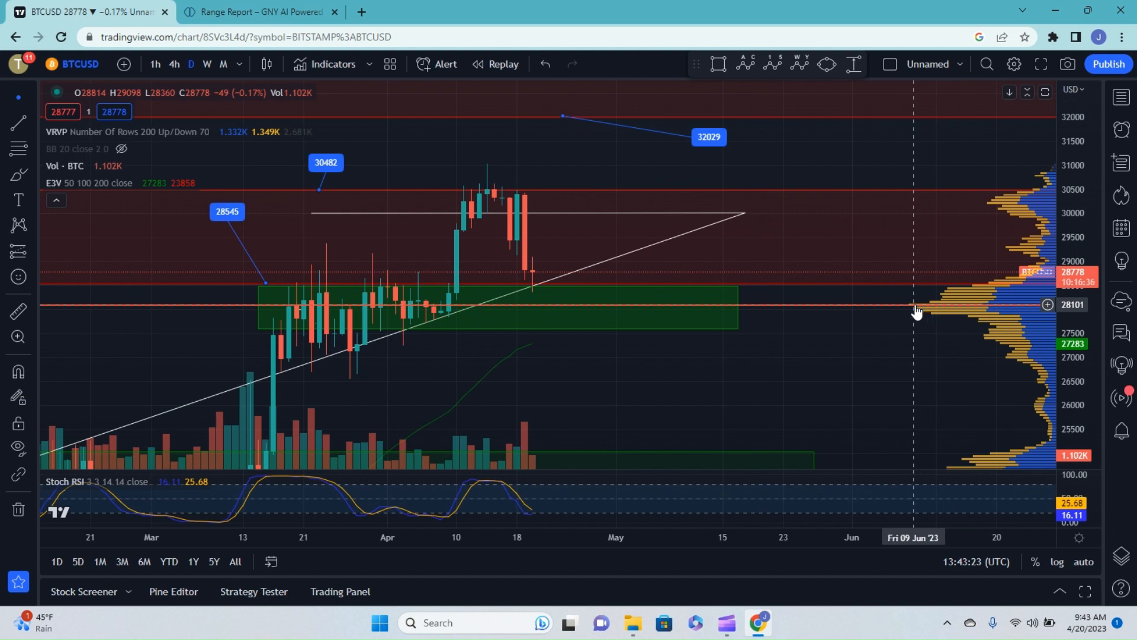
mouse_move(838, 311)
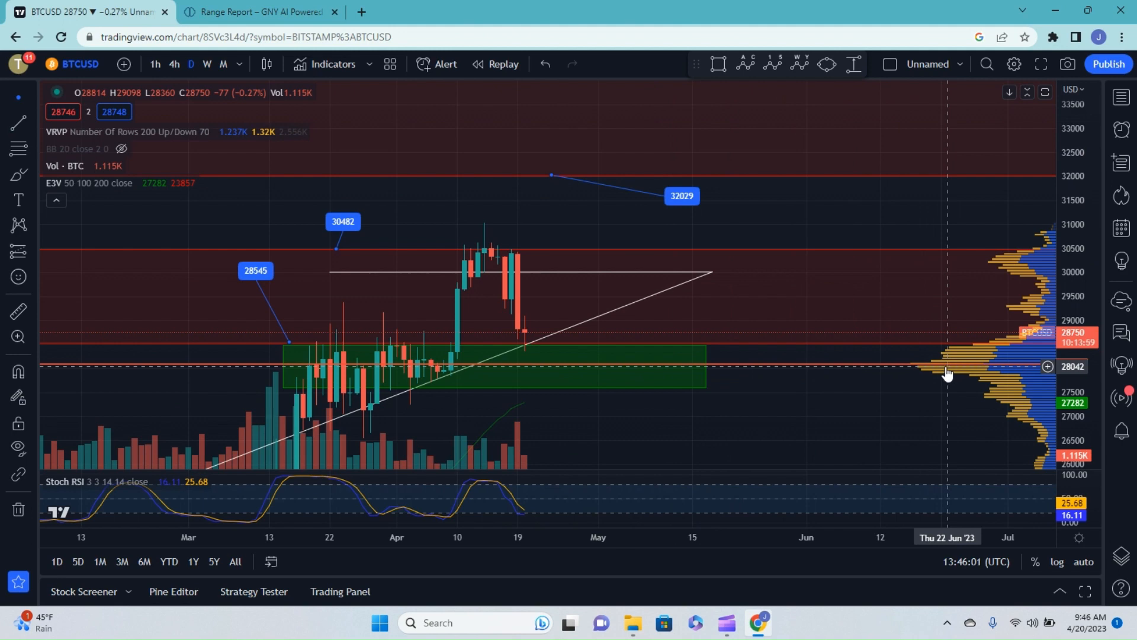
mouse_move(328, 368)
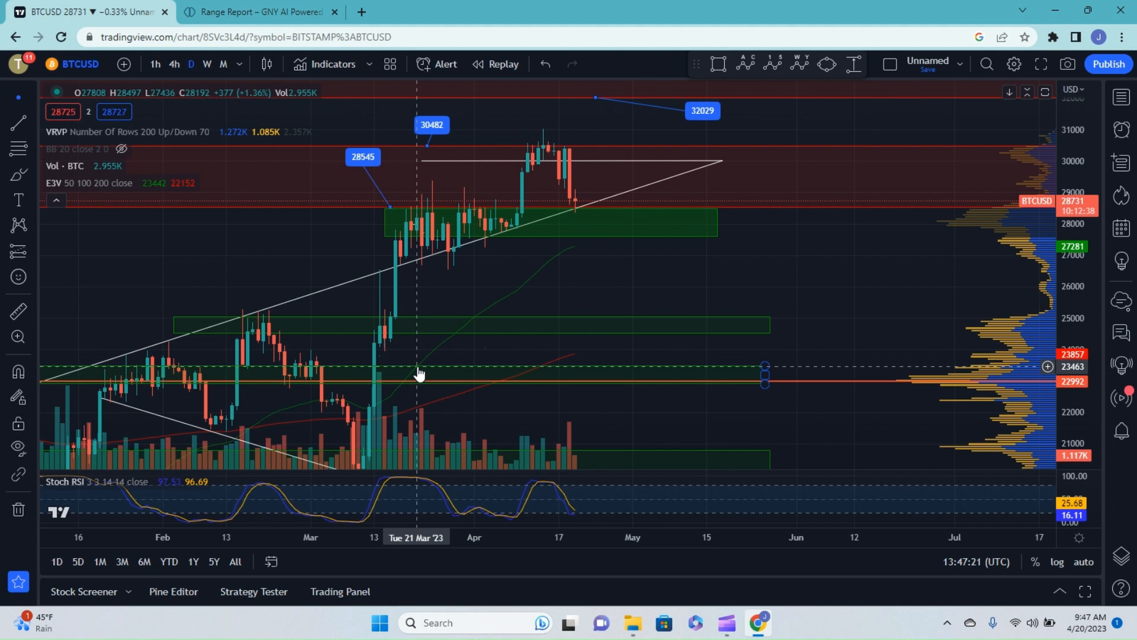
mouse_move(404, 368)
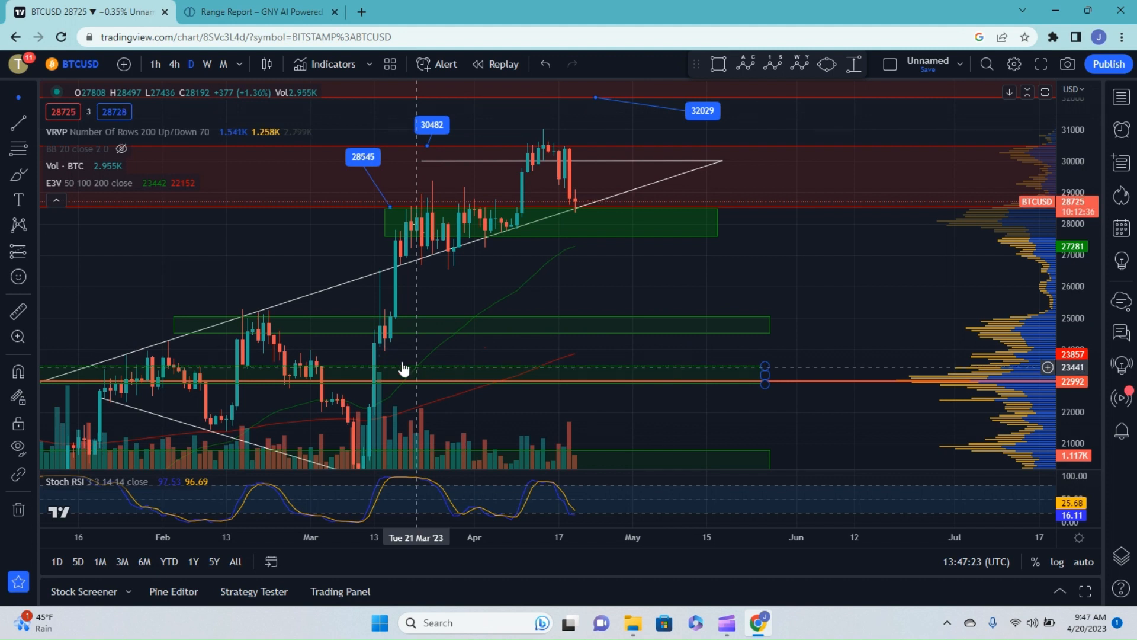
mouse_move(566, 234)
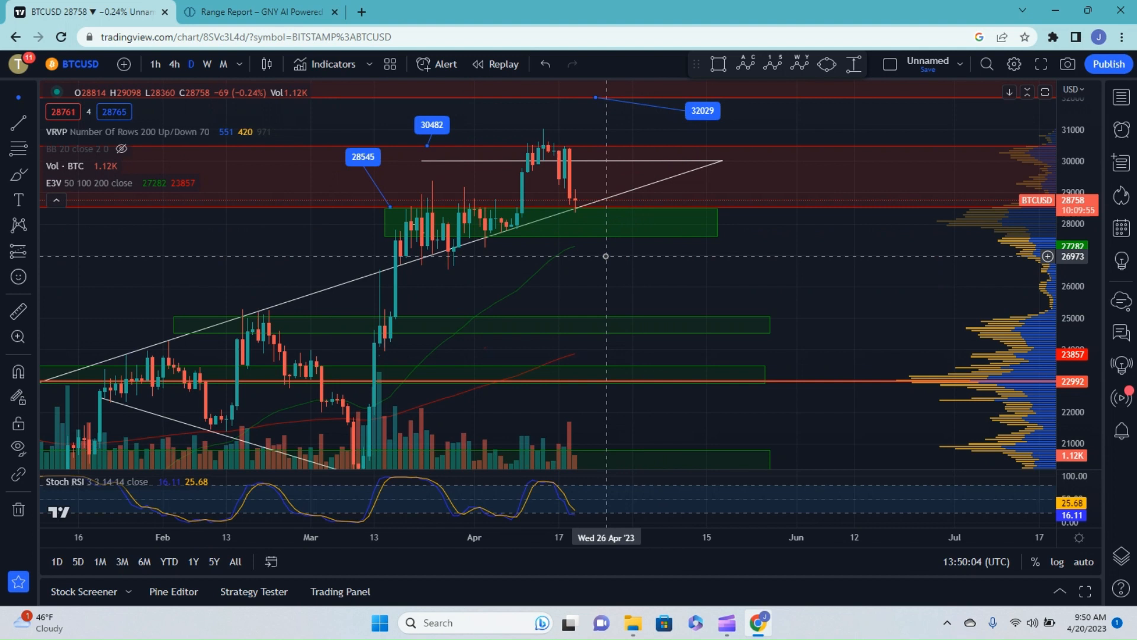
mouse_move(628, 209)
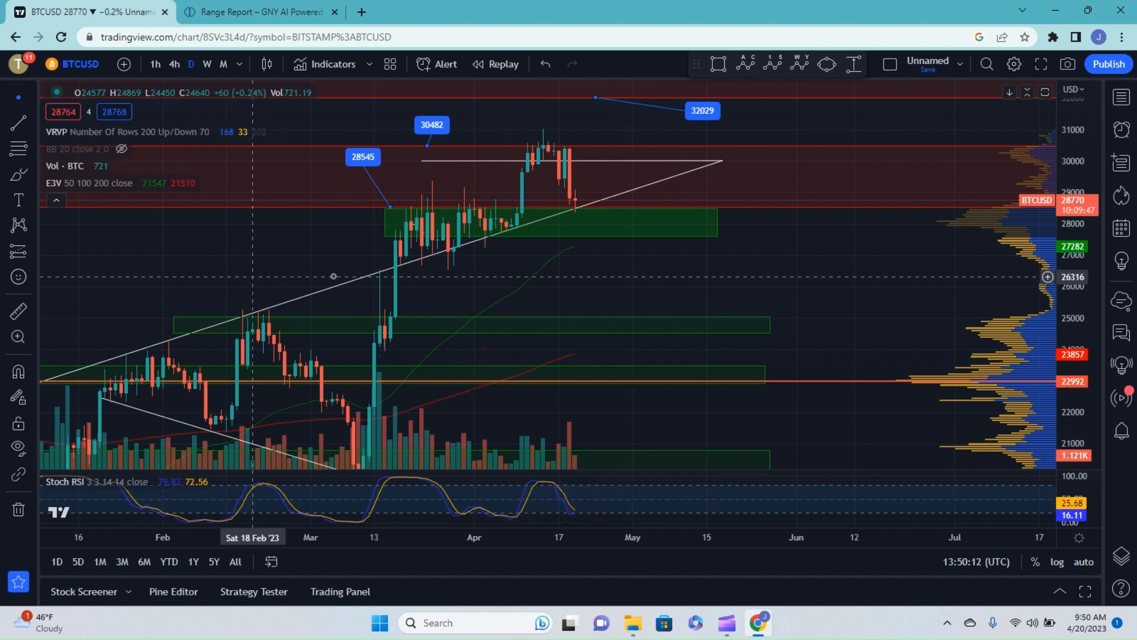
mouse_move(573, 209)
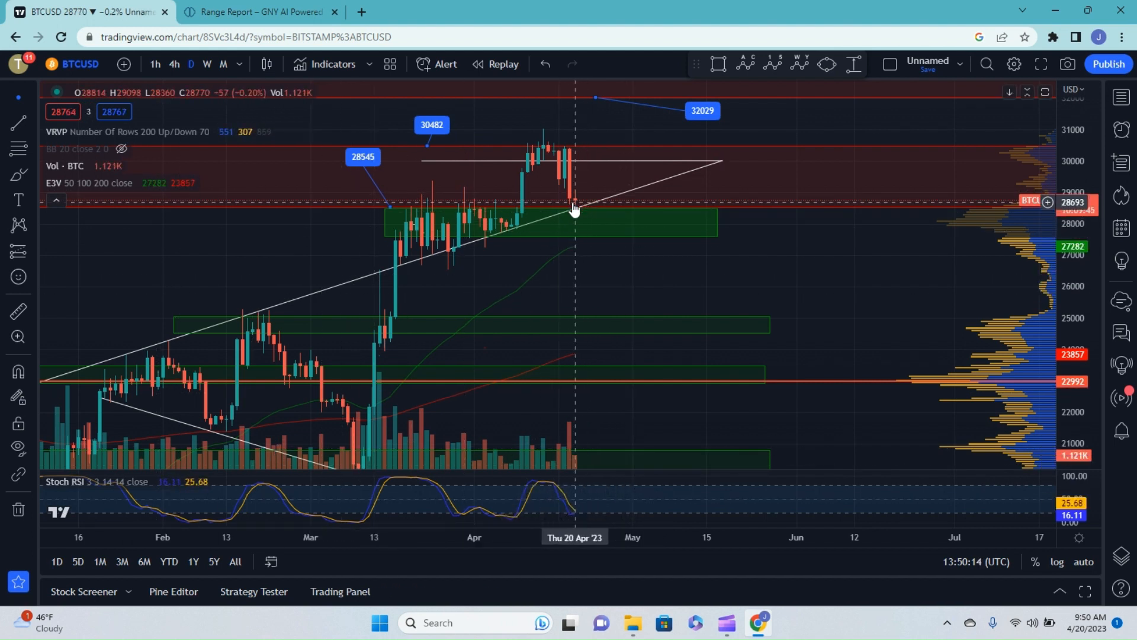
mouse_move(691, 154)
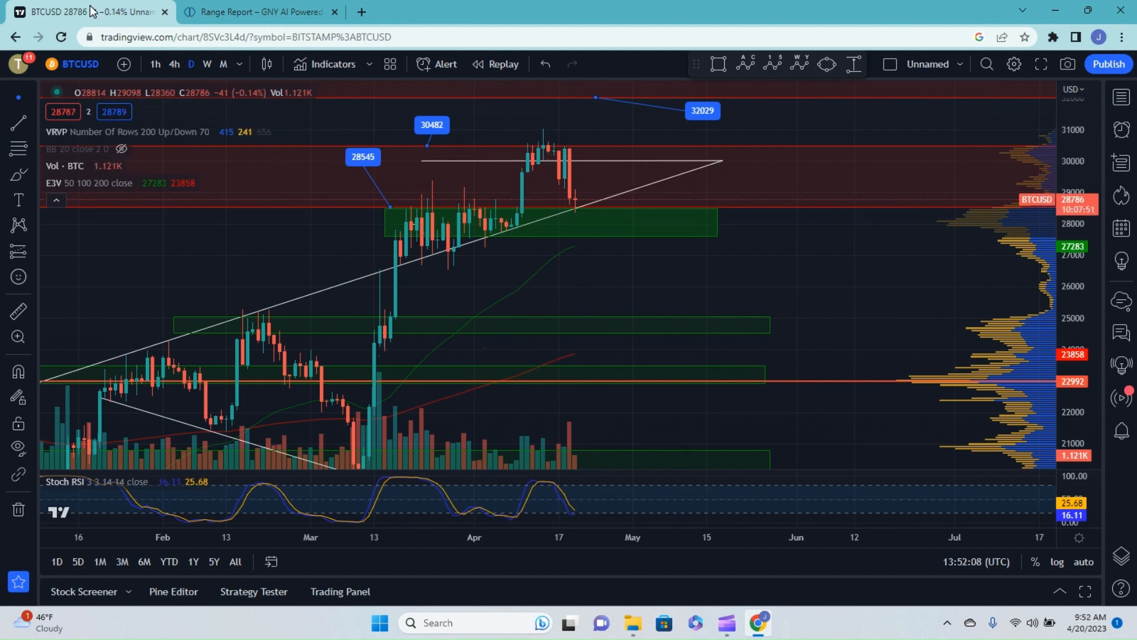
Step: Return to the Range Report page and scroll to the BTC/ETH price tickers and News and Events panel
left_click(259, 11)
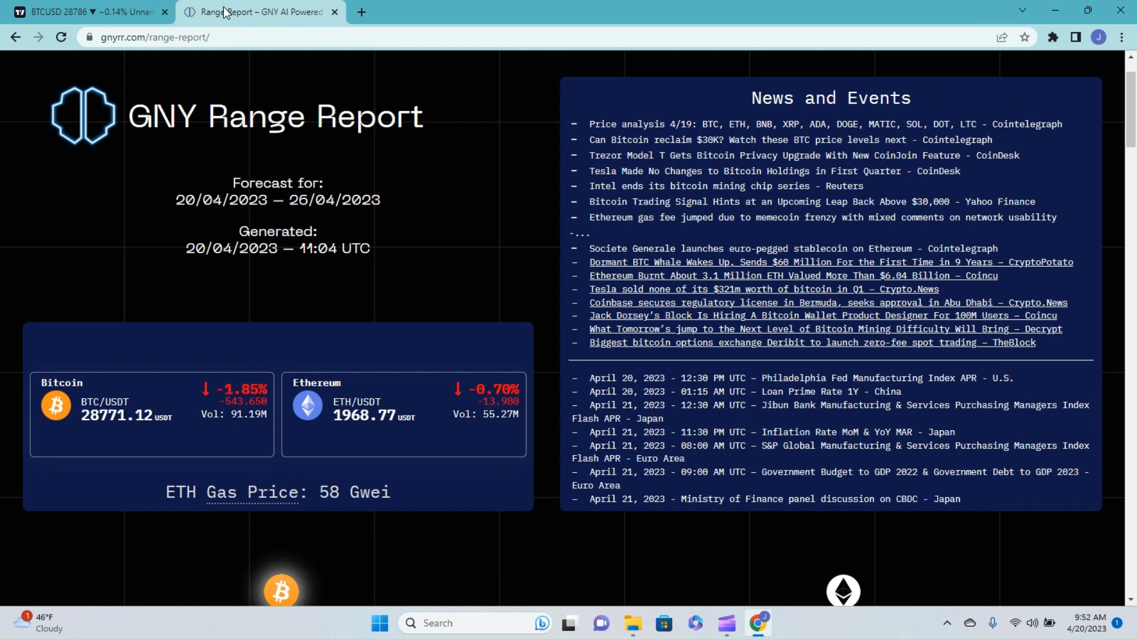
scroll("up", 3)
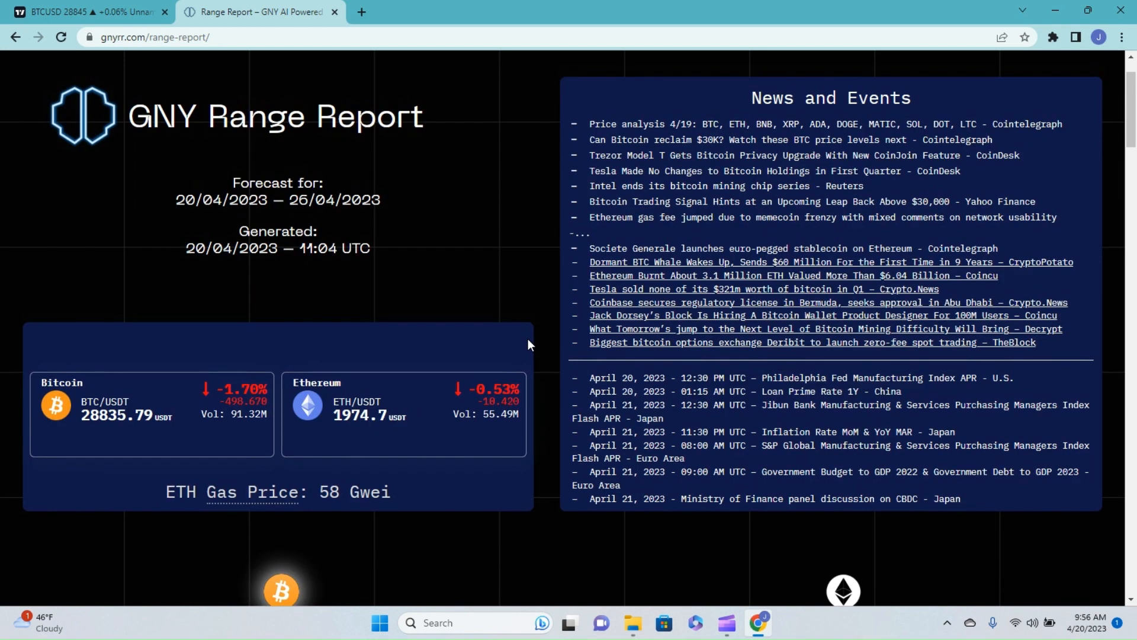
scroll("down", 3)
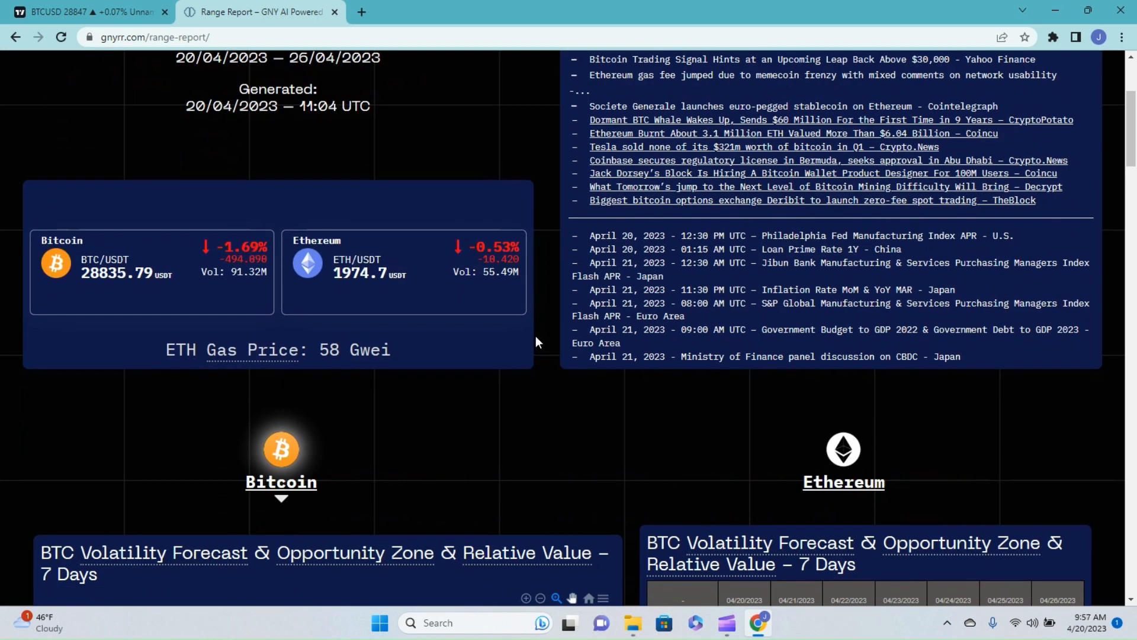
mouse_move(450, 412)
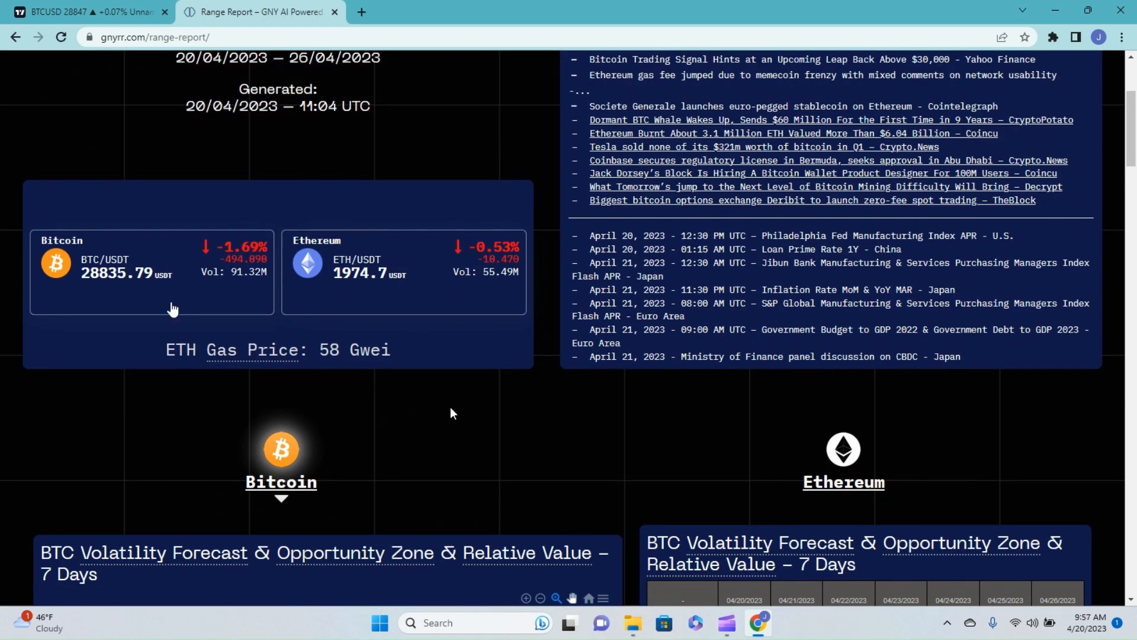
mouse_move(431, 423)
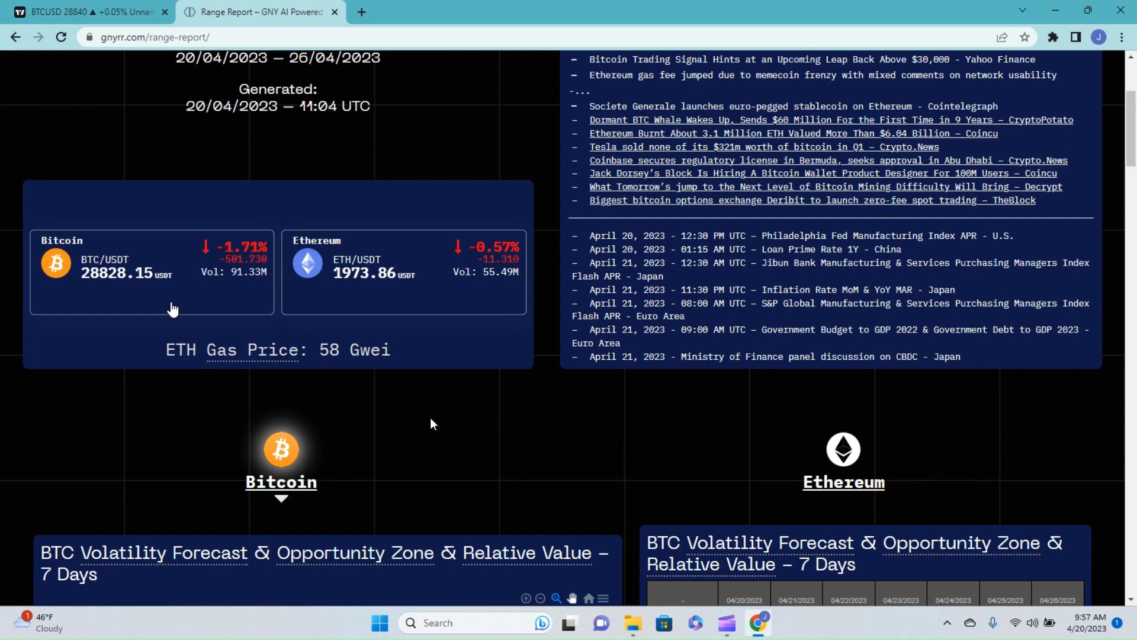
Step: Scroll down through the BTC RSI, MACD and Stochastic charts, then back up to the page header
scroll("down", 3)
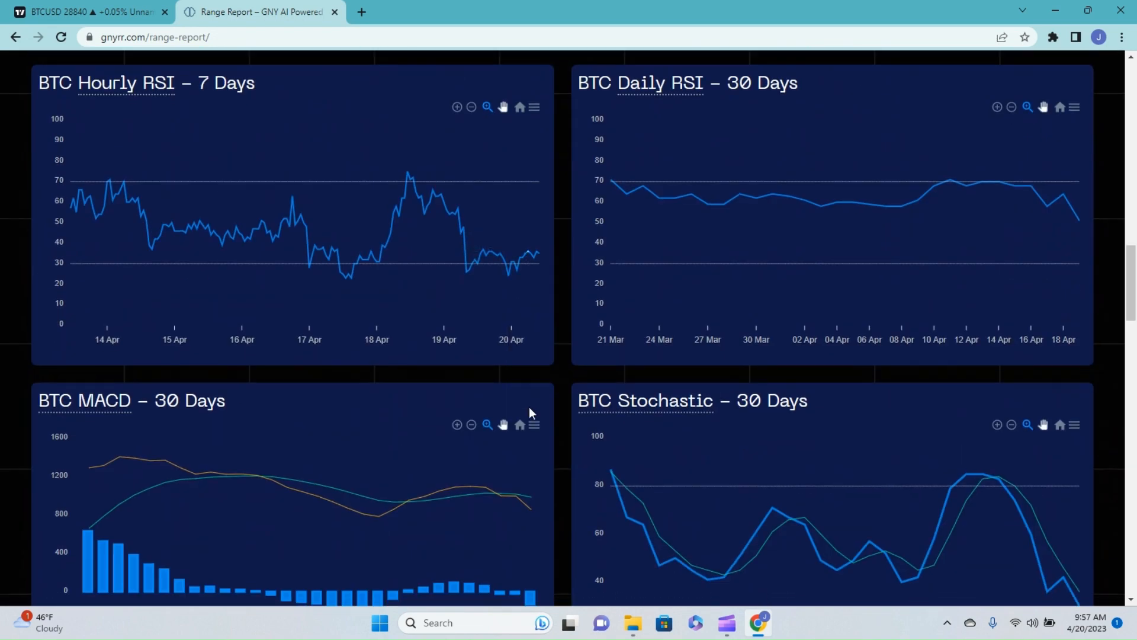
scroll("up", 3)
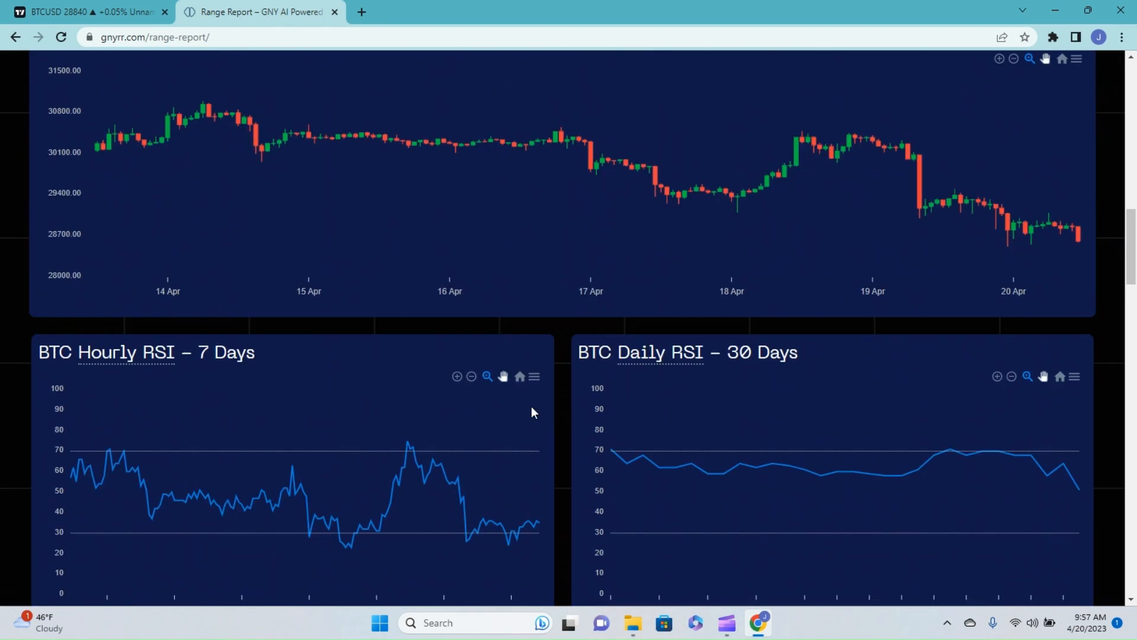
scroll("up", 3)
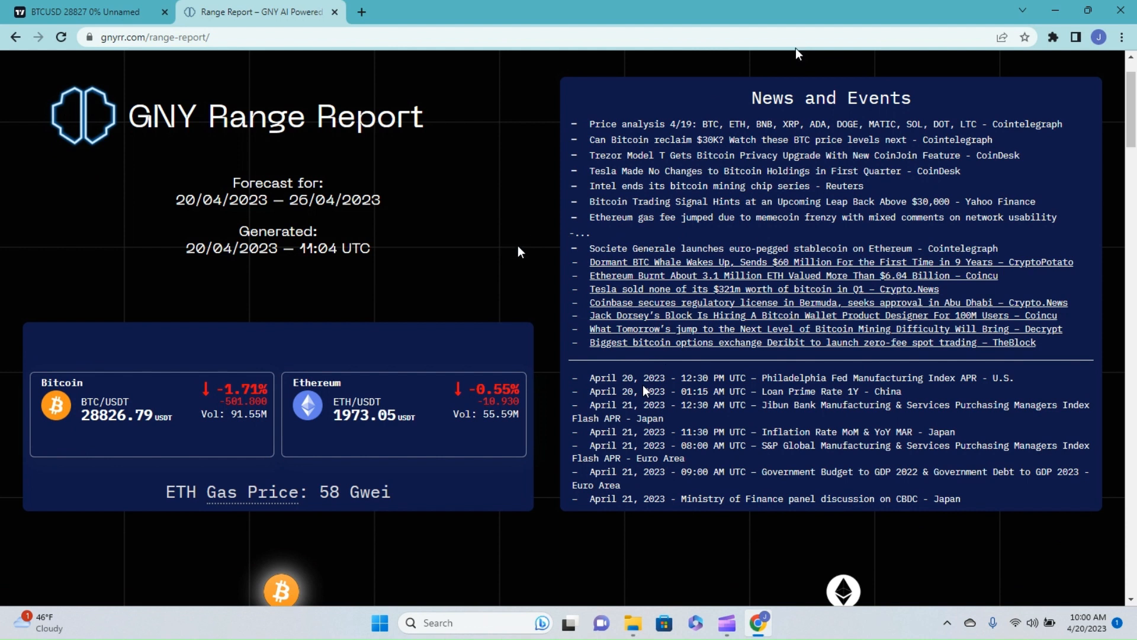
mouse_move(186, 299)
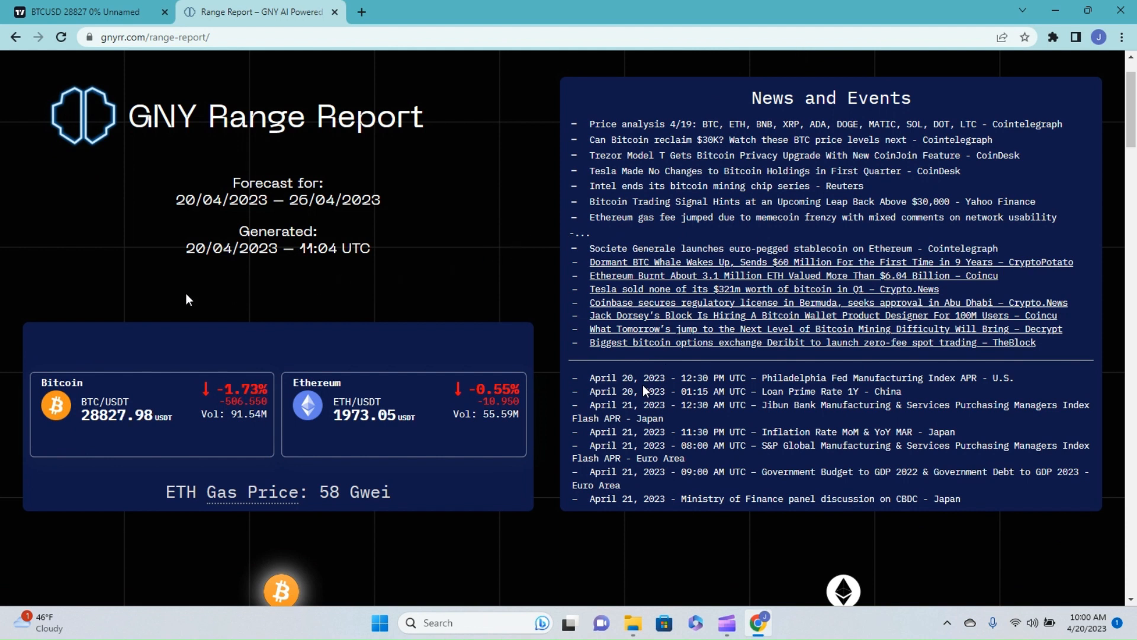
mouse_move(92, 333)
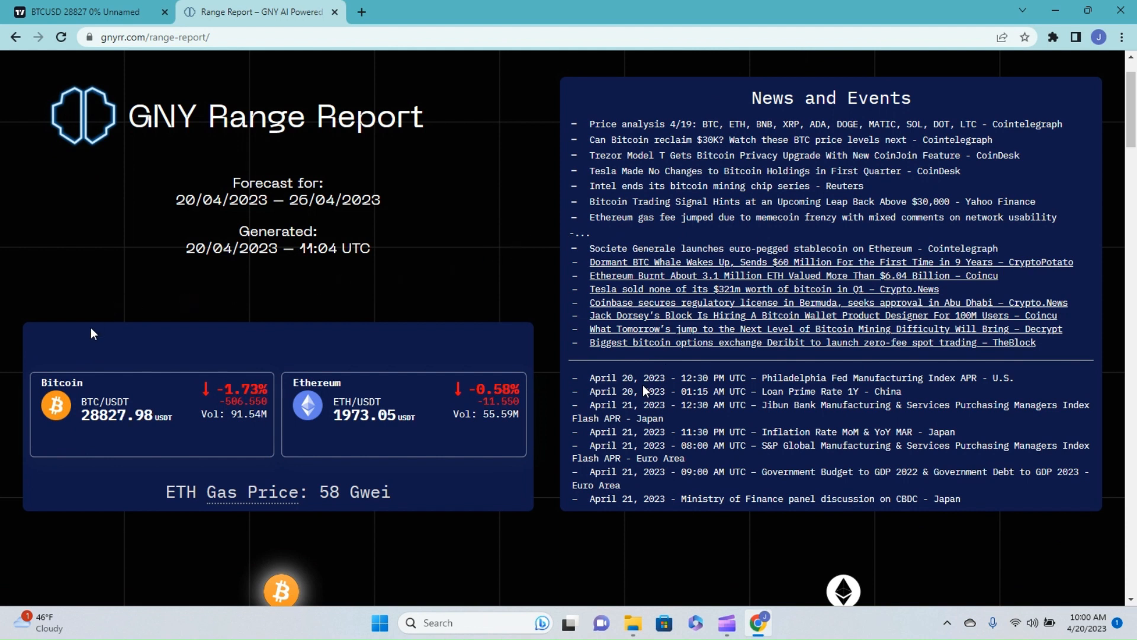
Step: Scroll down to the BTC Volatility Forecast, Opportunity Zone and Relative Value section
scroll("down", 3)
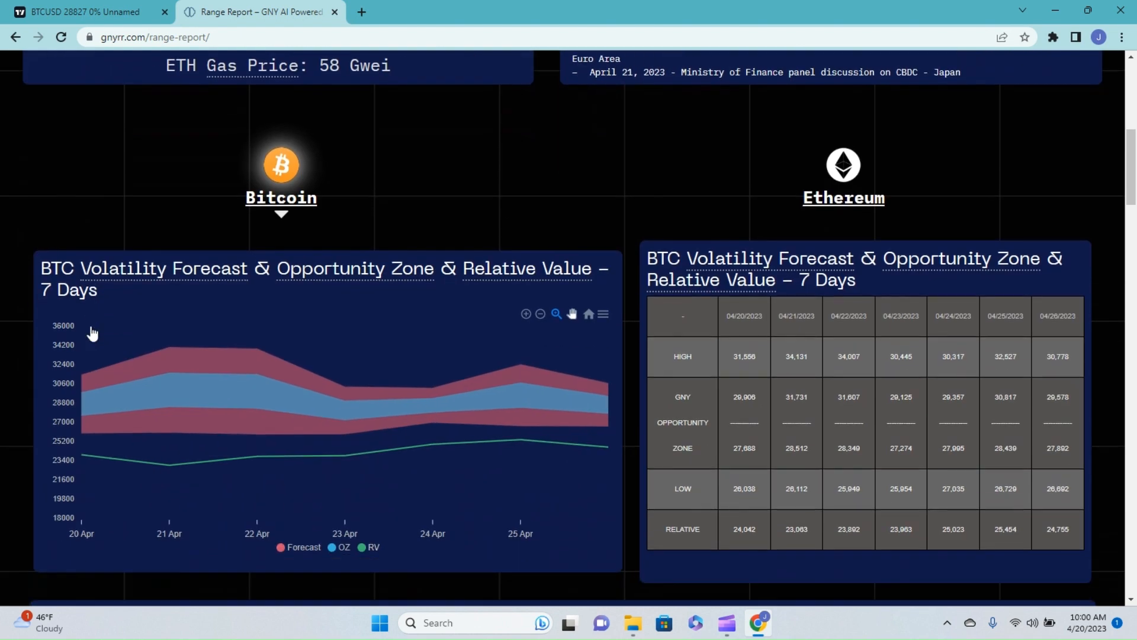
mouse_move(114, 189)
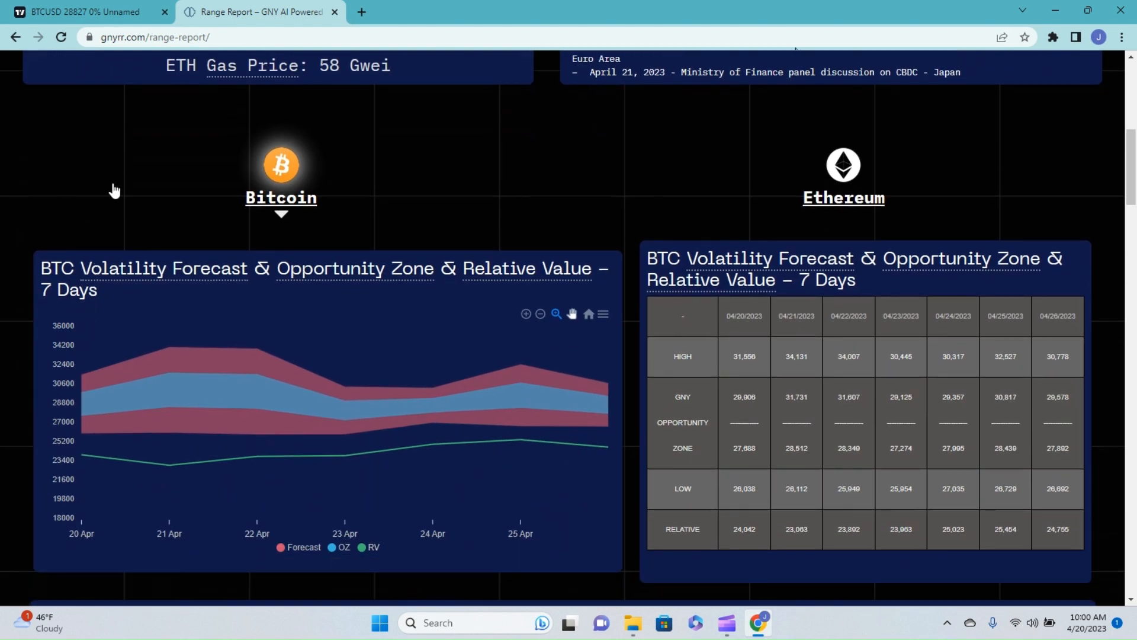
Step: Scroll through the volatility forecast chart and table down to the BTC Hourly Candles chart
scroll("down", 3)
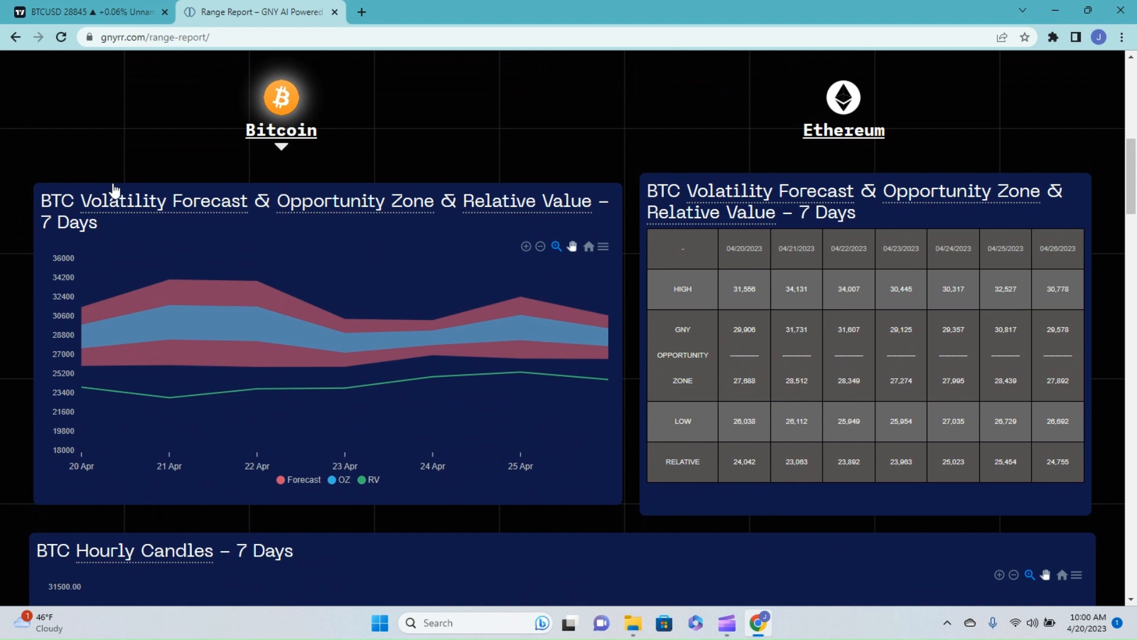
mouse_move(82, 382)
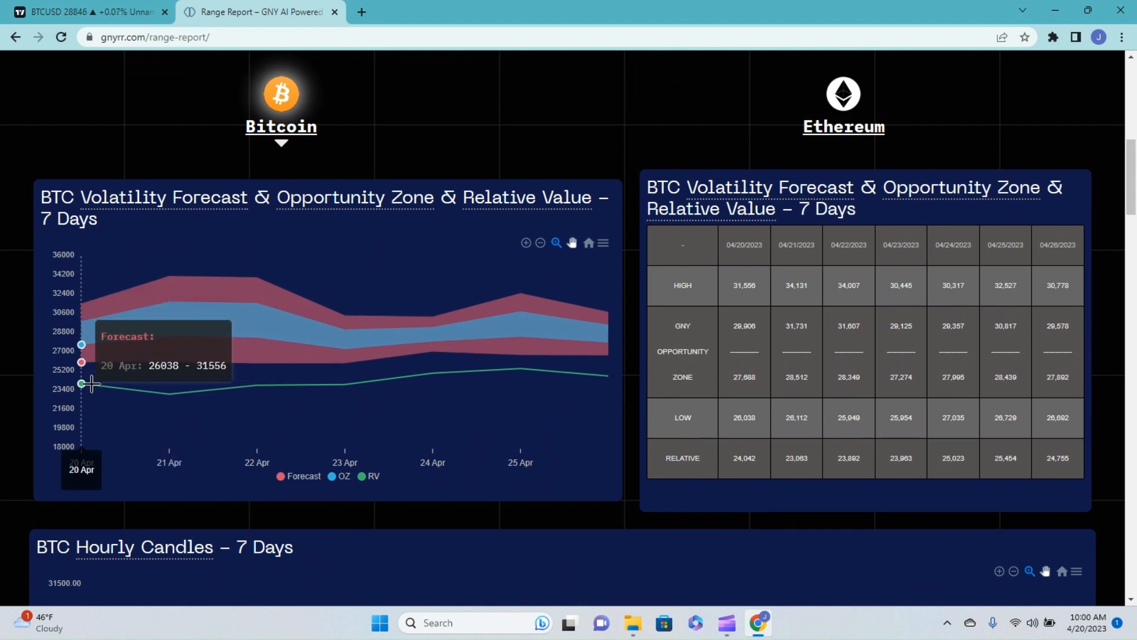
mouse_move(168, 392)
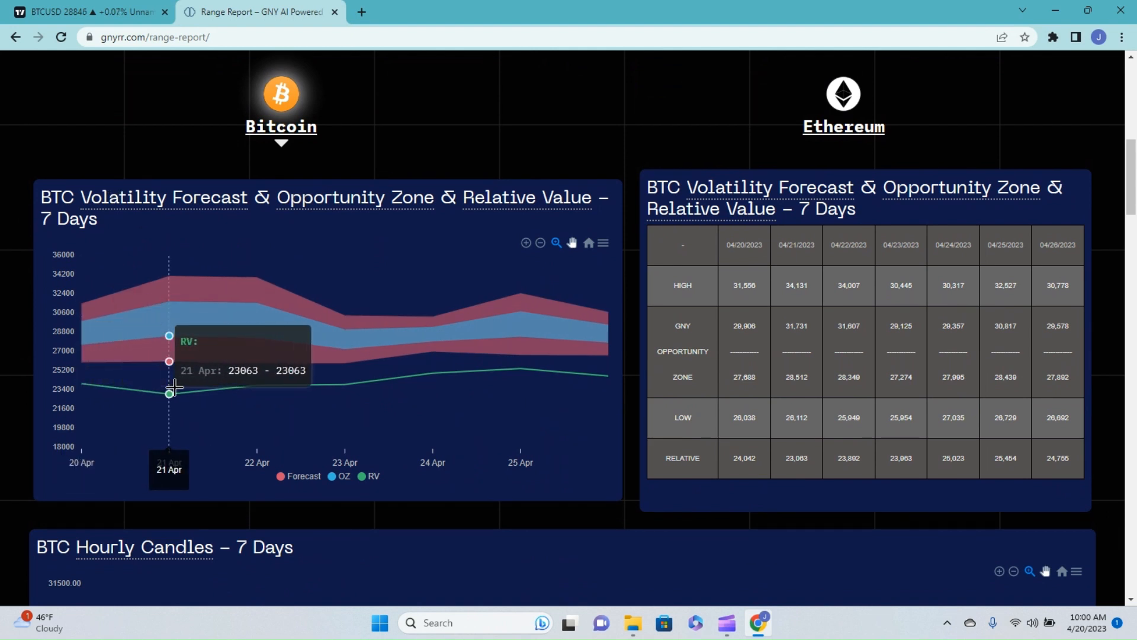
mouse_move(82, 345)
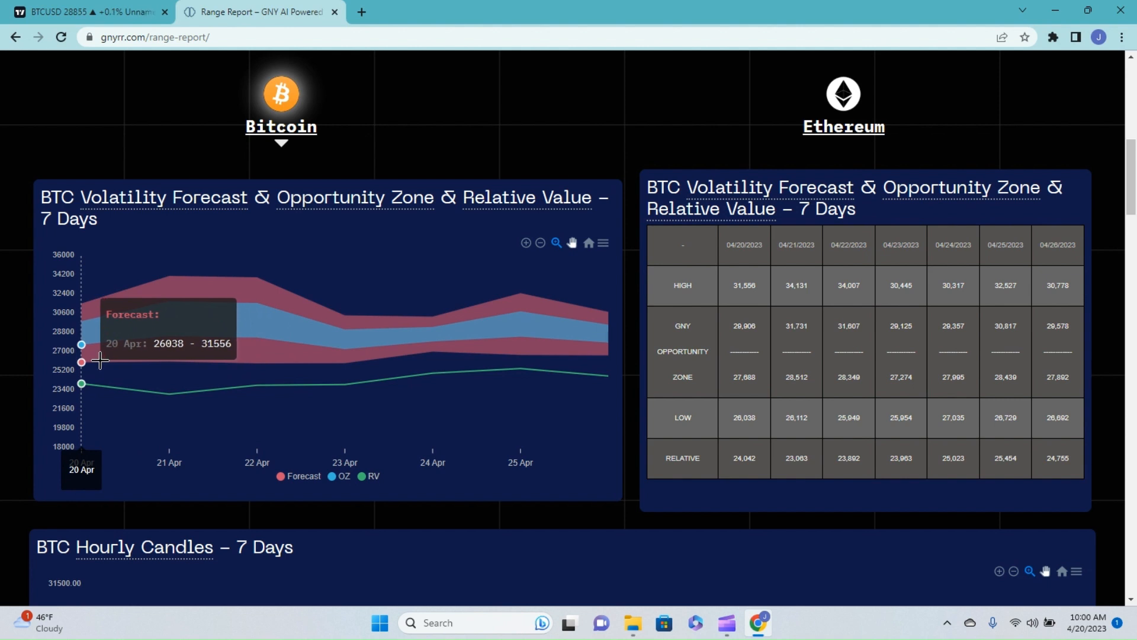
mouse_move(96, 244)
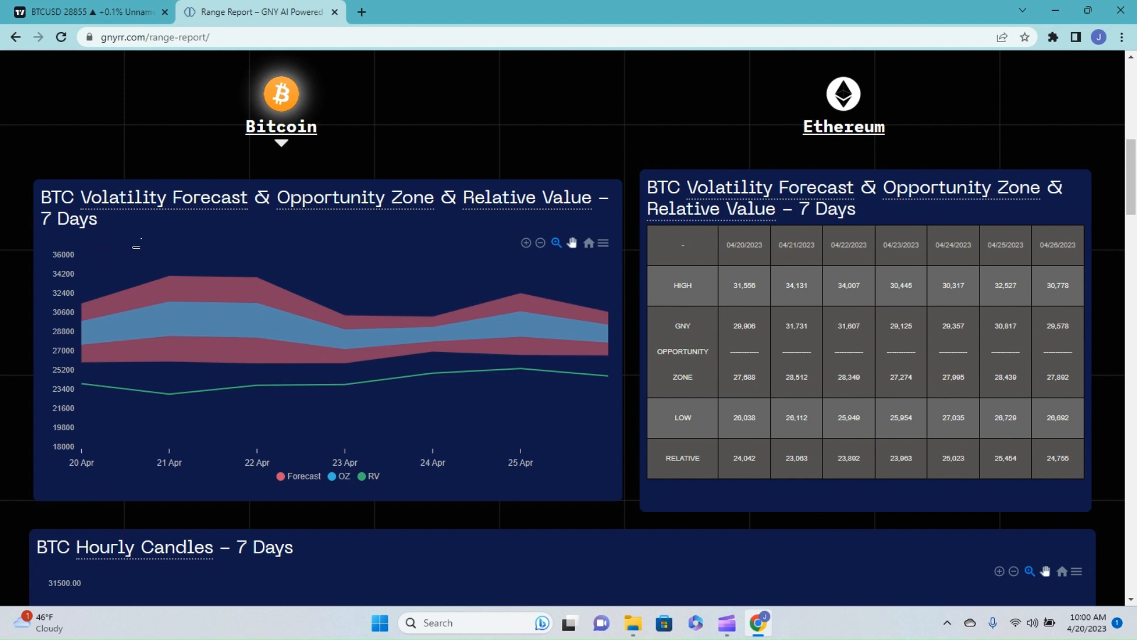
mouse_move(82, 282)
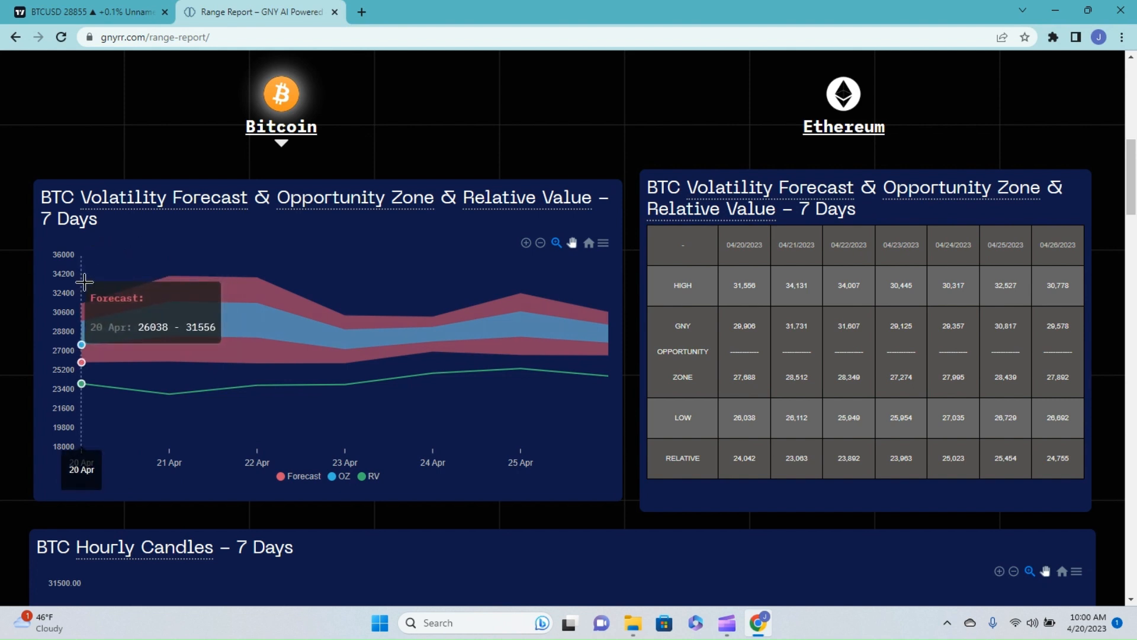
mouse_move(82, 349)
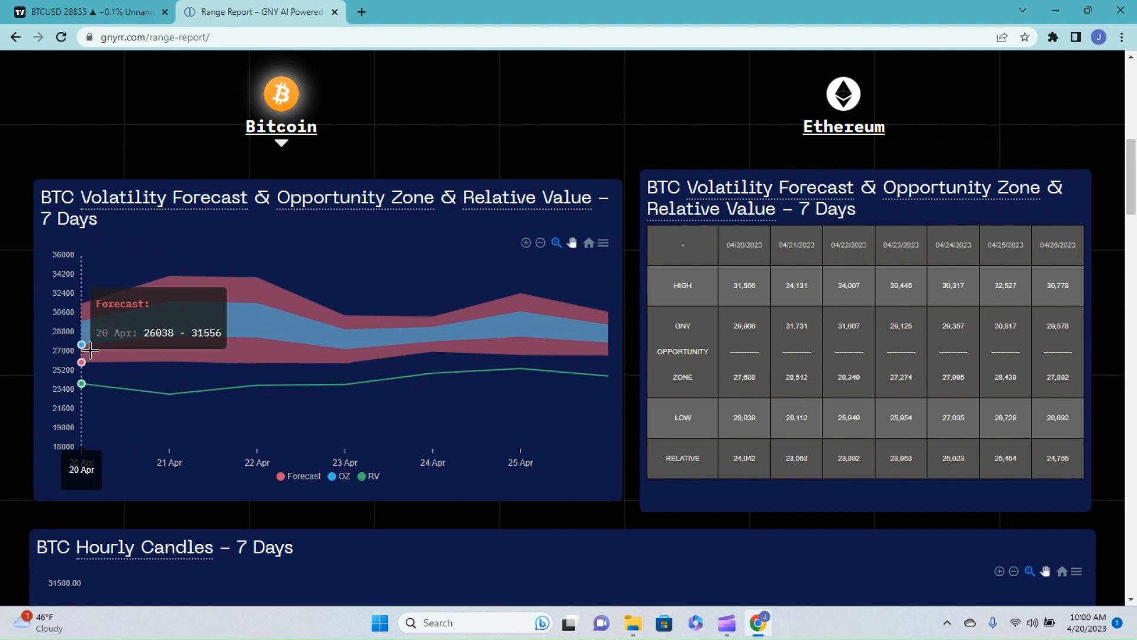
mouse_move(84, 345)
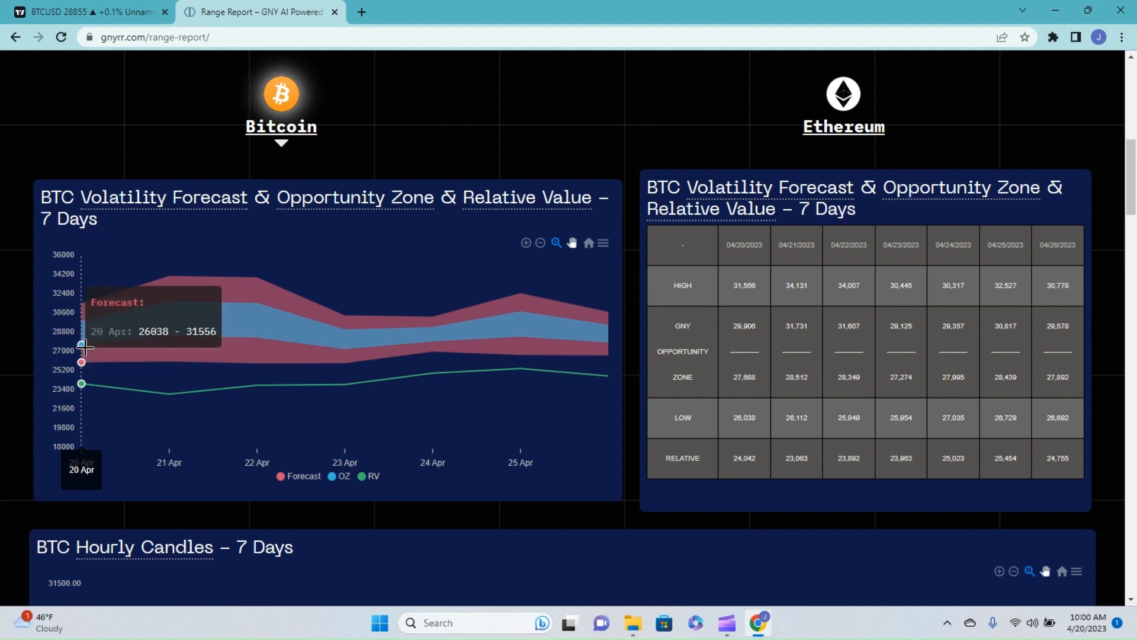
mouse_move(171, 337)
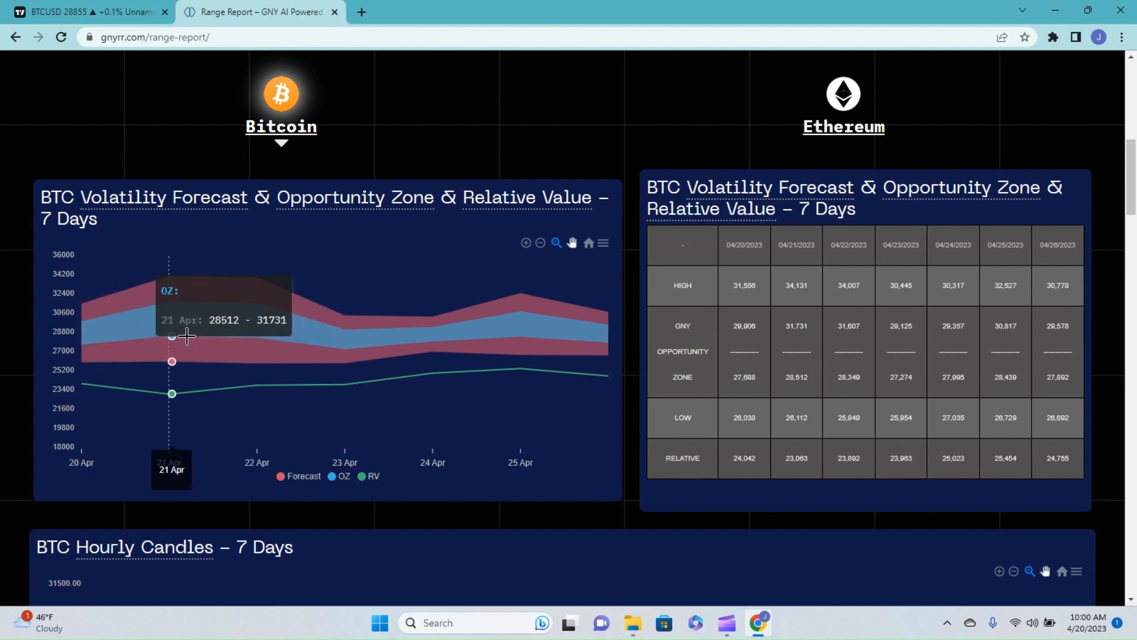
mouse_move(256, 336)
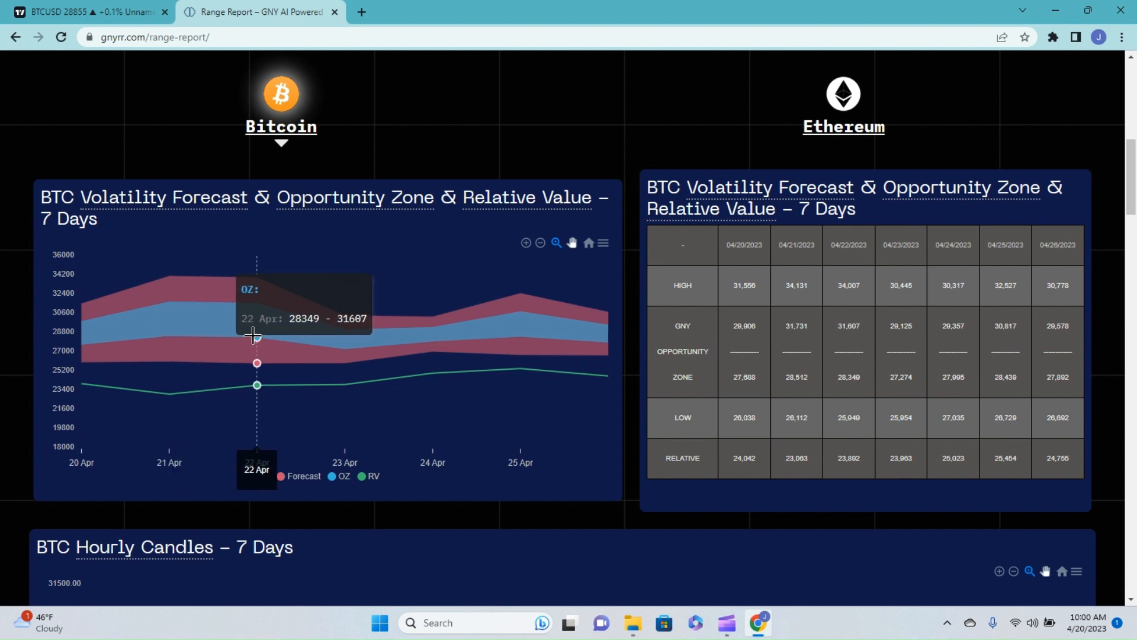
mouse_move(506, 344)
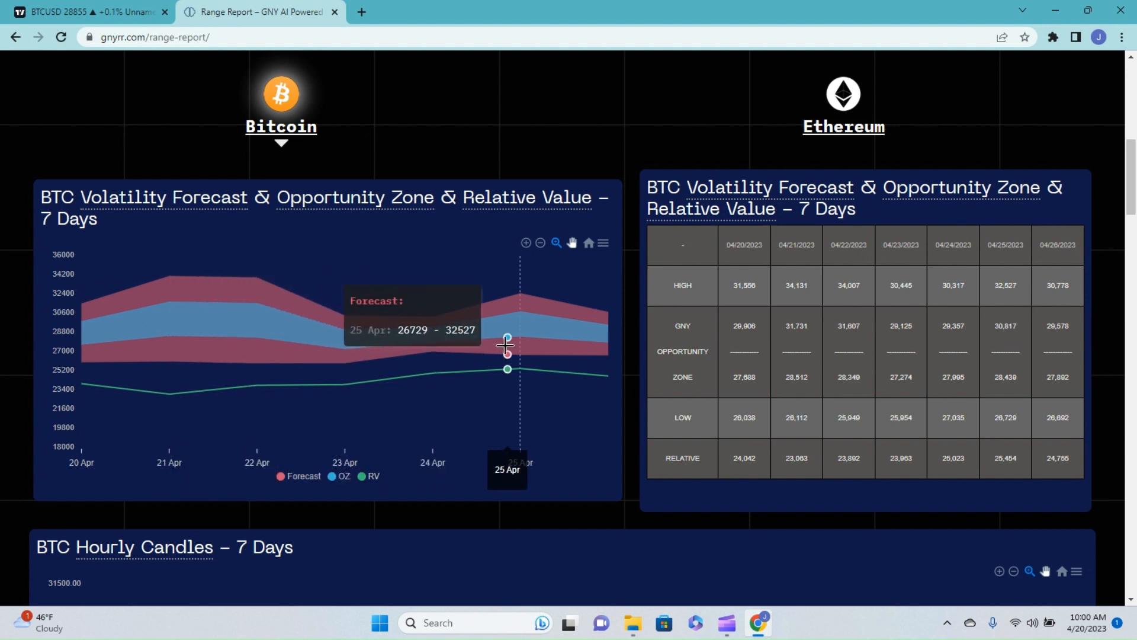
mouse_move(433, 441)
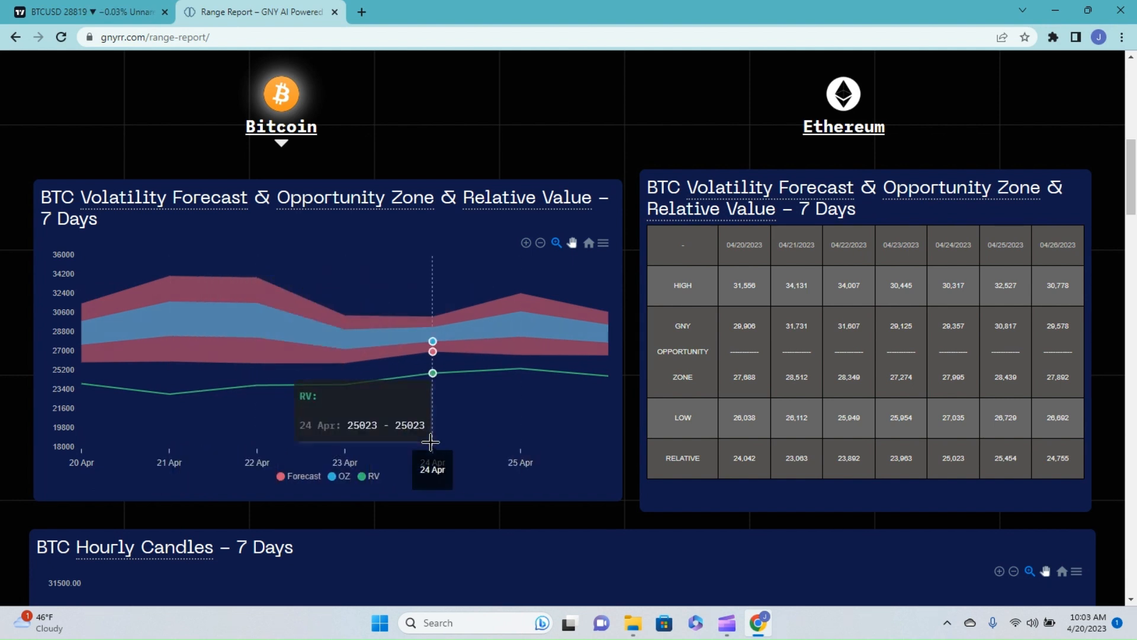
mouse_move(670, 120)
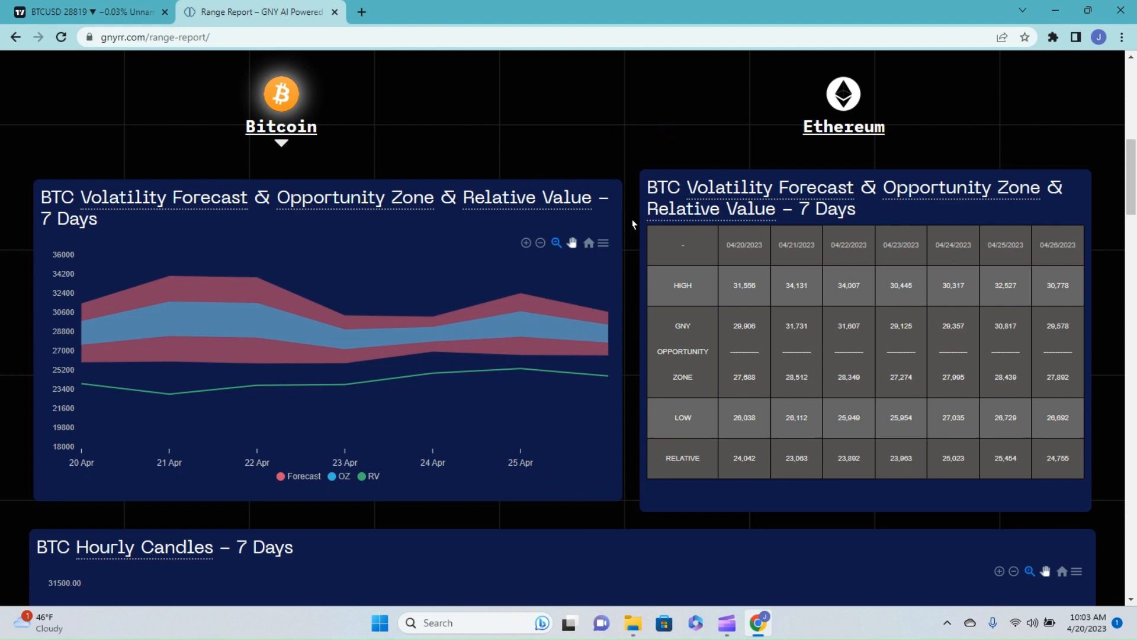
scroll("down", 3)
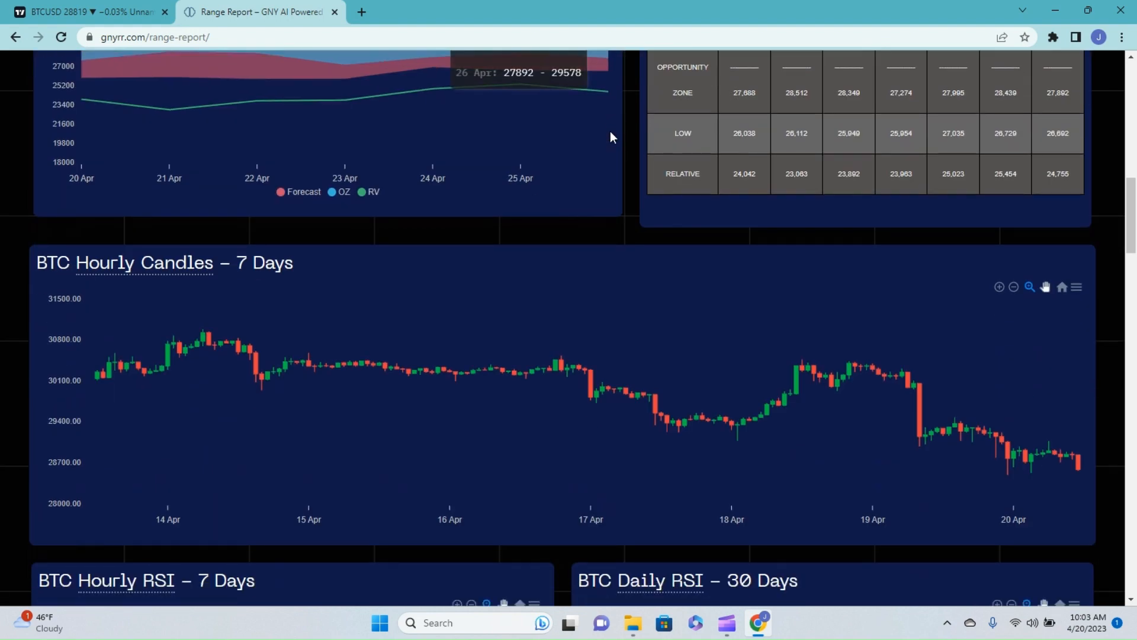
Step: Scroll past the Hourly and Daily RSI charts down to the BTC MACD and Stochastic charts
scroll("down", 3)
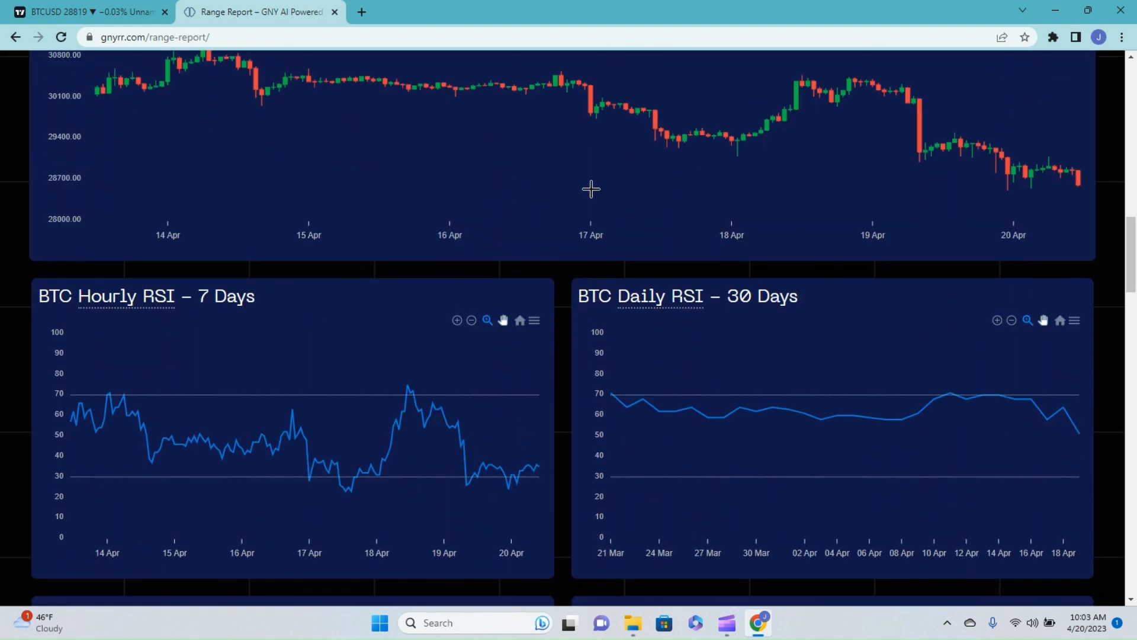
scroll("down", 3)
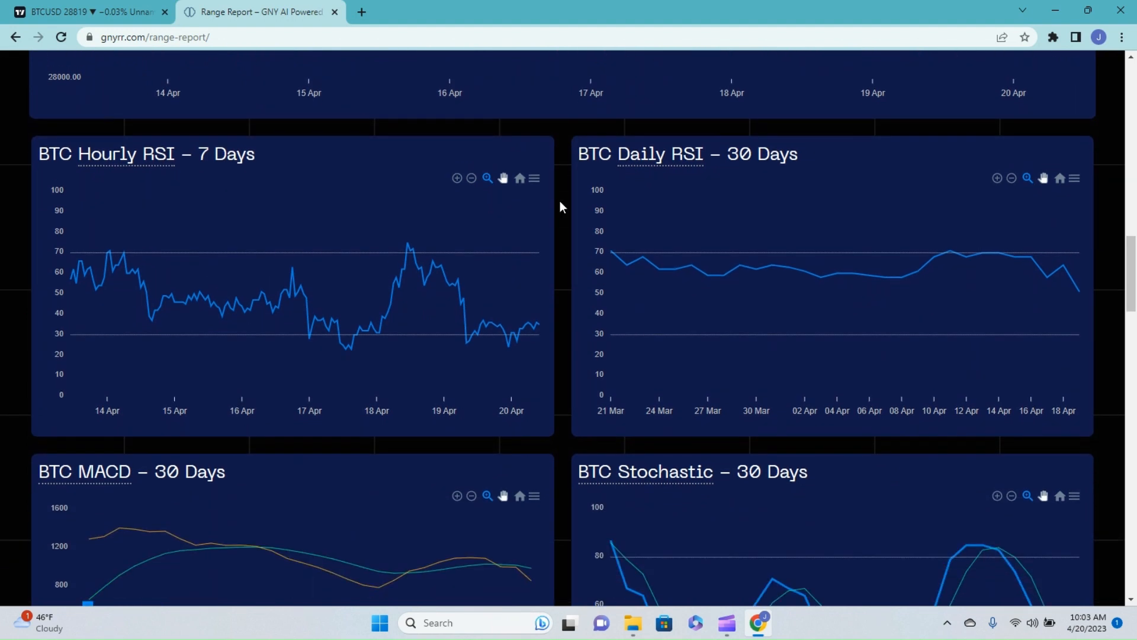
mouse_move(485, 354)
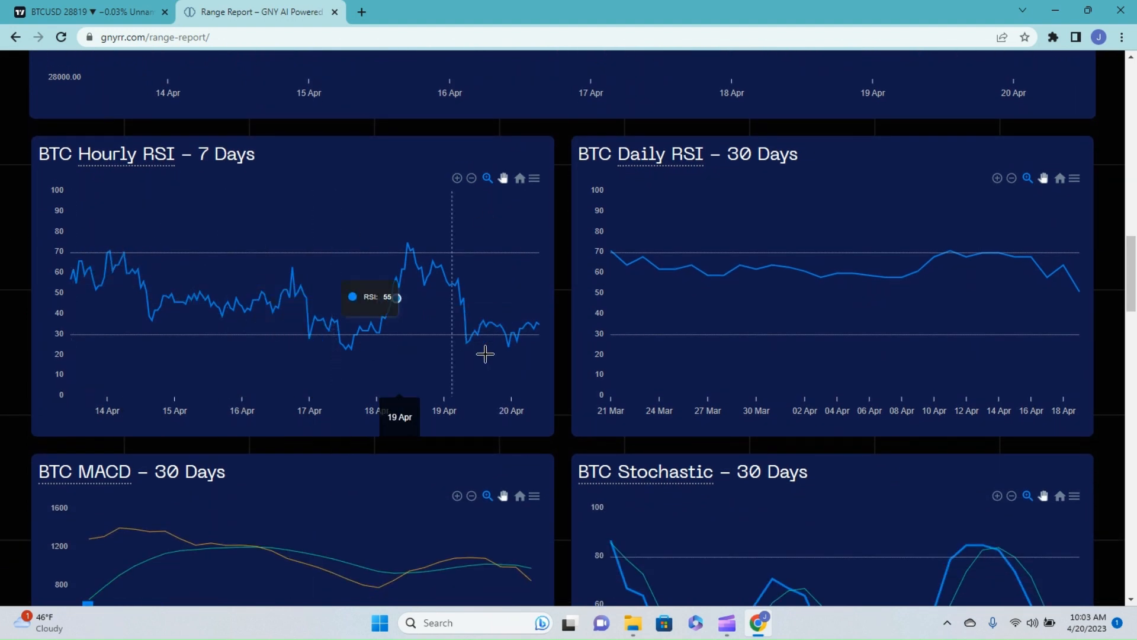
mouse_move(506, 339)
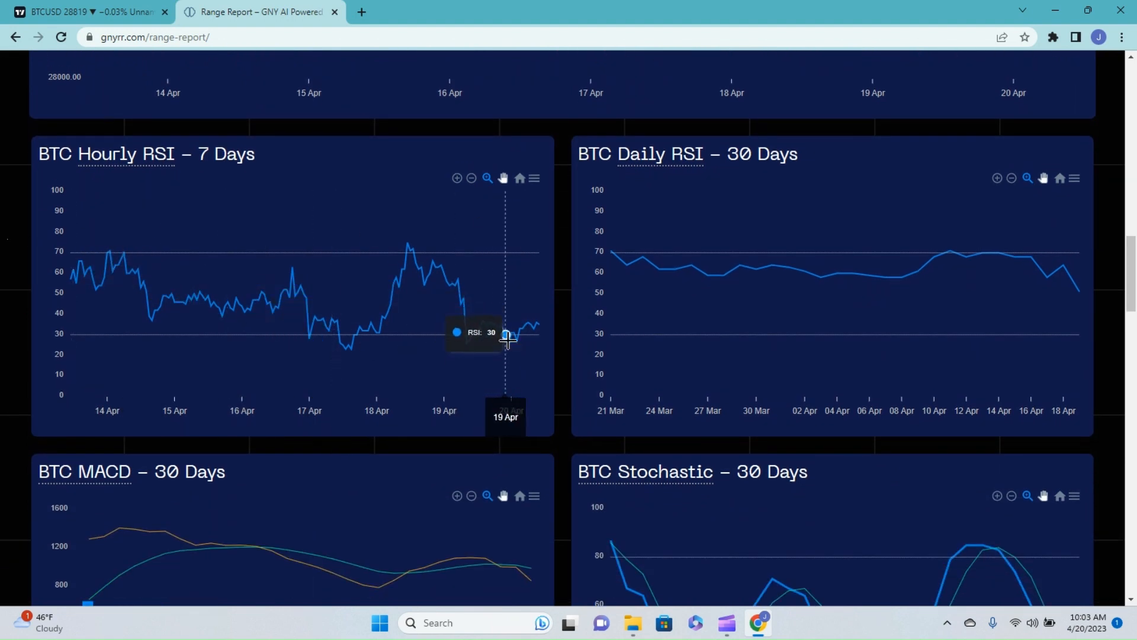
mouse_move(543, 336)
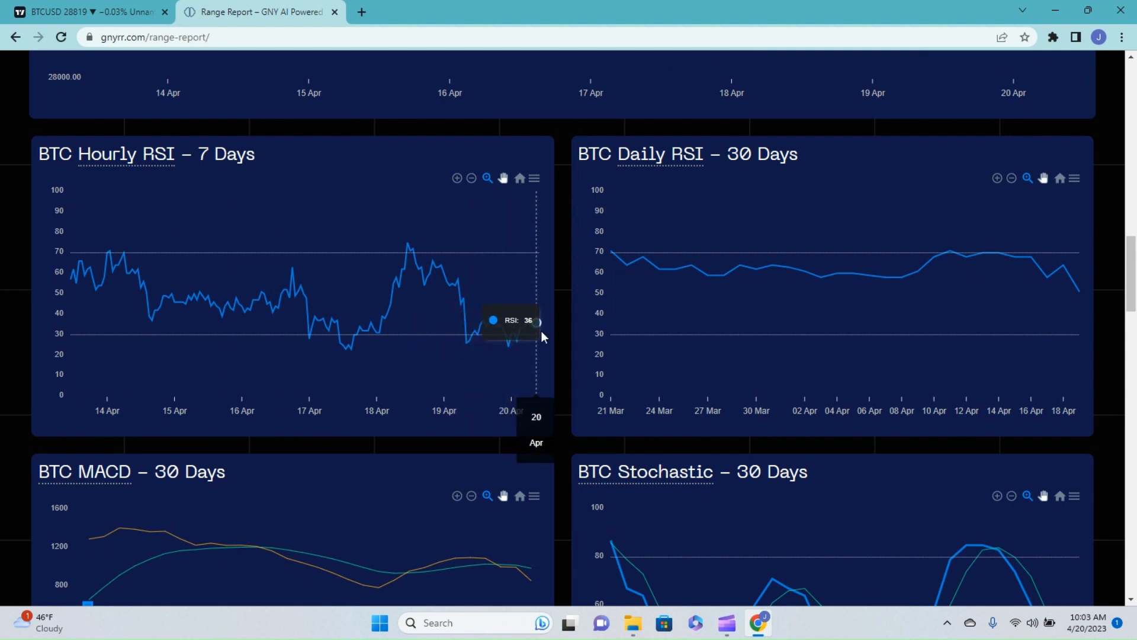
mouse_move(528, 322)
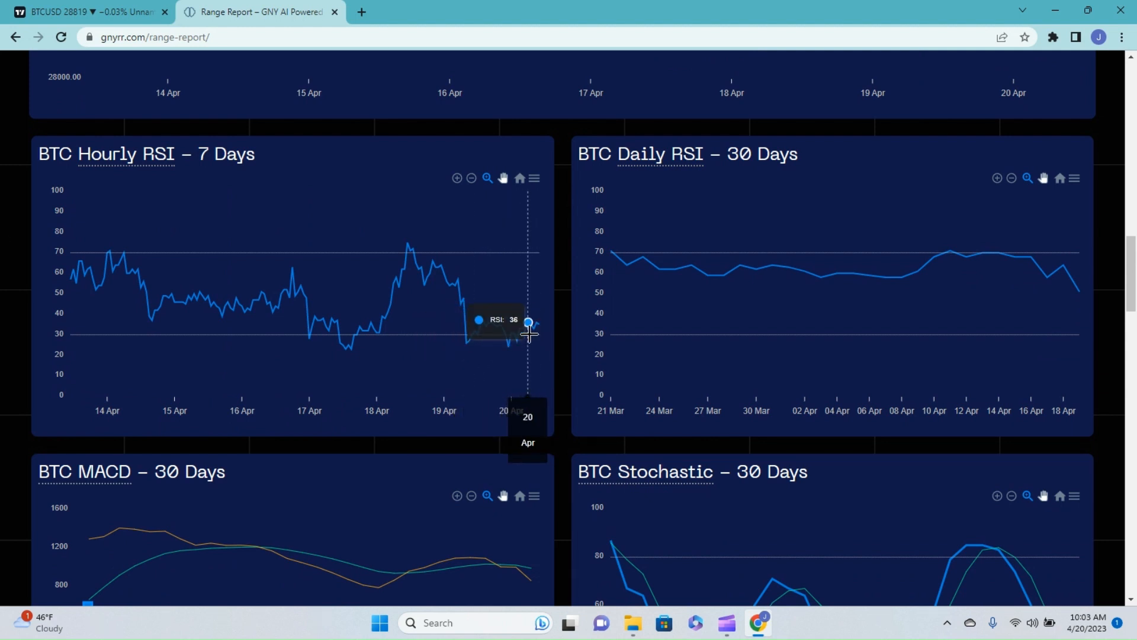
mouse_move(480, 335)
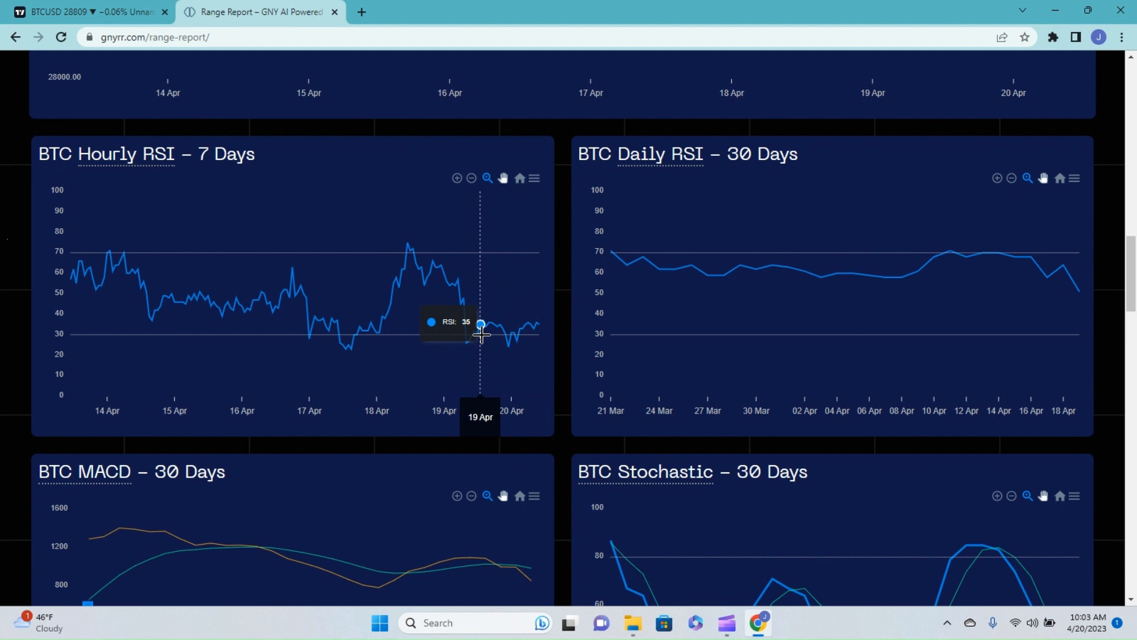
mouse_move(820, 283)
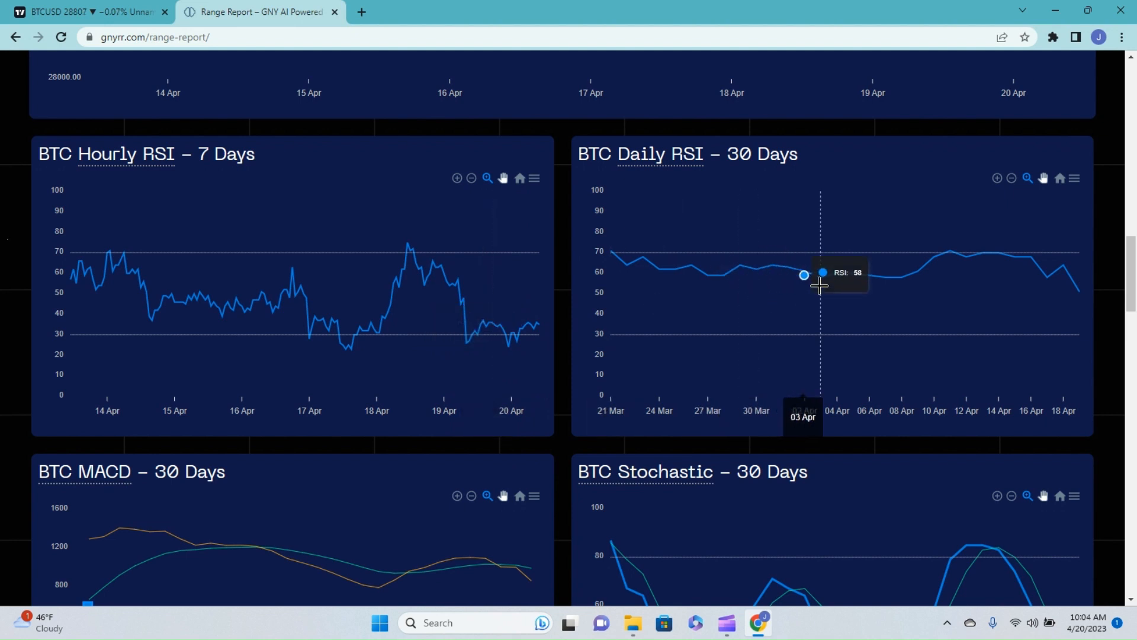
mouse_move(1073, 291)
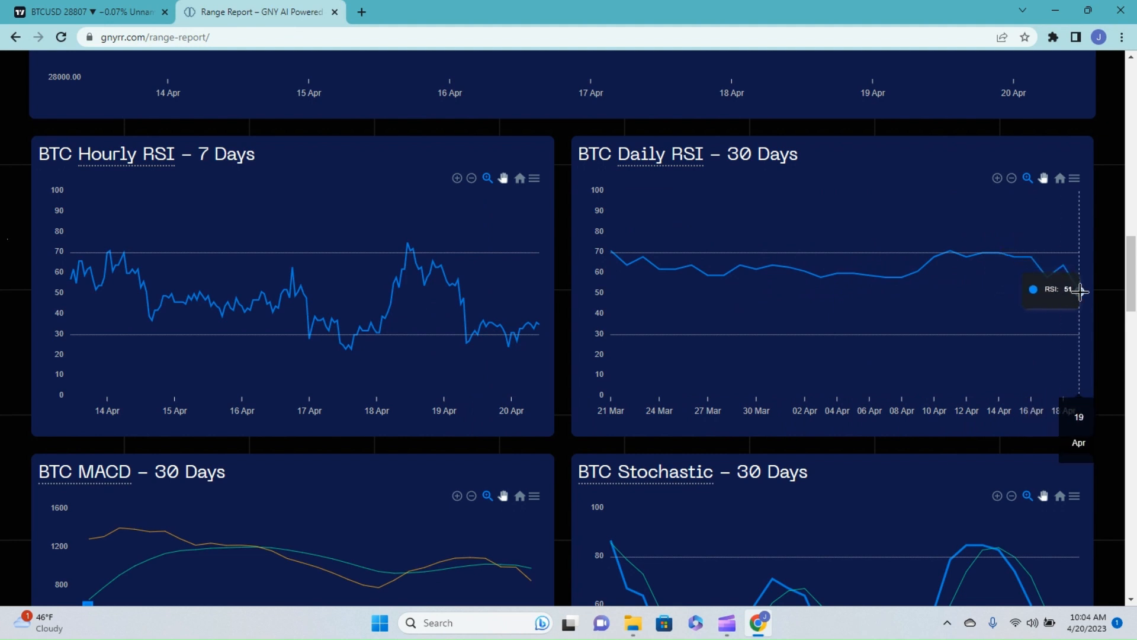
mouse_move(1035, 277)
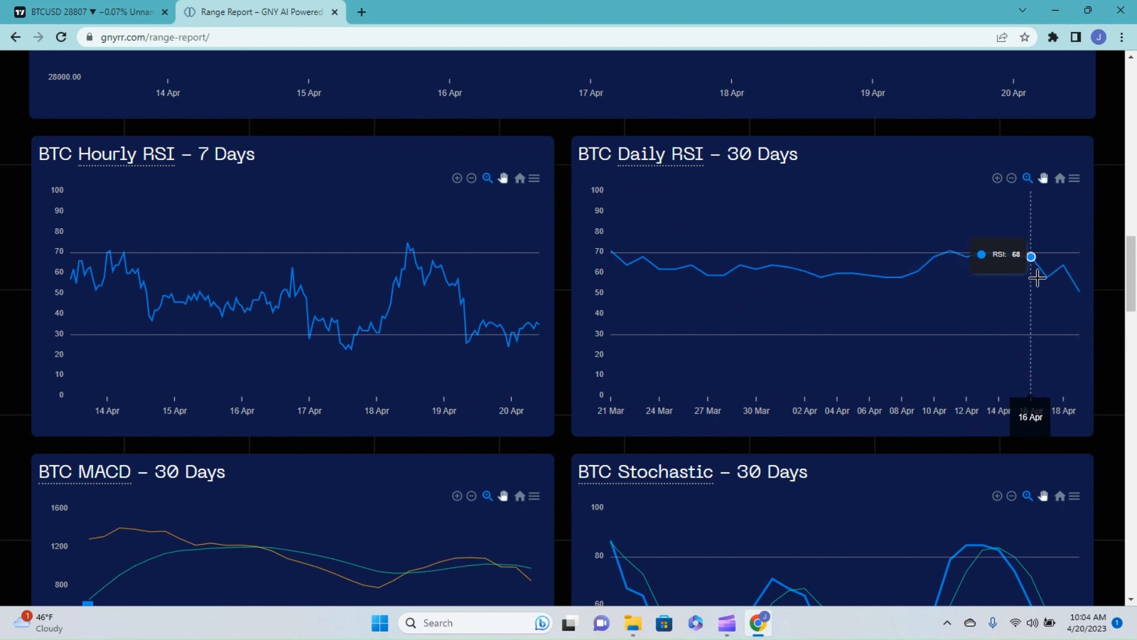
mouse_move(966, 267)
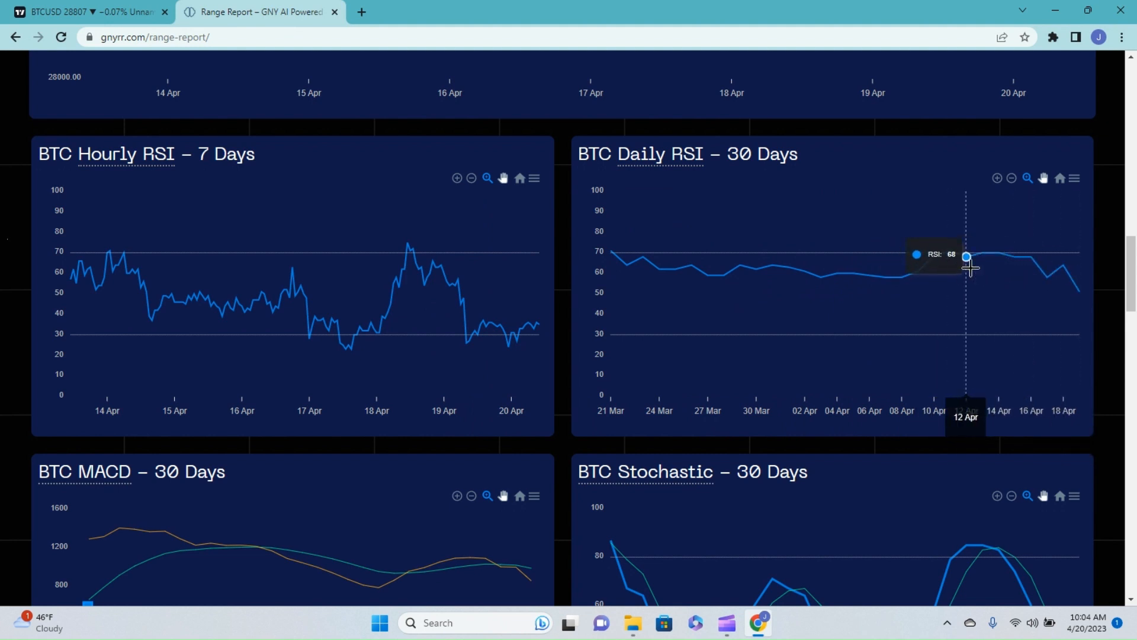
mouse_move(1080, 304)
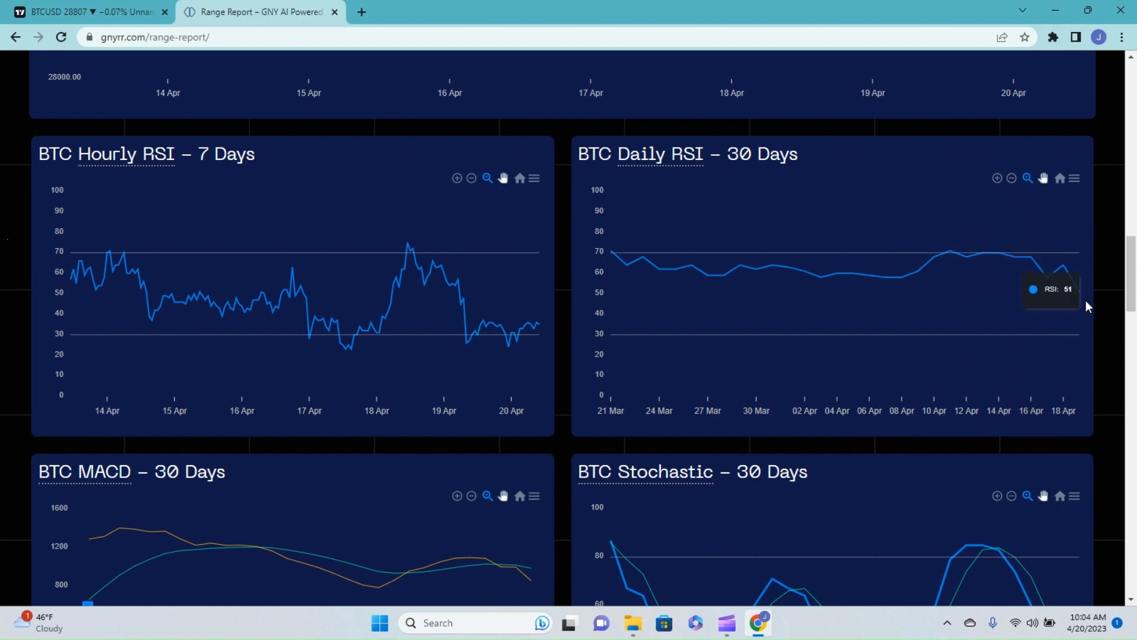
mouse_move(792, 289)
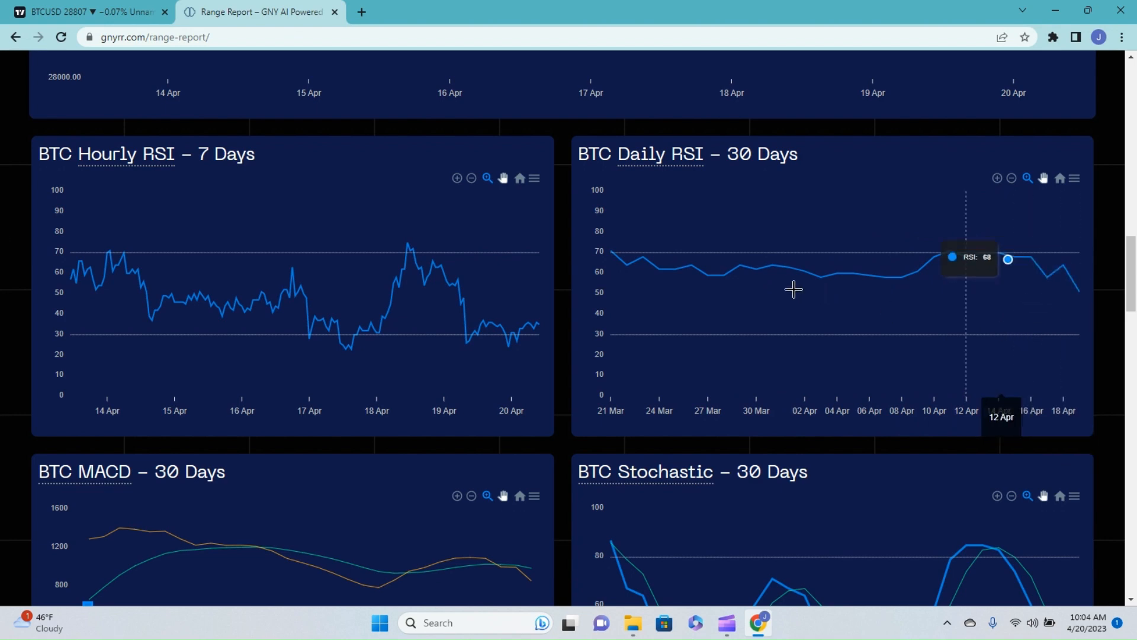
scroll("down", 3)
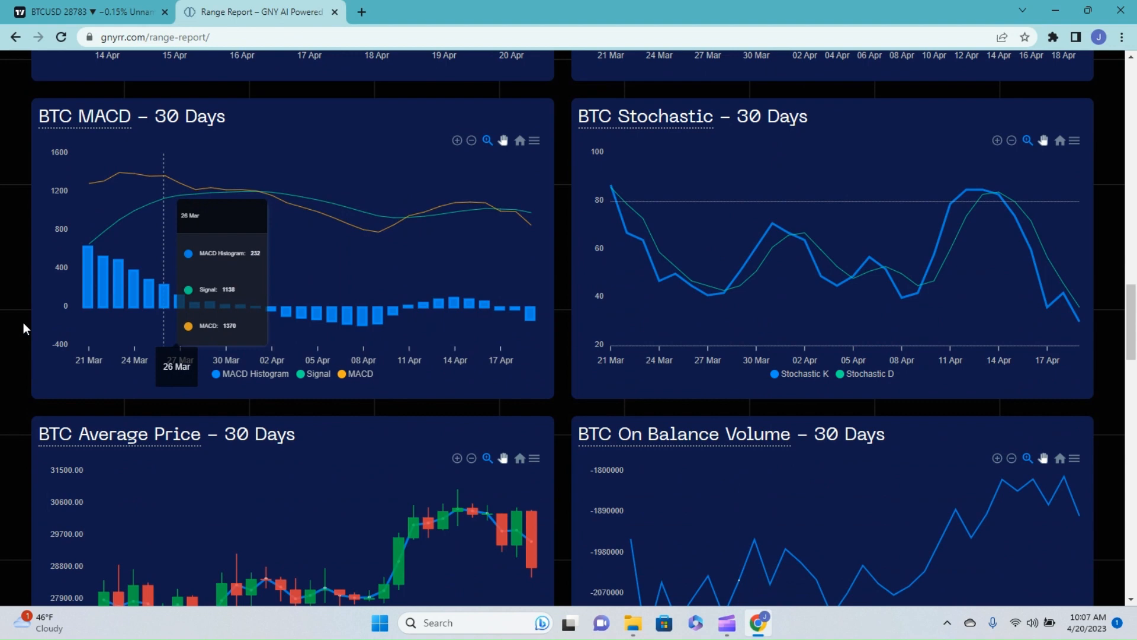
mouse_move(397, 160)
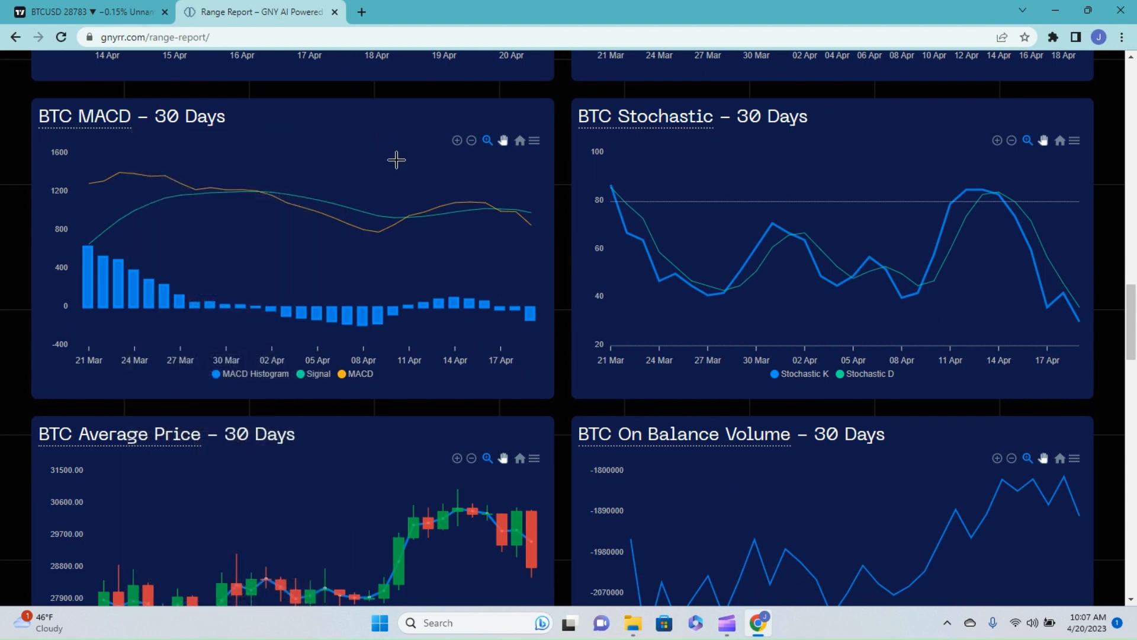
mouse_move(485, 204)
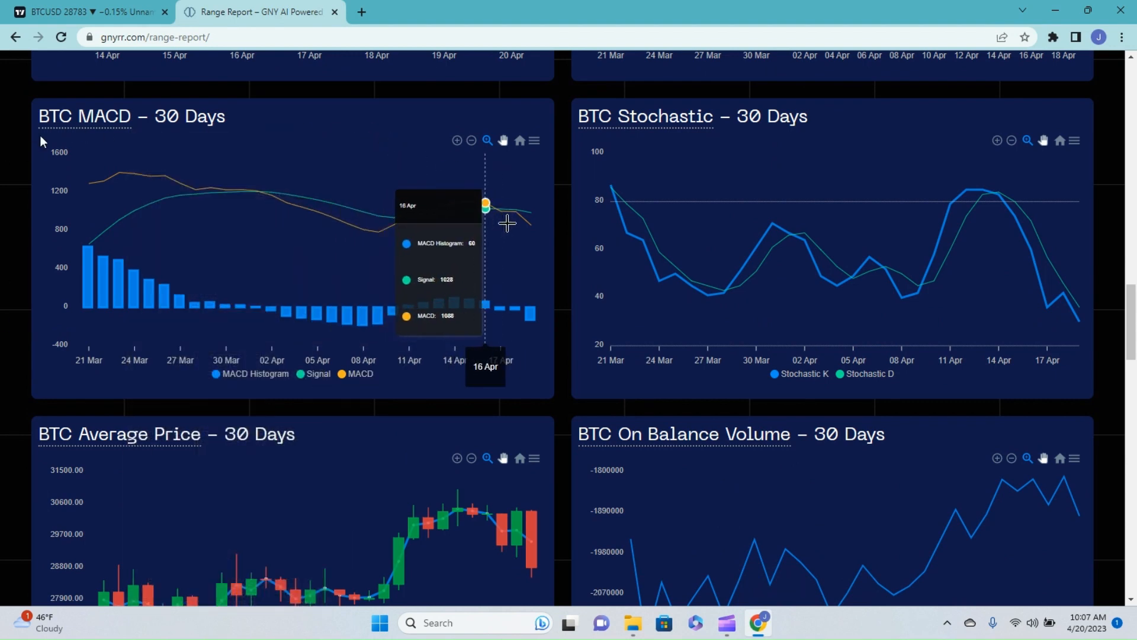
mouse_move(516, 225)
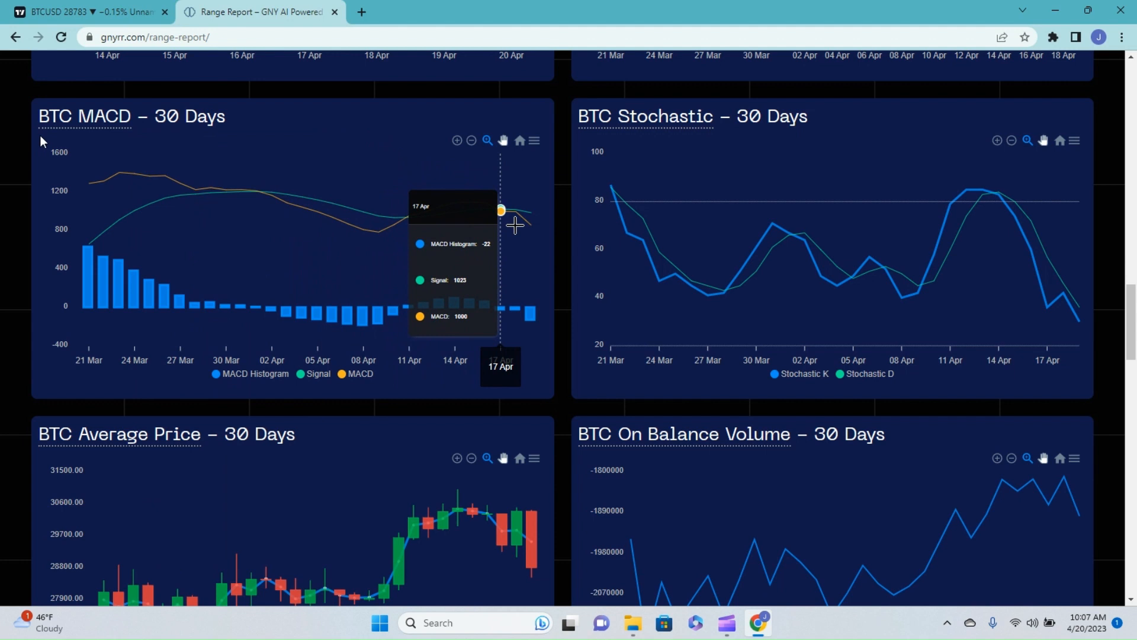
mouse_move(510, 222)
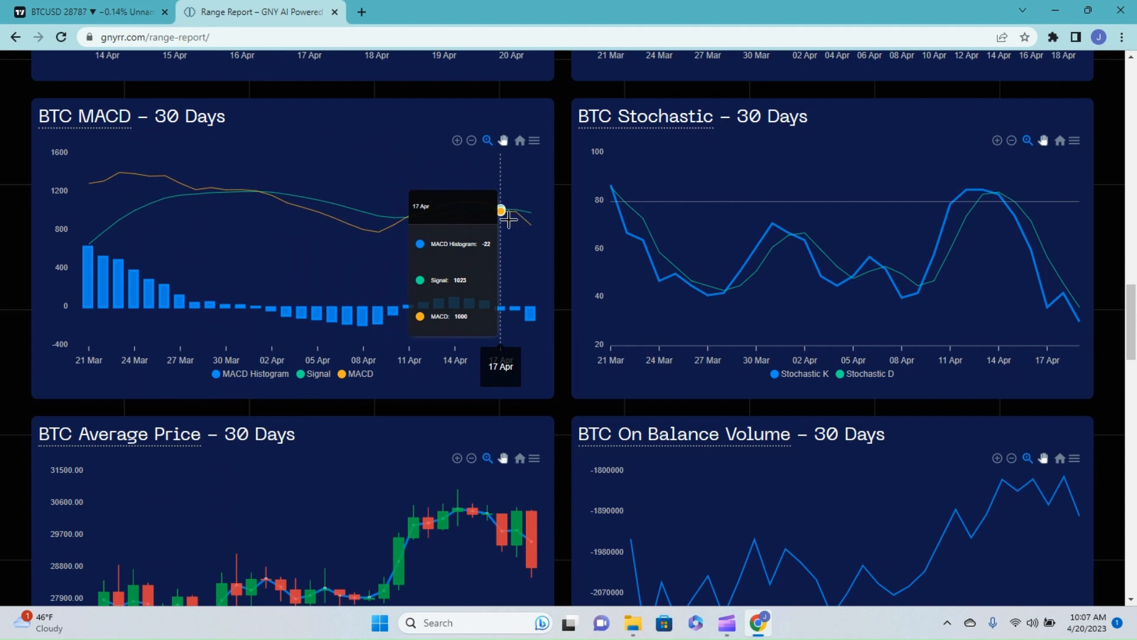
mouse_move(524, 242)
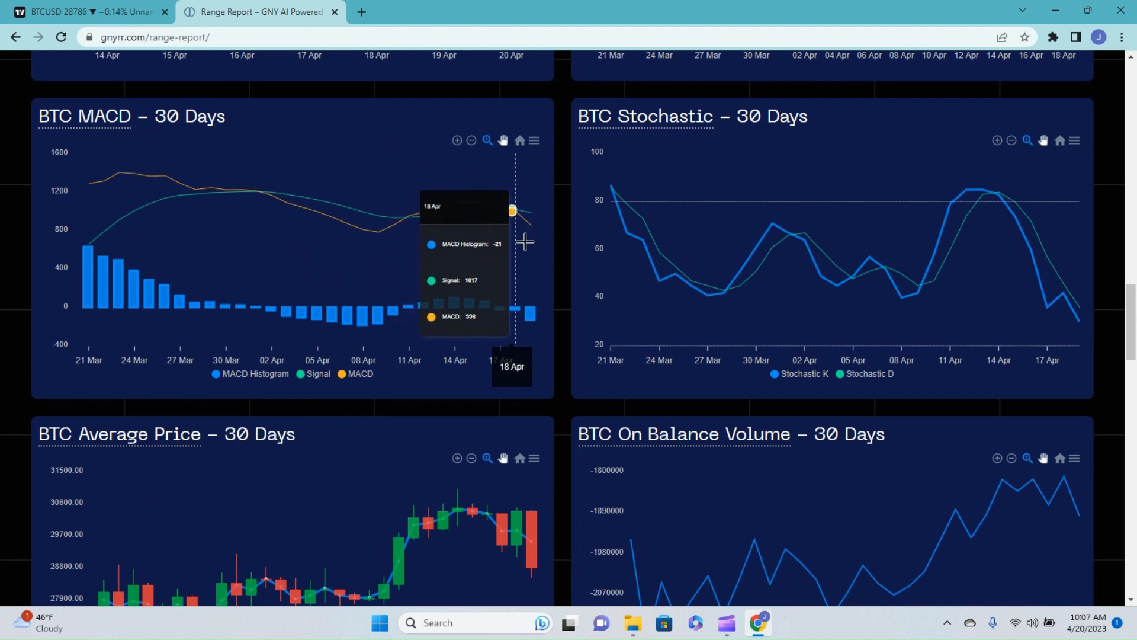
mouse_move(515, 237)
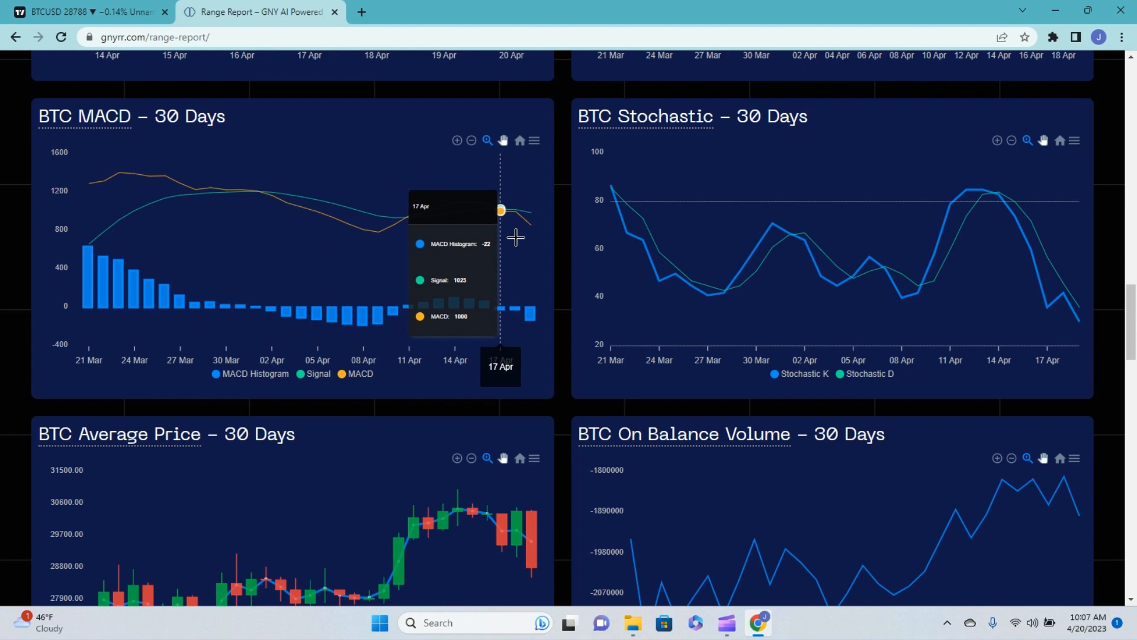
mouse_move(551, 262)
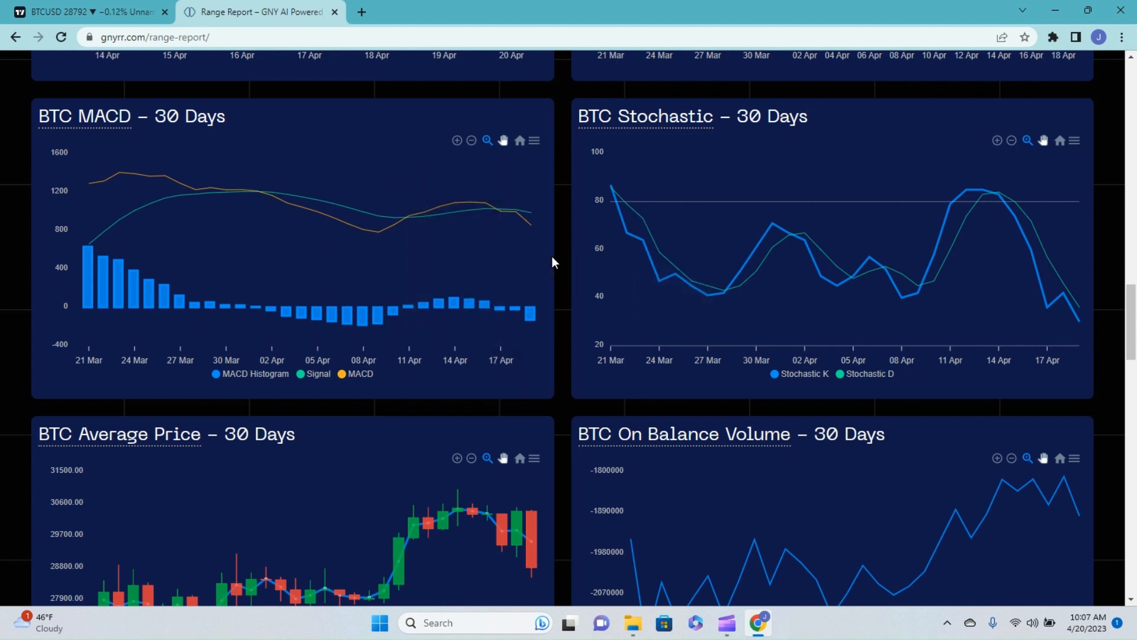
mouse_move(998, 193)
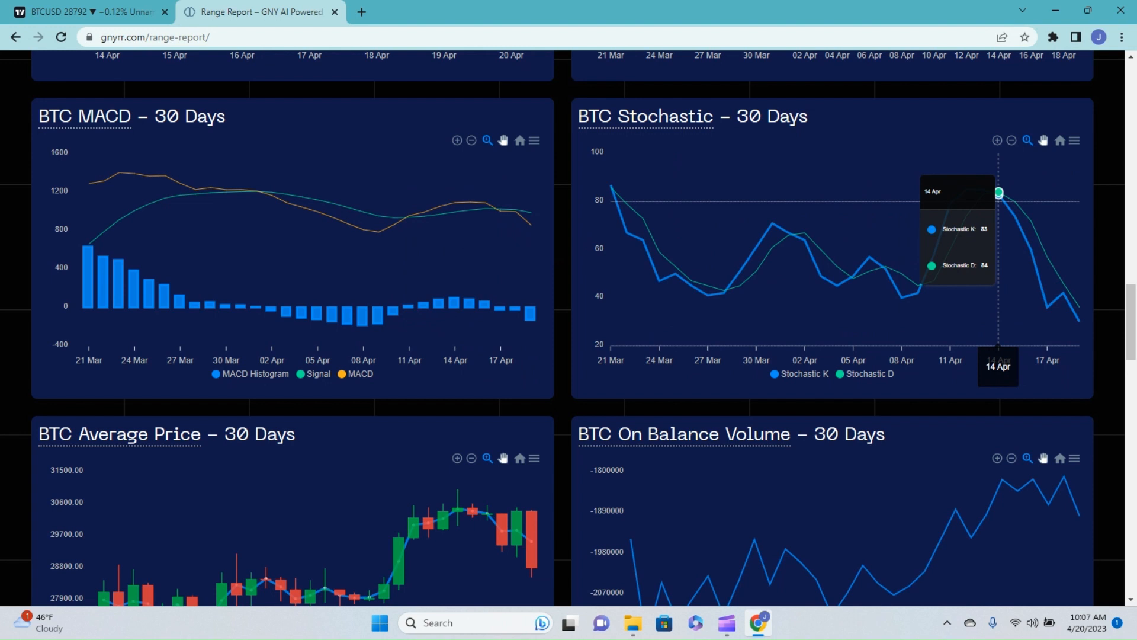
mouse_move(994, 194)
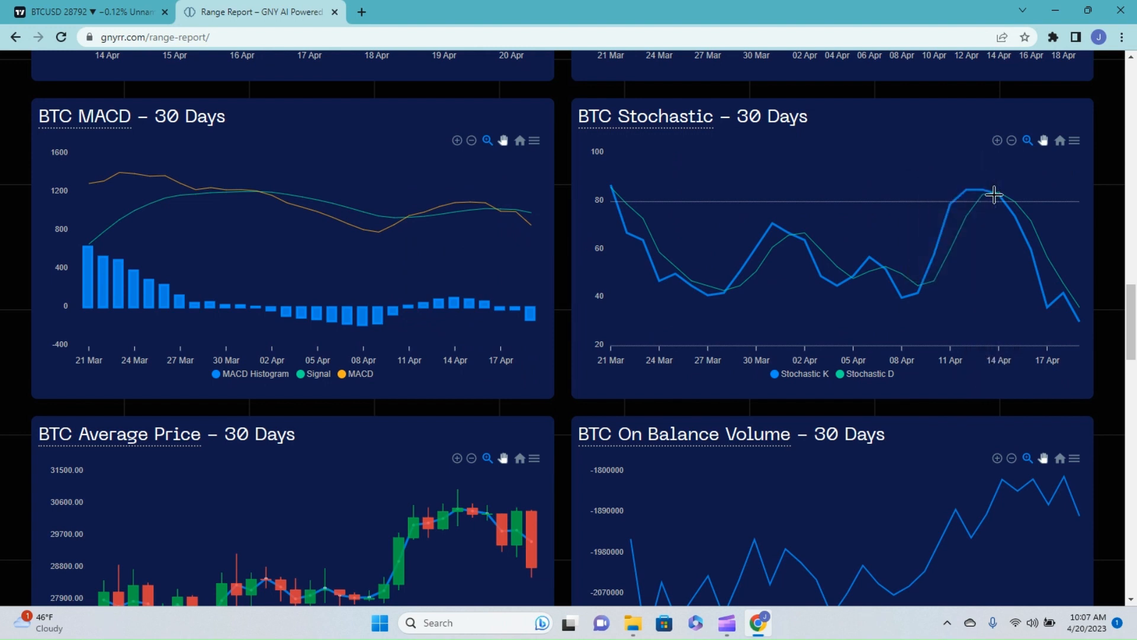
mouse_move(998, 195)
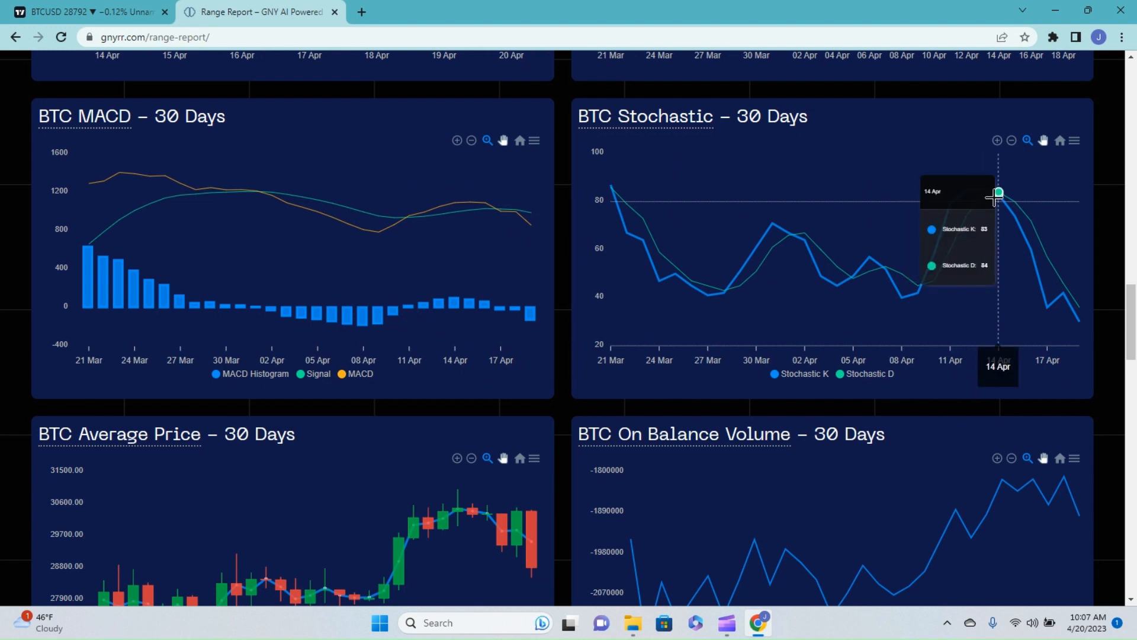
mouse_move(1047, 290)
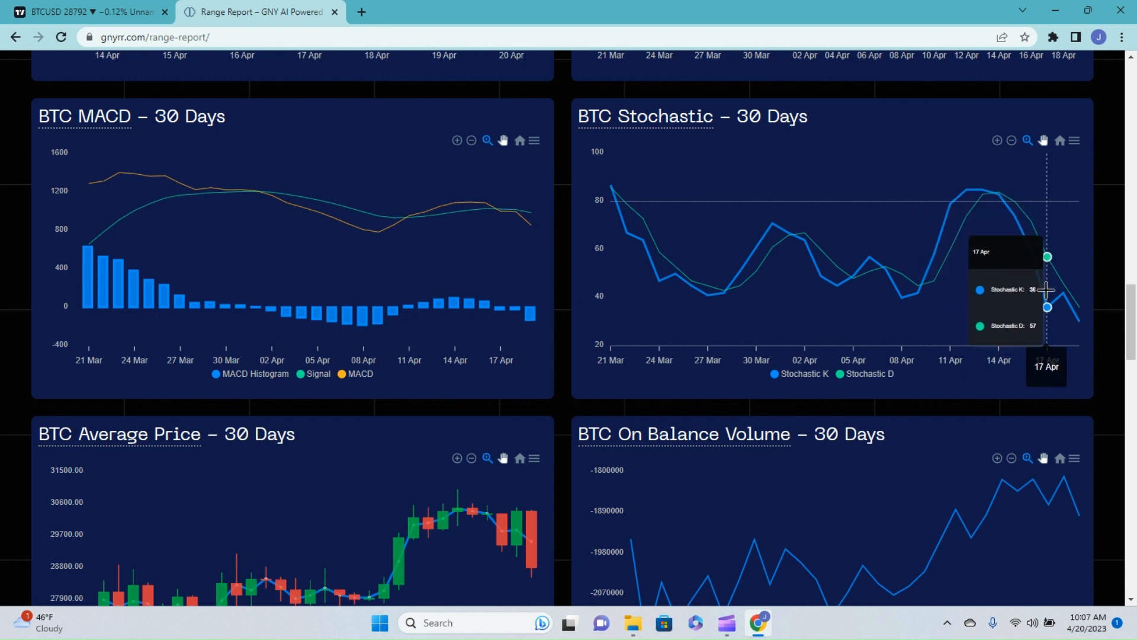
mouse_move(1046, 345)
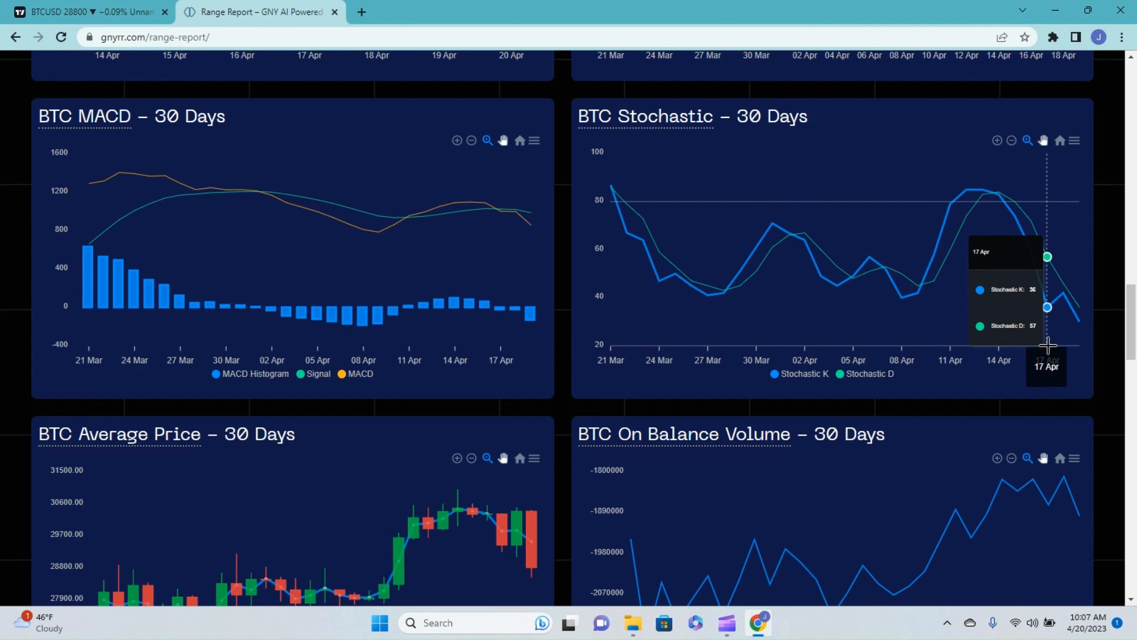
mouse_move(1065, 426)
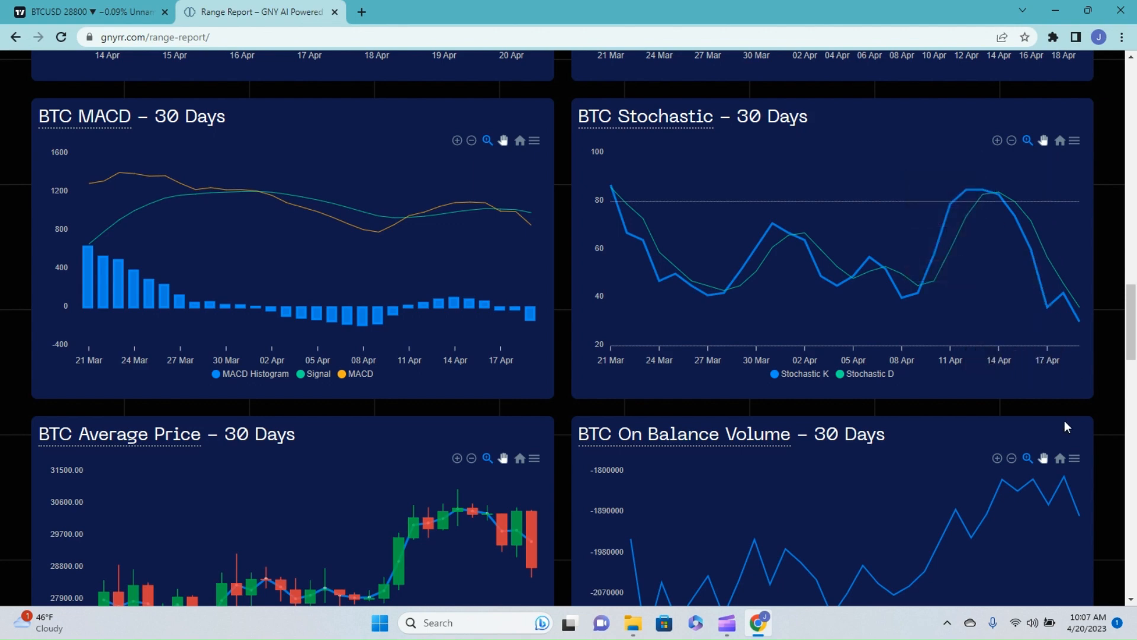
Step: Scroll down from the MACD and Stochastic charts to the BTC Average Price charts
scroll("down", 3)
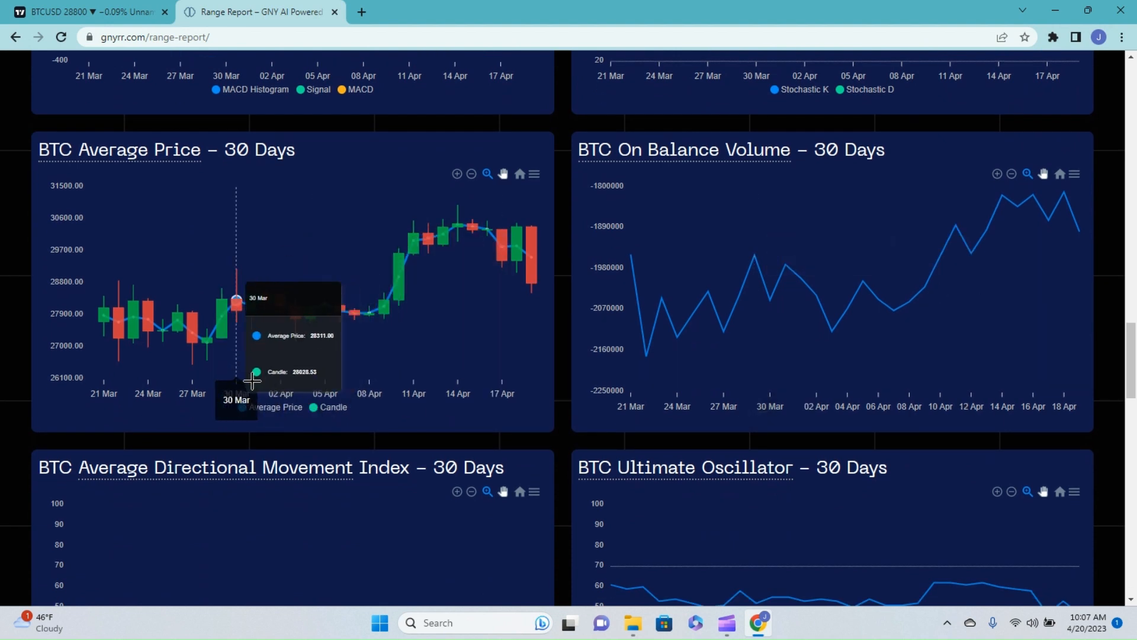
mouse_move(273, 412)
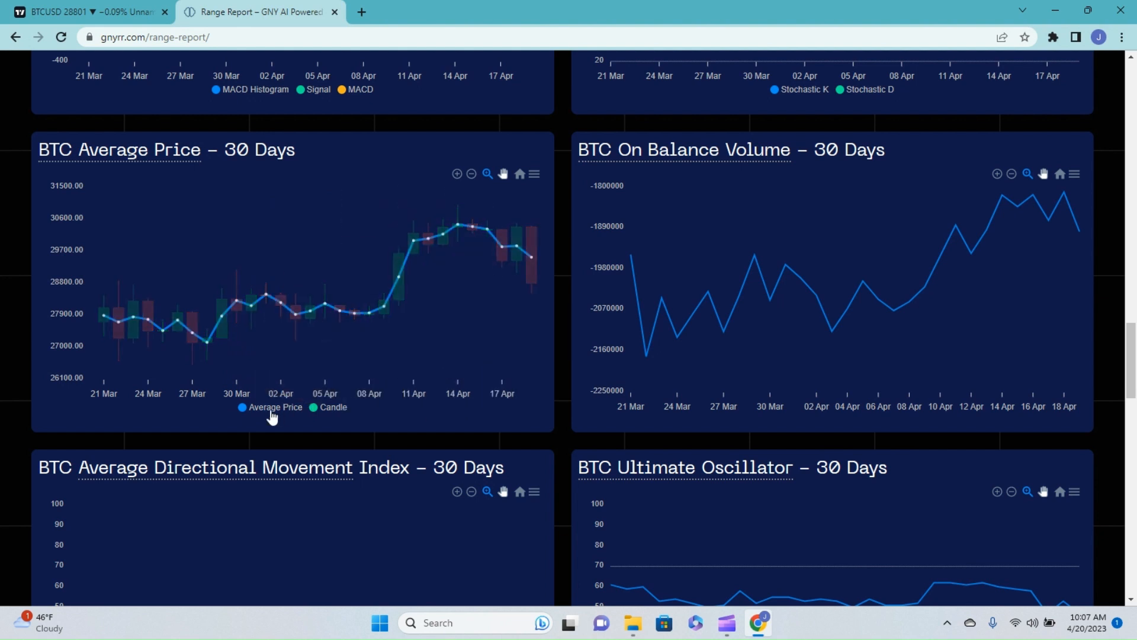
mouse_move(269, 411)
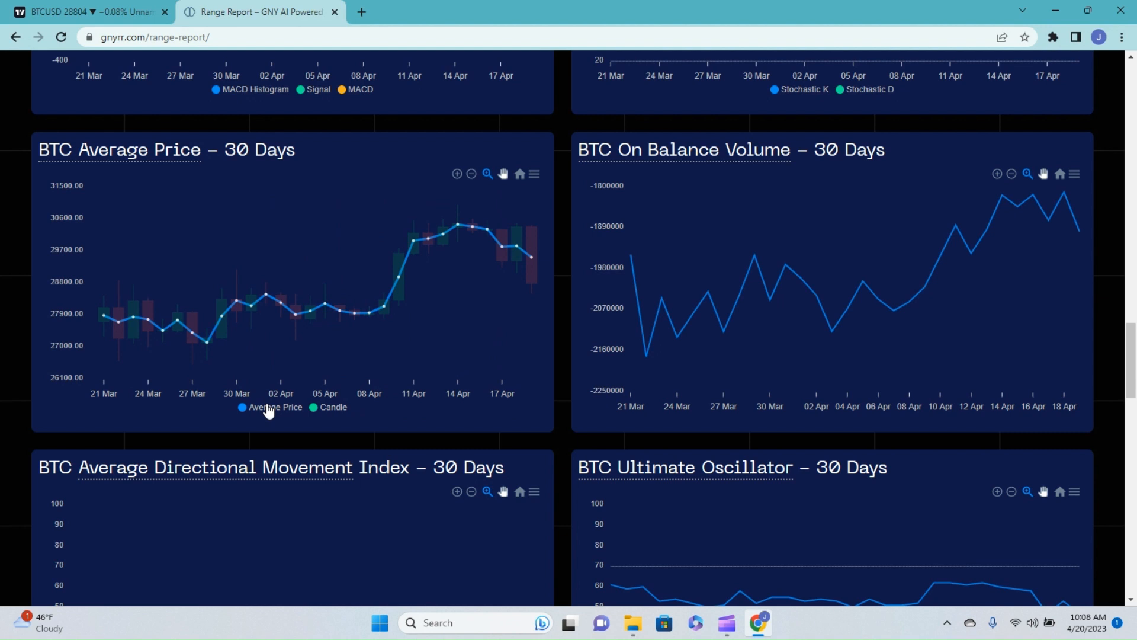
mouse_move(784, 223)
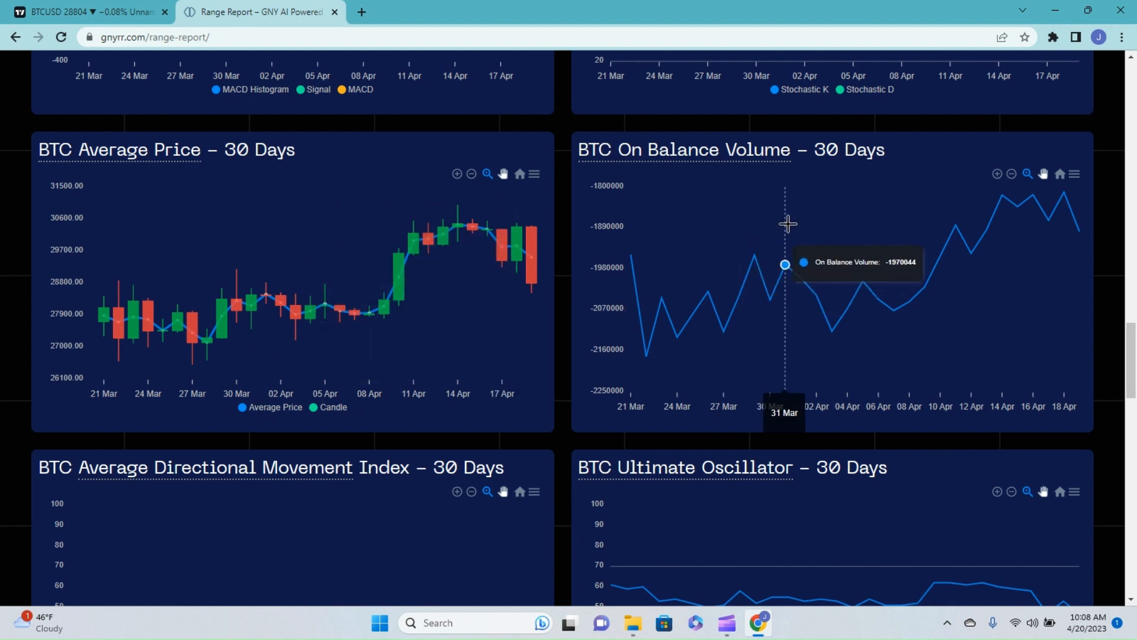
mouse_move(1065, 205)
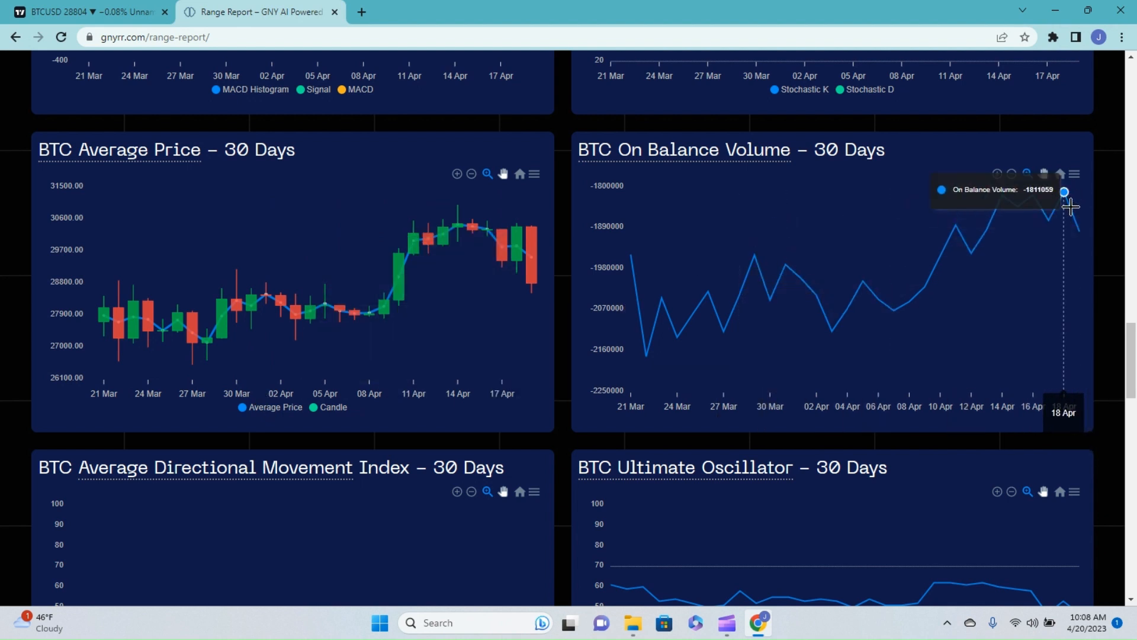
mouse_move(1071, 229)
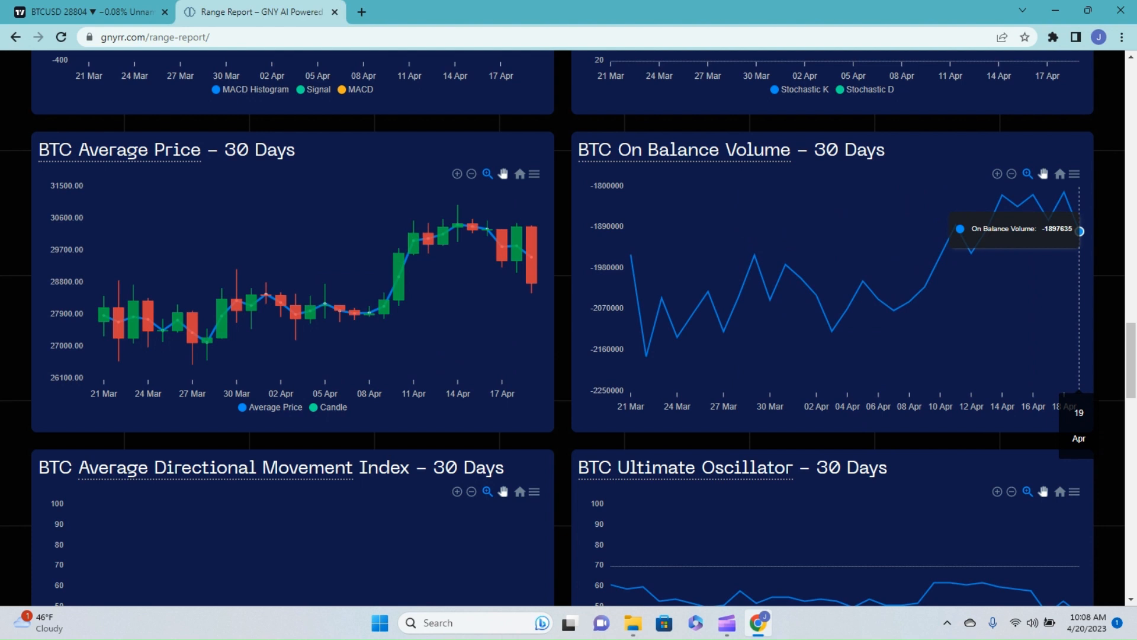
mouse_move(1079, 227)
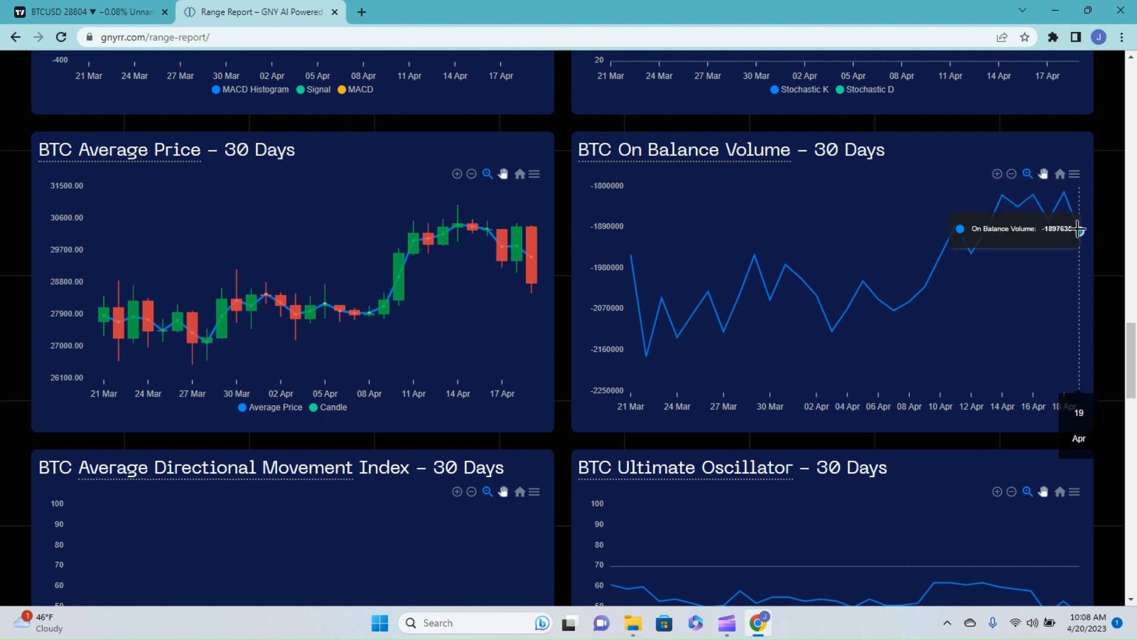
mouse_move(1079, 231)
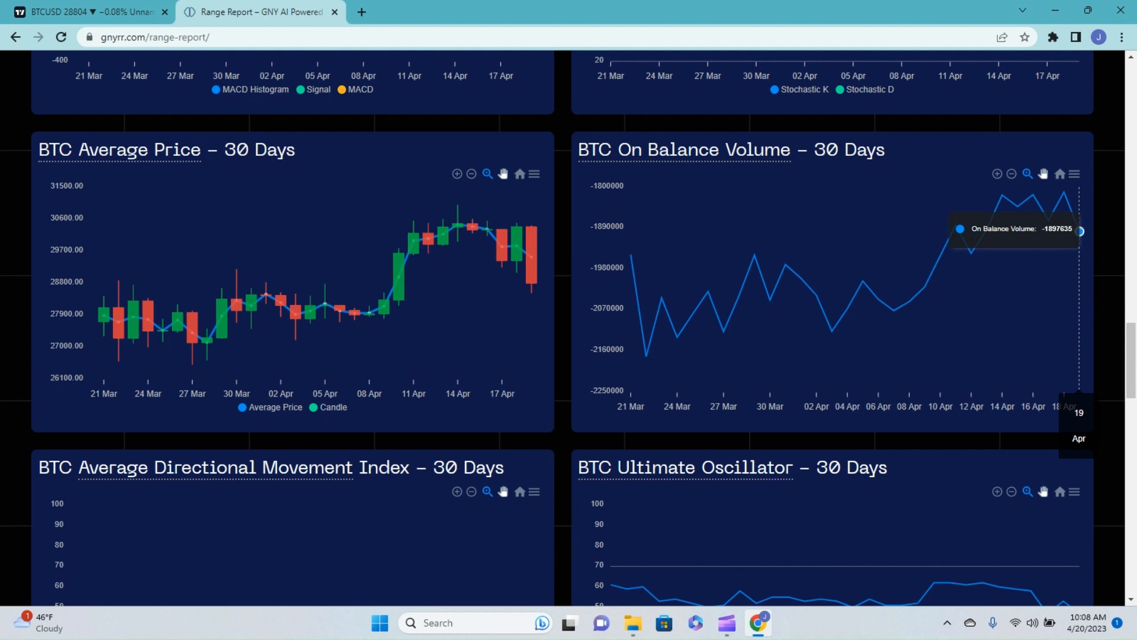
mouse_move(1078, 227)
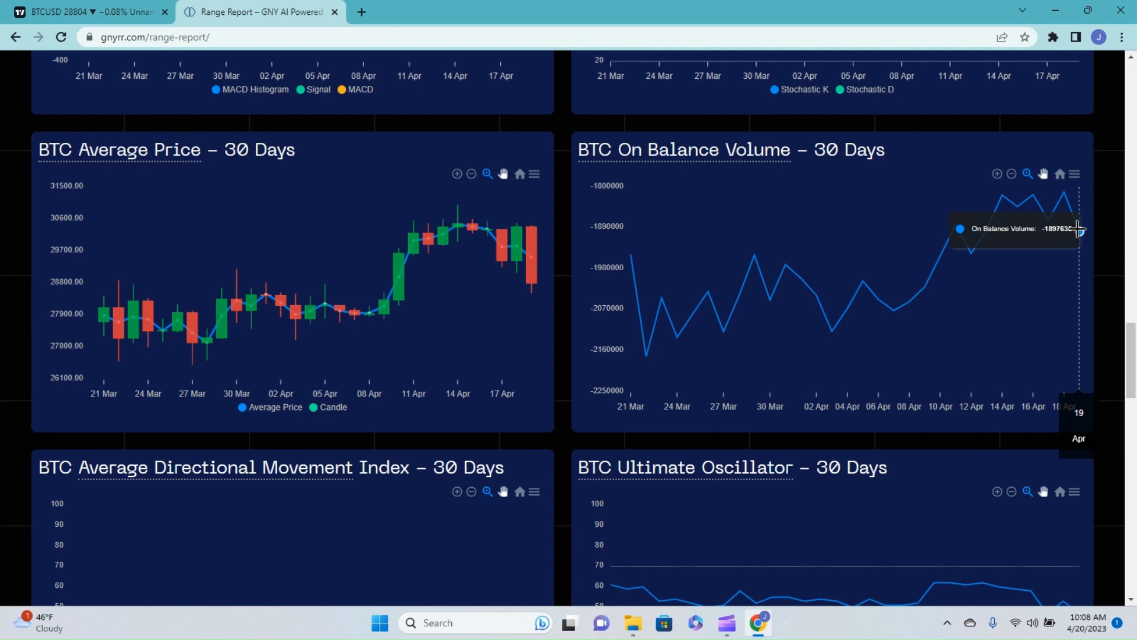
scroll("down", 3)
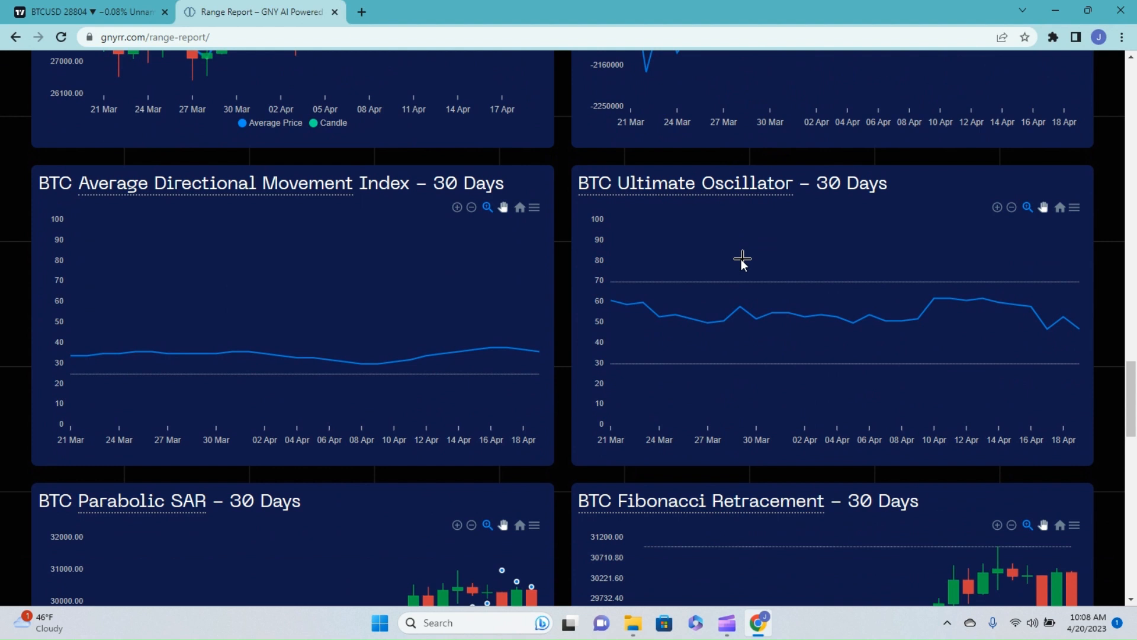
mouse_move(536, 351)
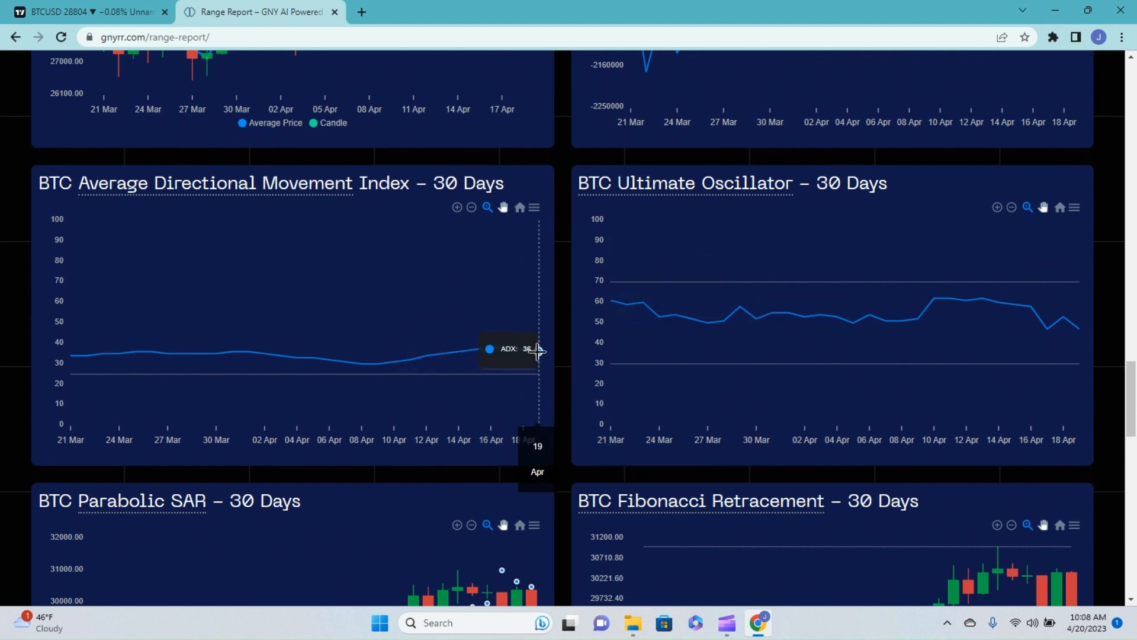
mouse_move(509, 352)
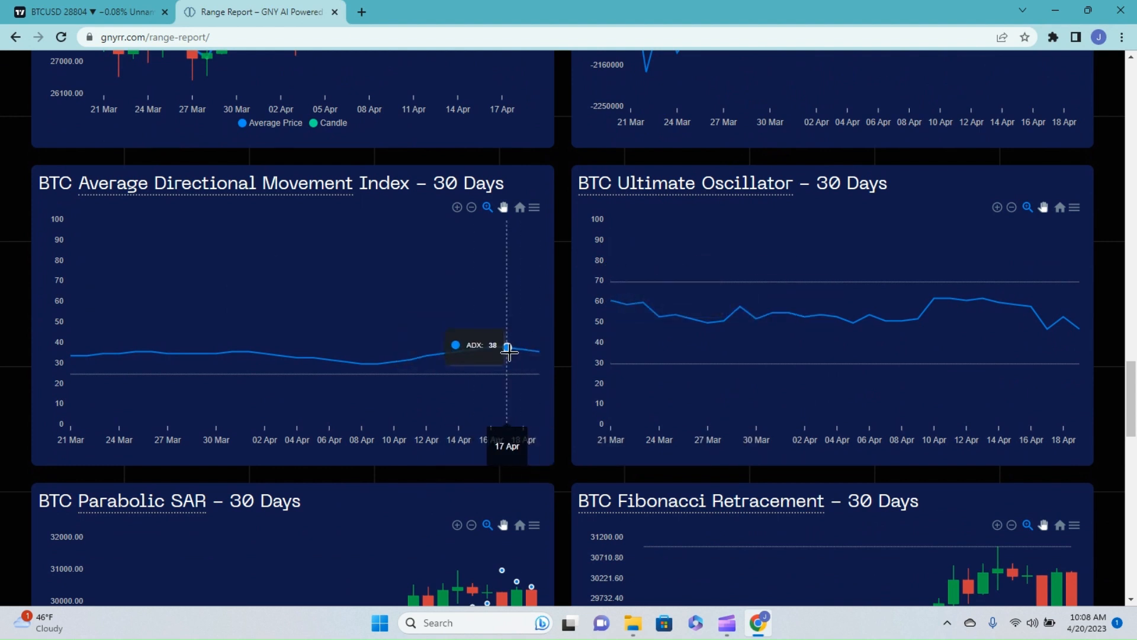
mouse_move(533, 352)
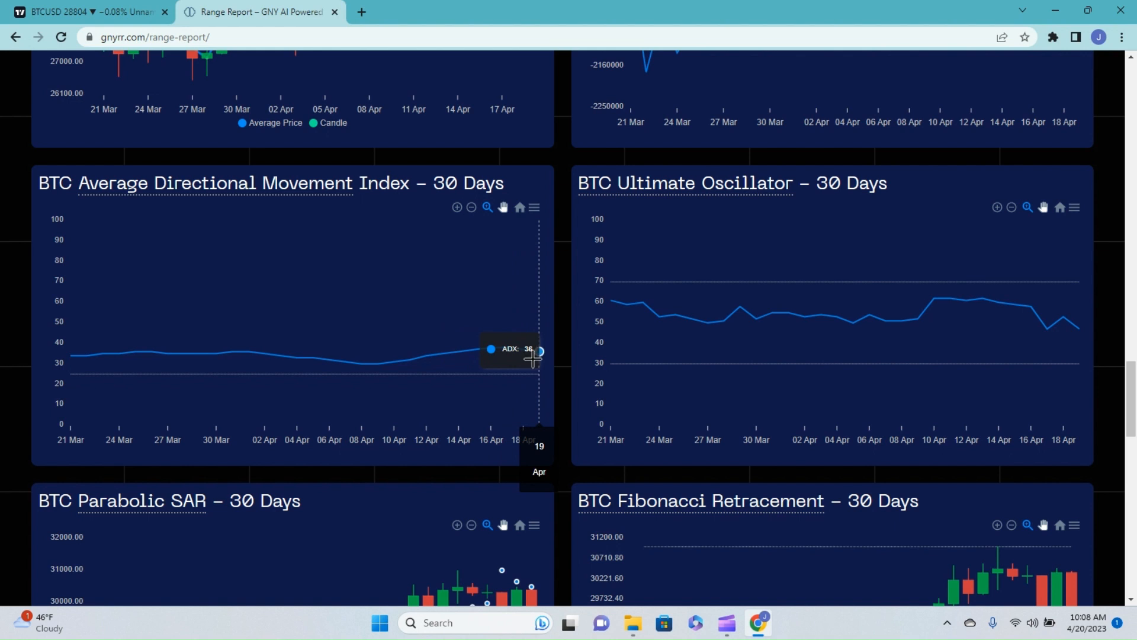
mouse_move(489, 373)
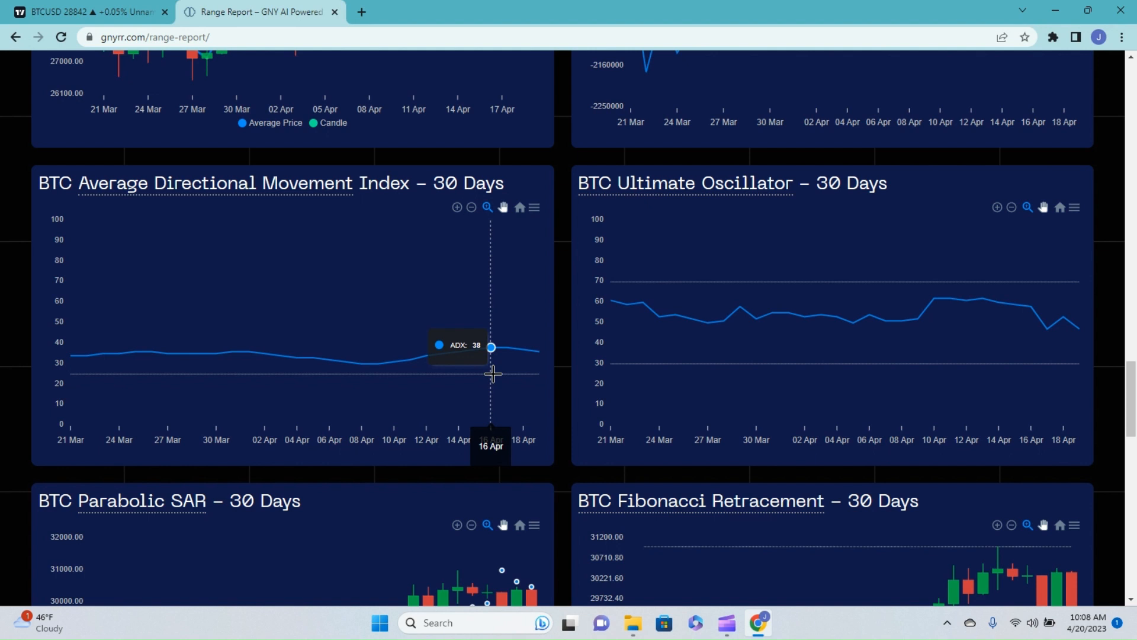
mouse_move(575, 315)
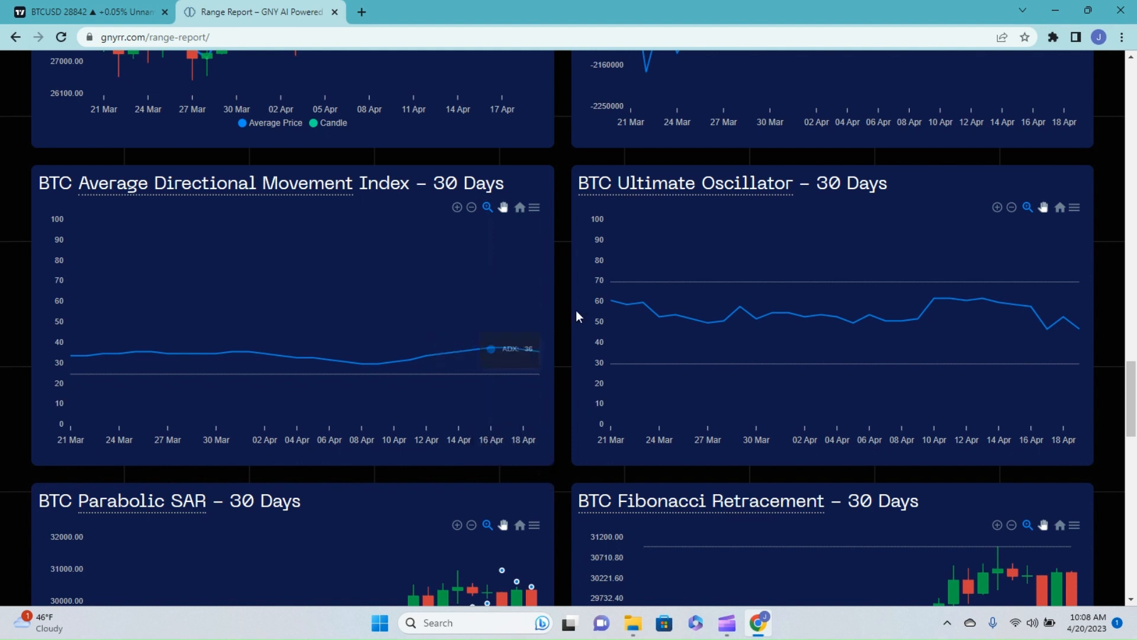
mouse_move(787, 311)
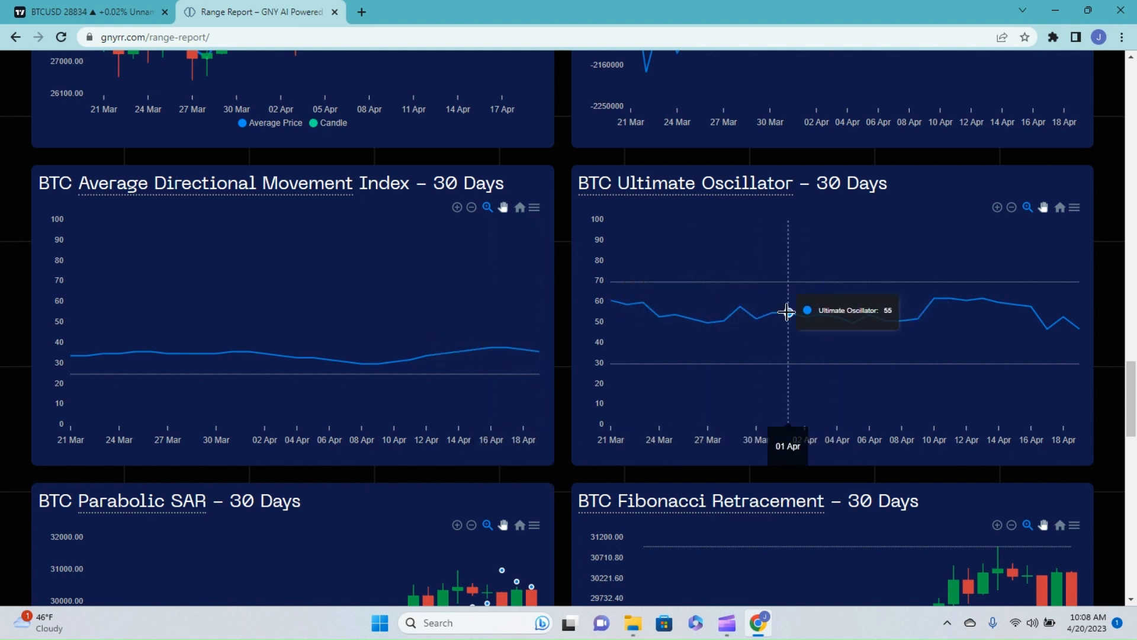
mouse_move(852, 318)
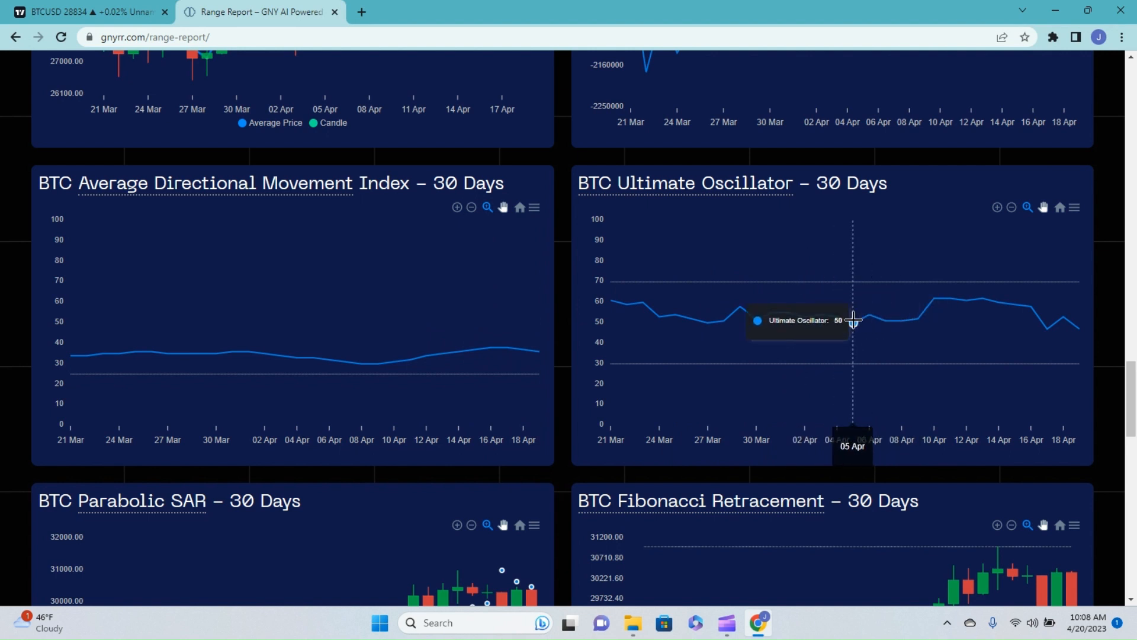
mouse_move(998, 302)
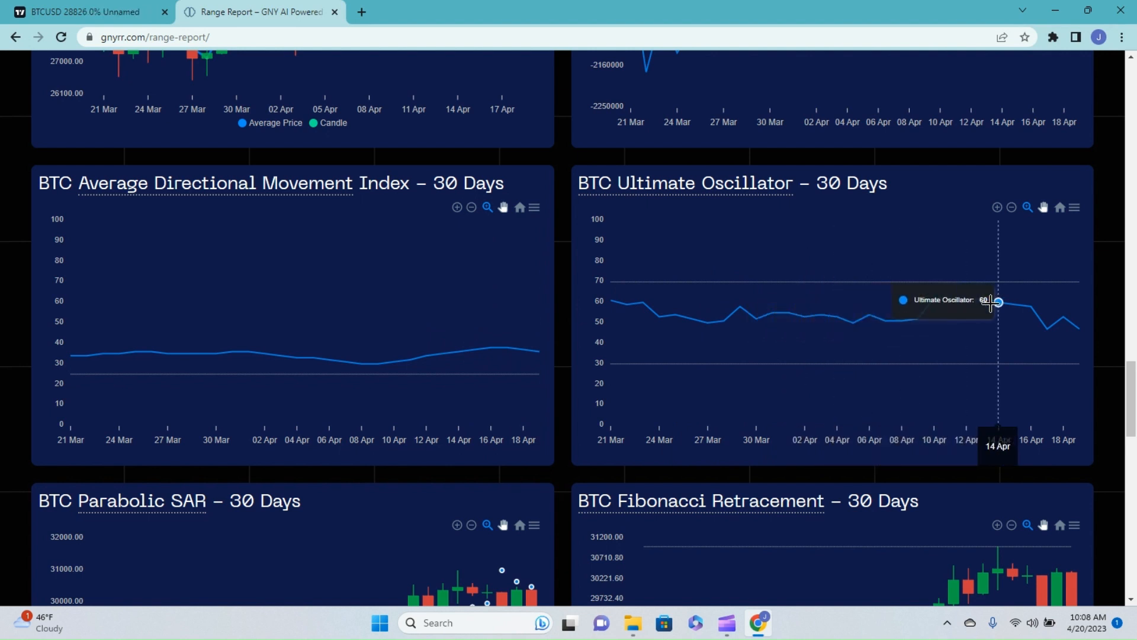
mouse_move(1079, 327)
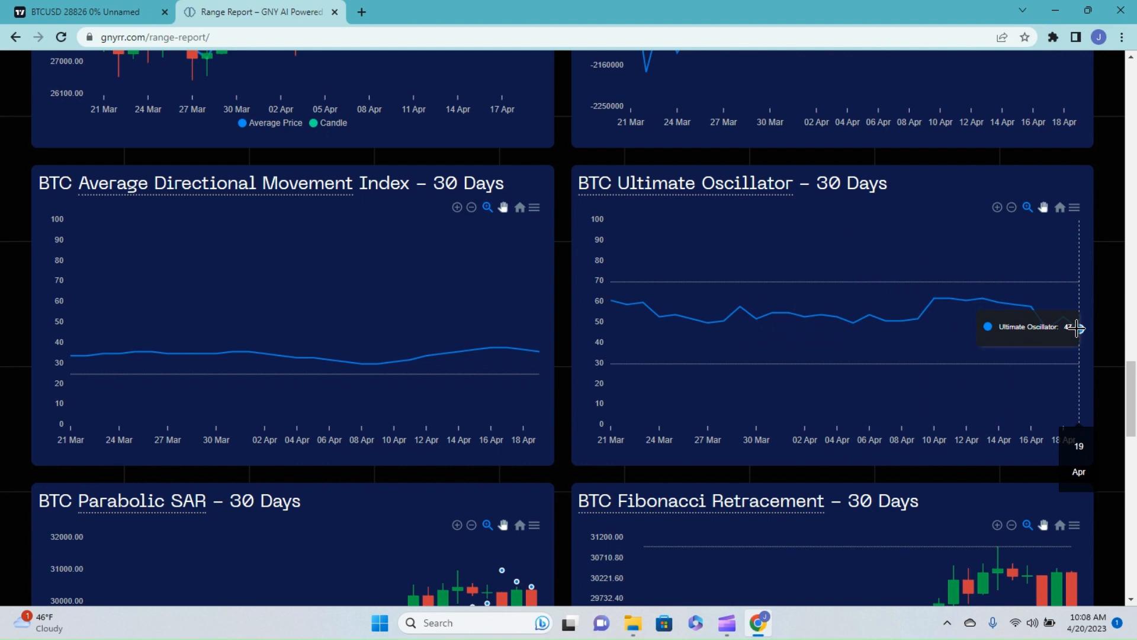
Step: Scroll down from the ADX and Ultimate Oscillator charts to the Parabolic SAR chart
scroll("down", 3)
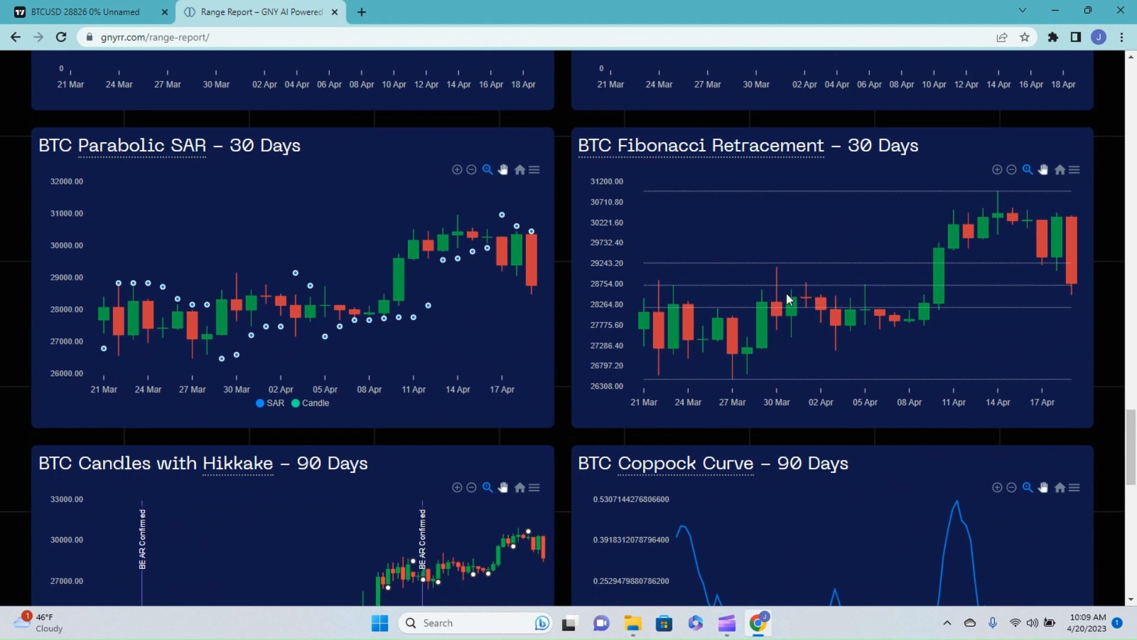
mouse_move(523, 247)
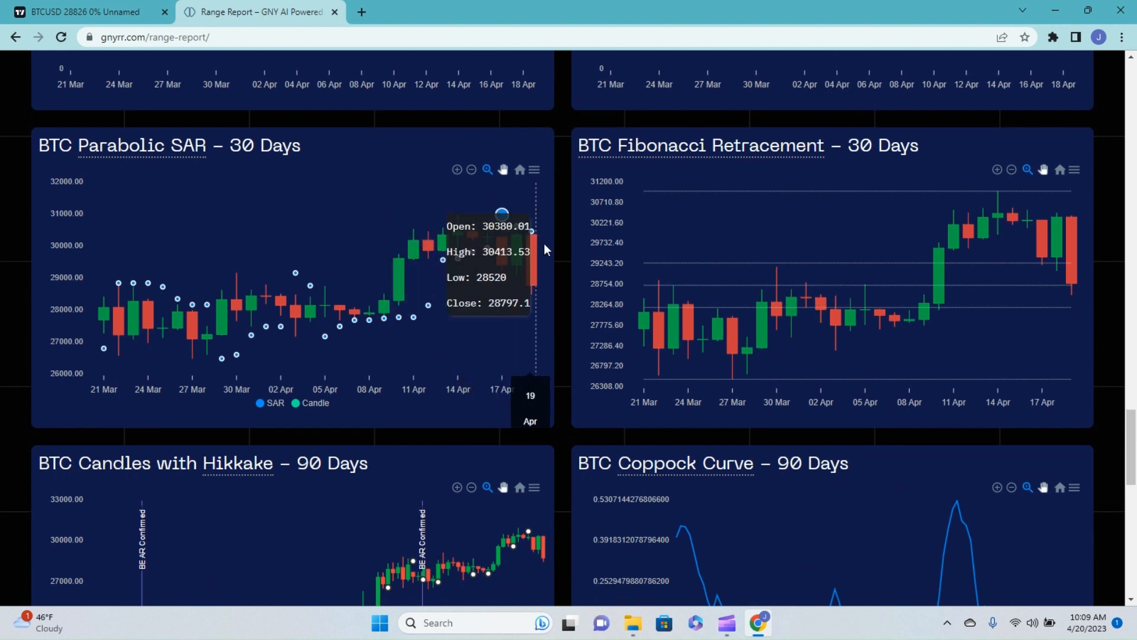
mouse_move(537, 256)
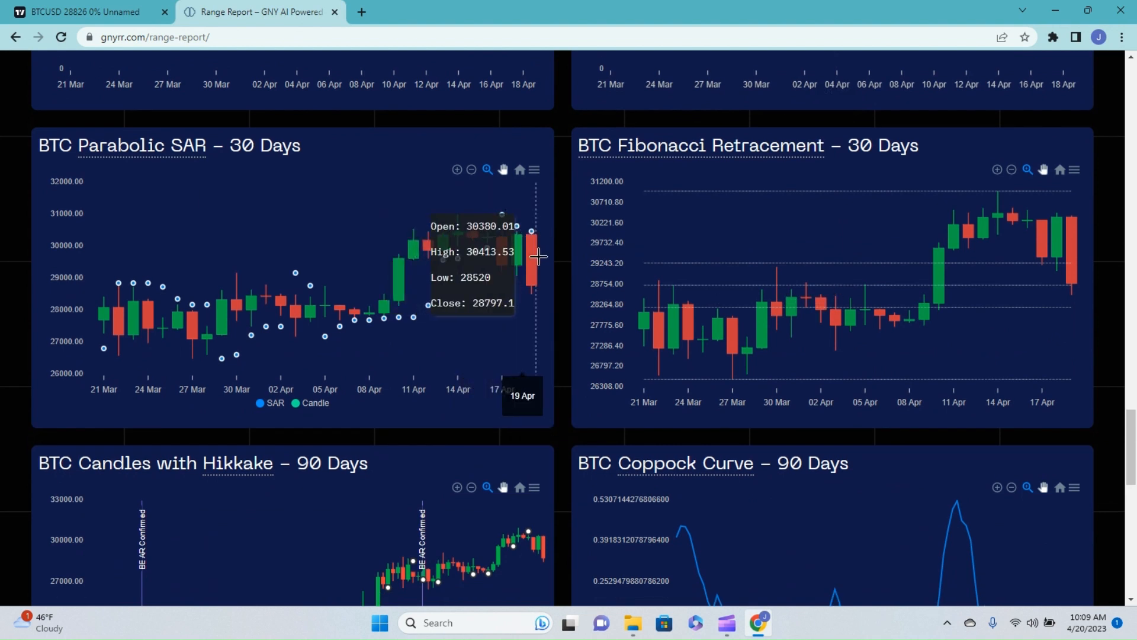
Step: Scroll around the Parabolic SAR chart, then down to the Hikkake and Coppock Curve 90-day charts
scroll("up", 3)
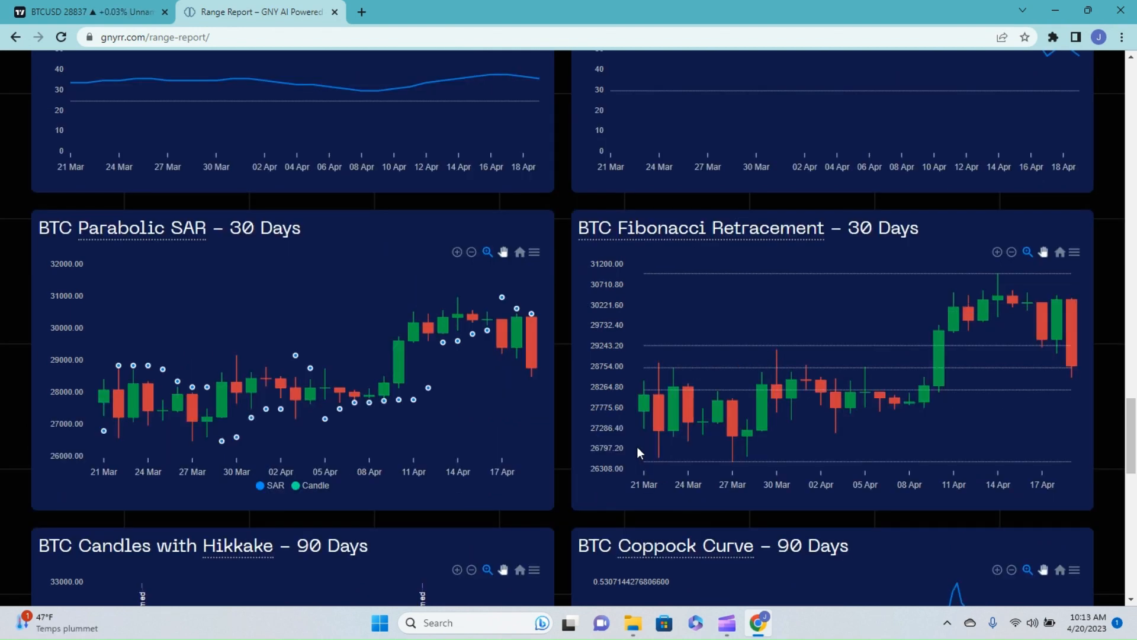
mouse_move(535, 398)
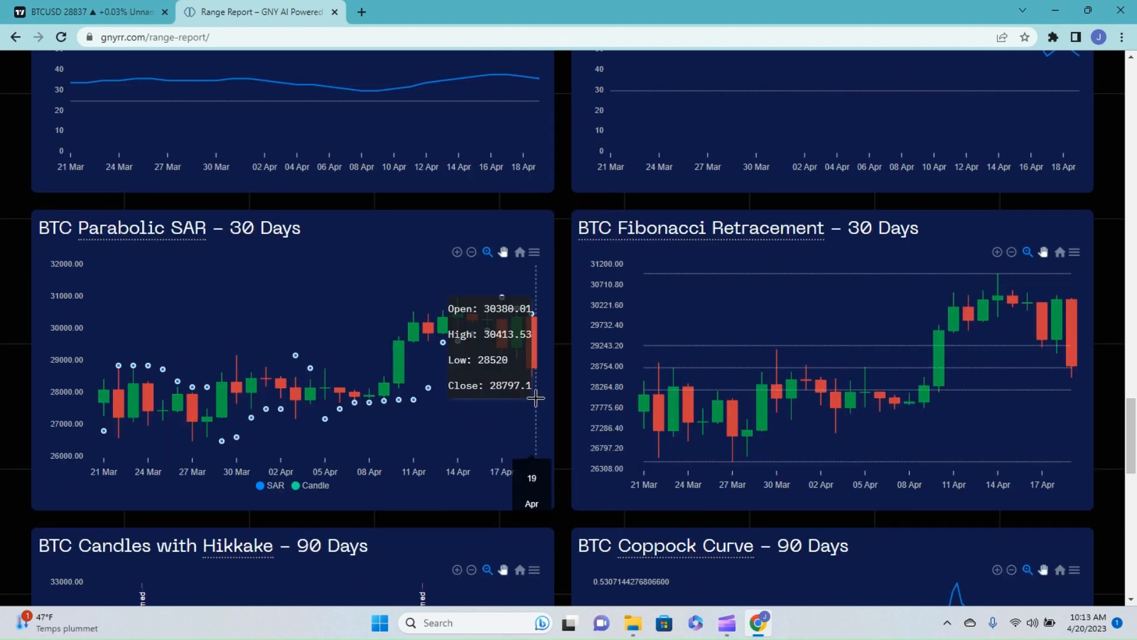
mouse_move(537, 376)
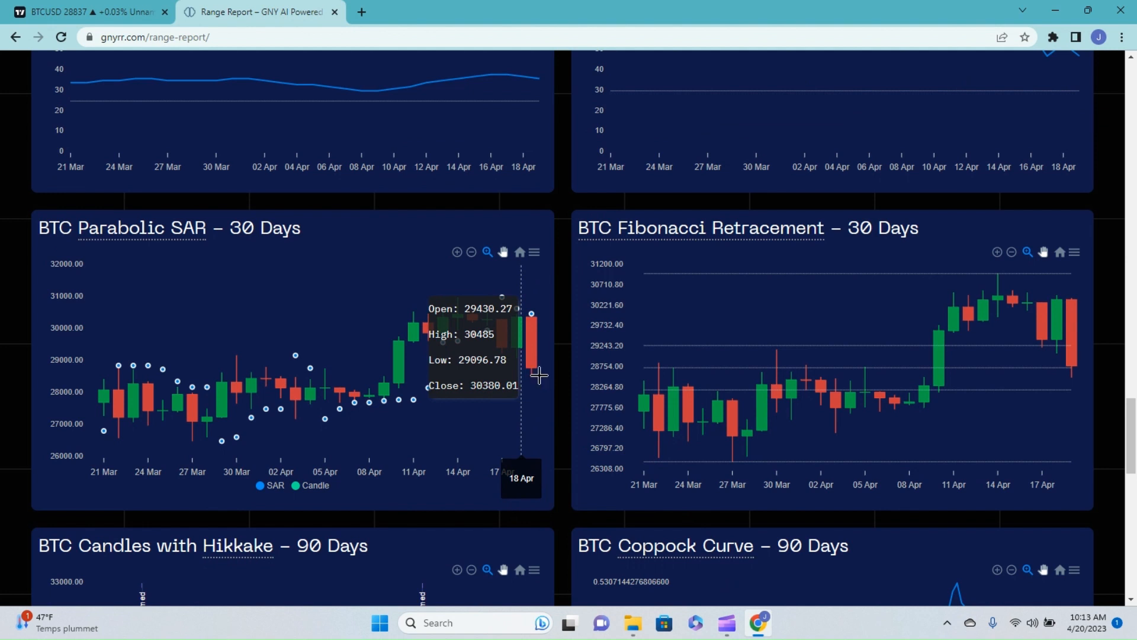
mouse_move(486, 355)
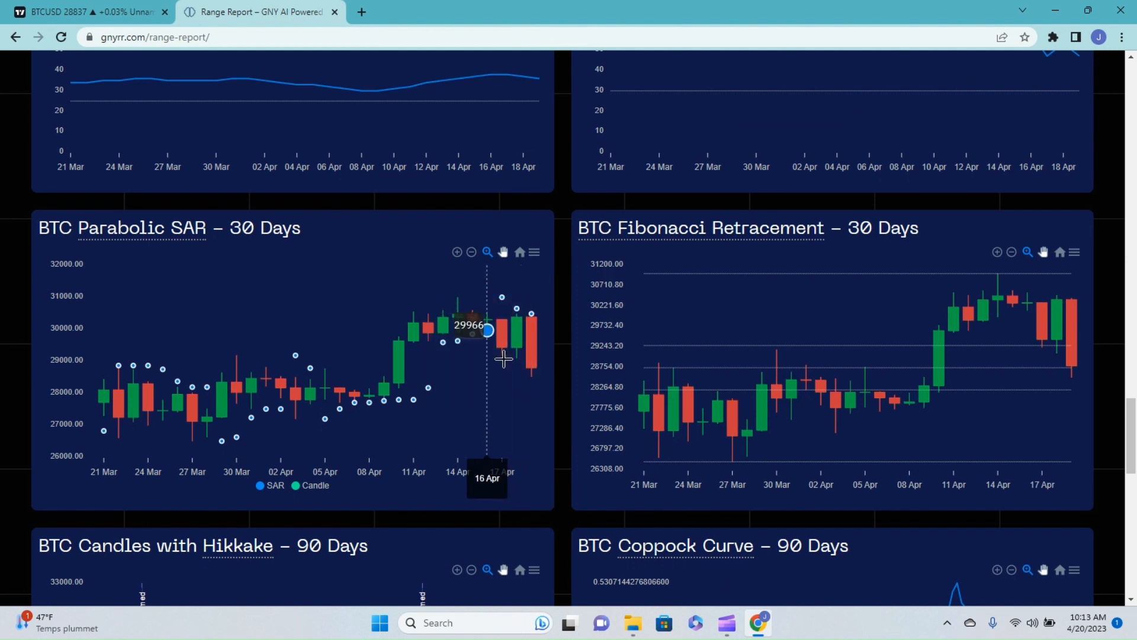
mouse_move(557, 331)
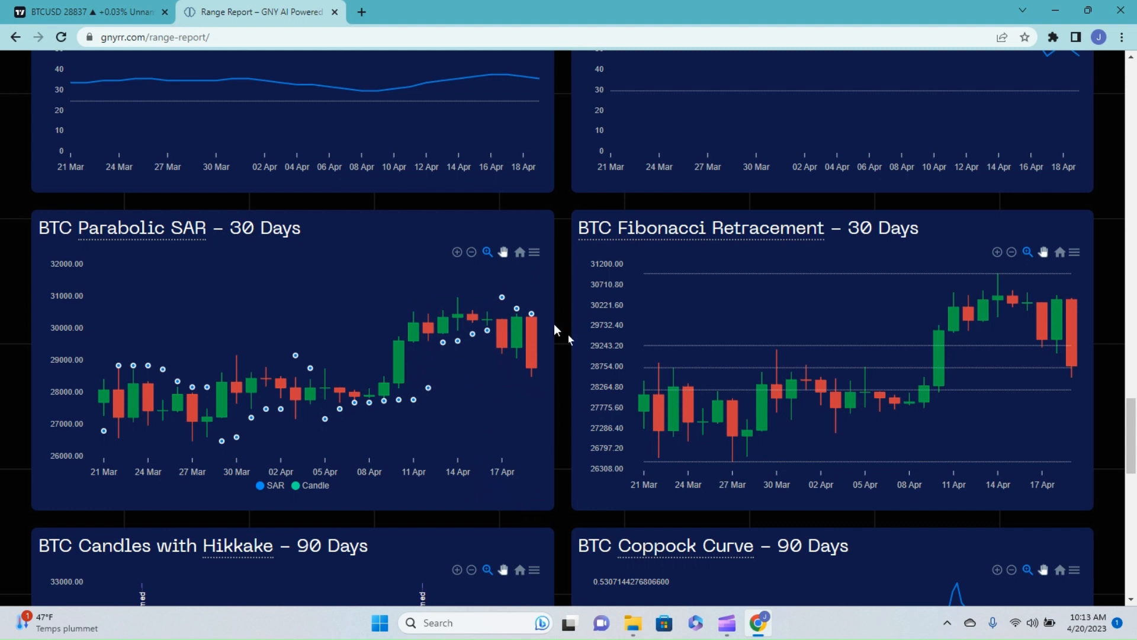
mouse_move(696, 306)
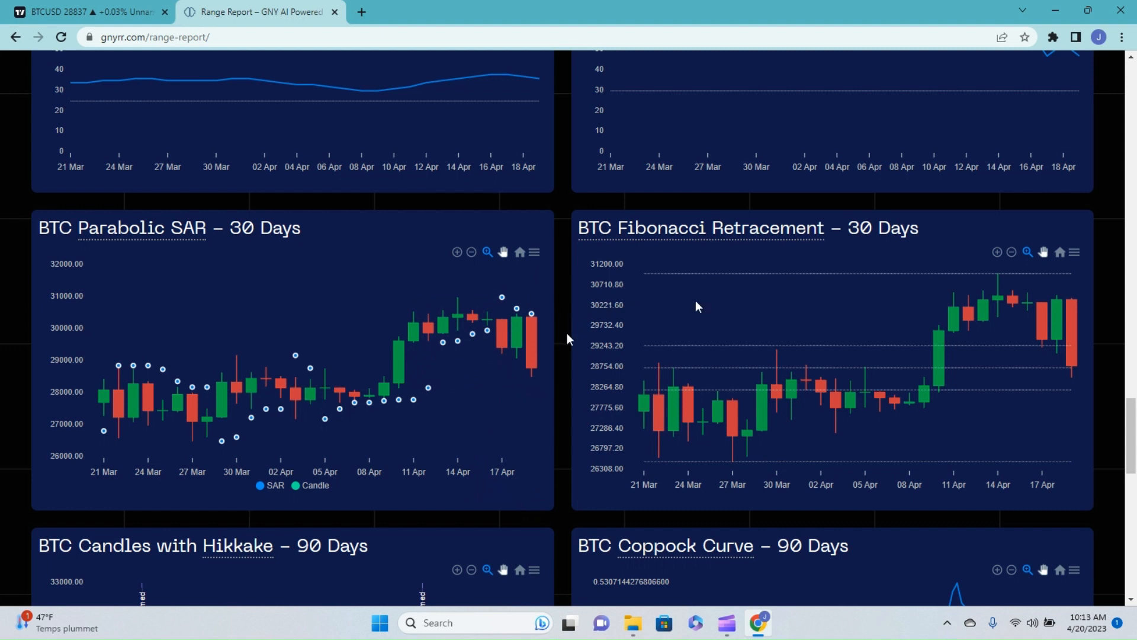
mouse_move(797, 376)
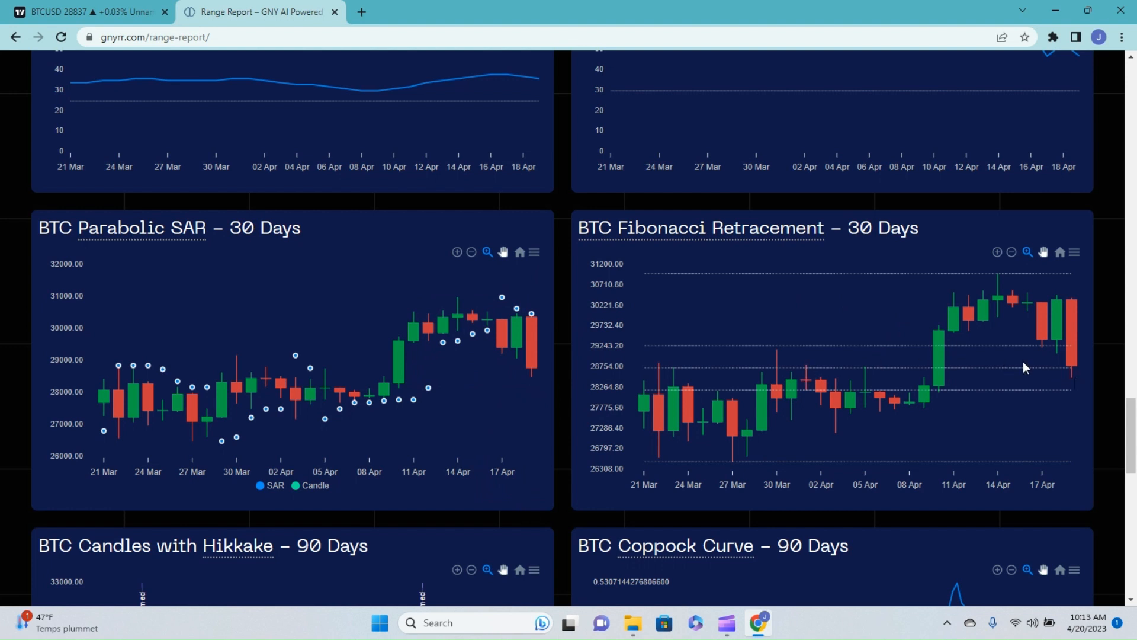
mouse_move(1077, 384)
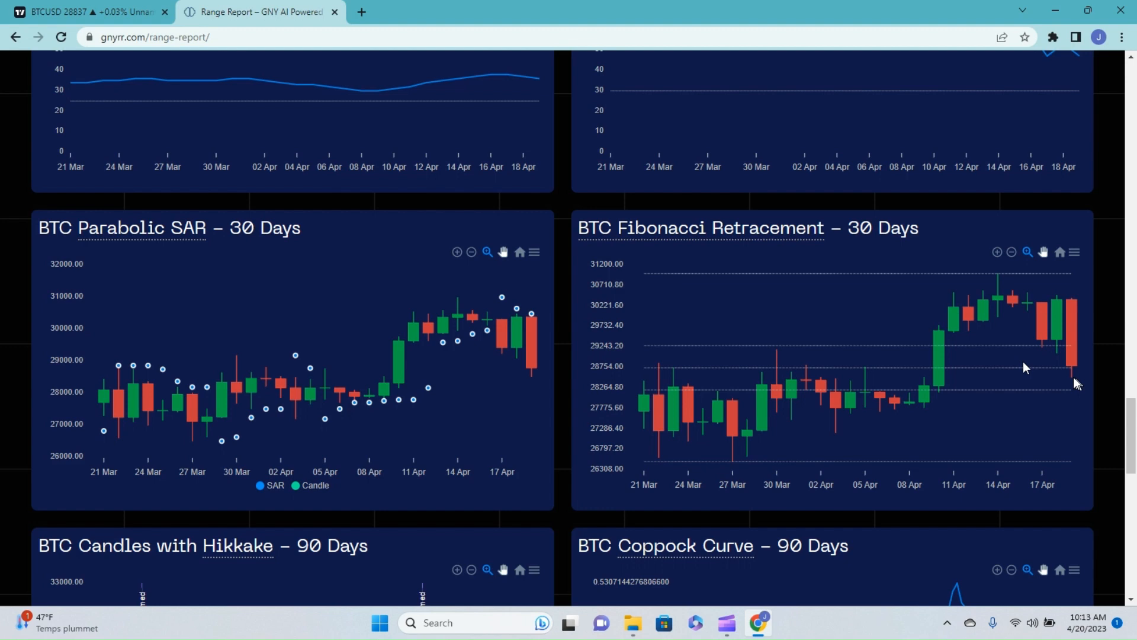
mouse_move(912, 351)
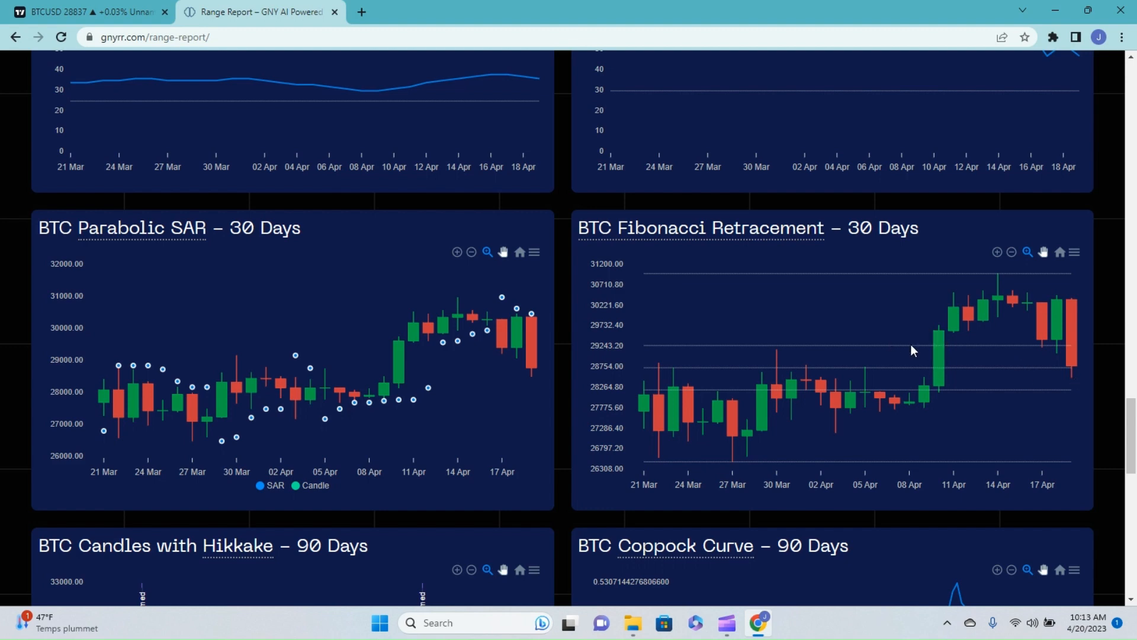
scroll("down", 3)
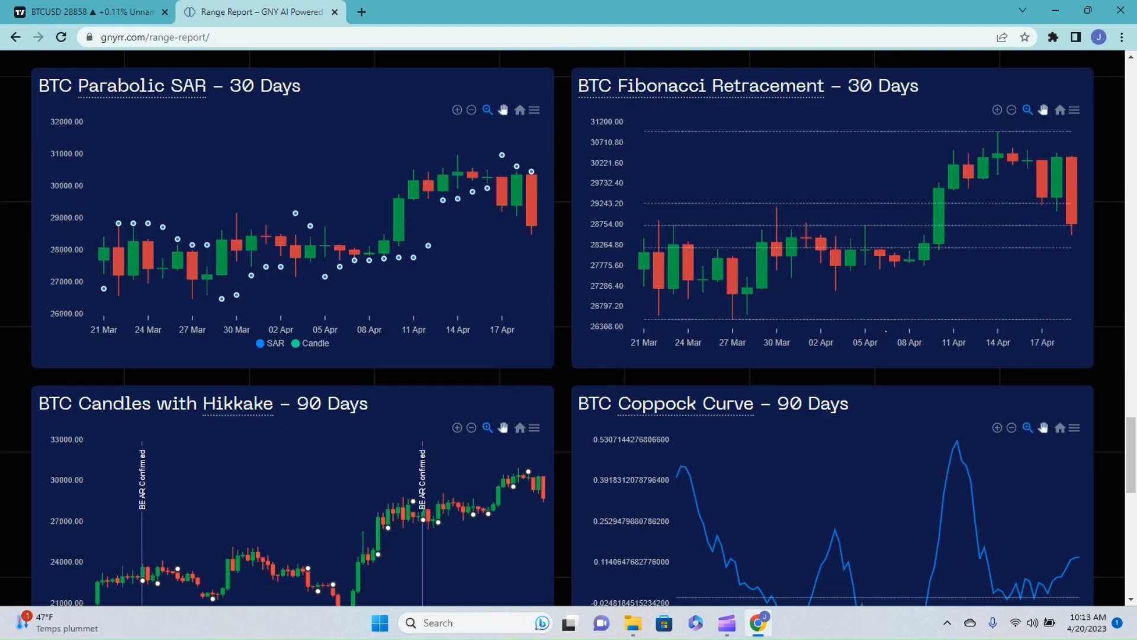
Step: Scroll through the Hikkake candles and Coppock Curve charts down to the Historical forecast-vs-actuals section
scroll("down", 3)
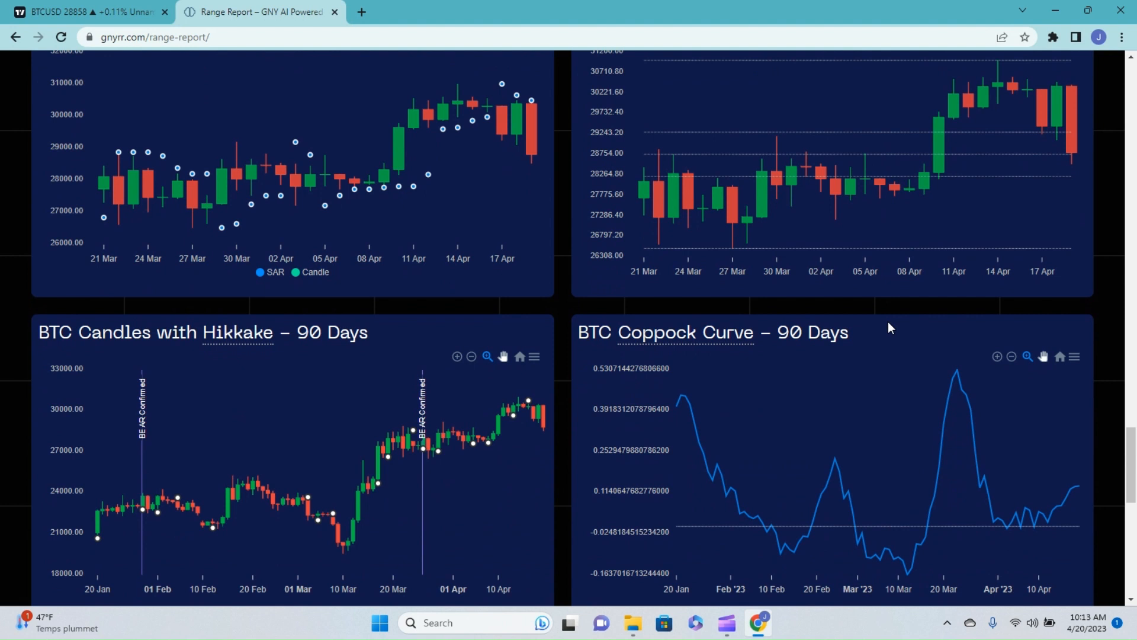
scroll("down", 3)
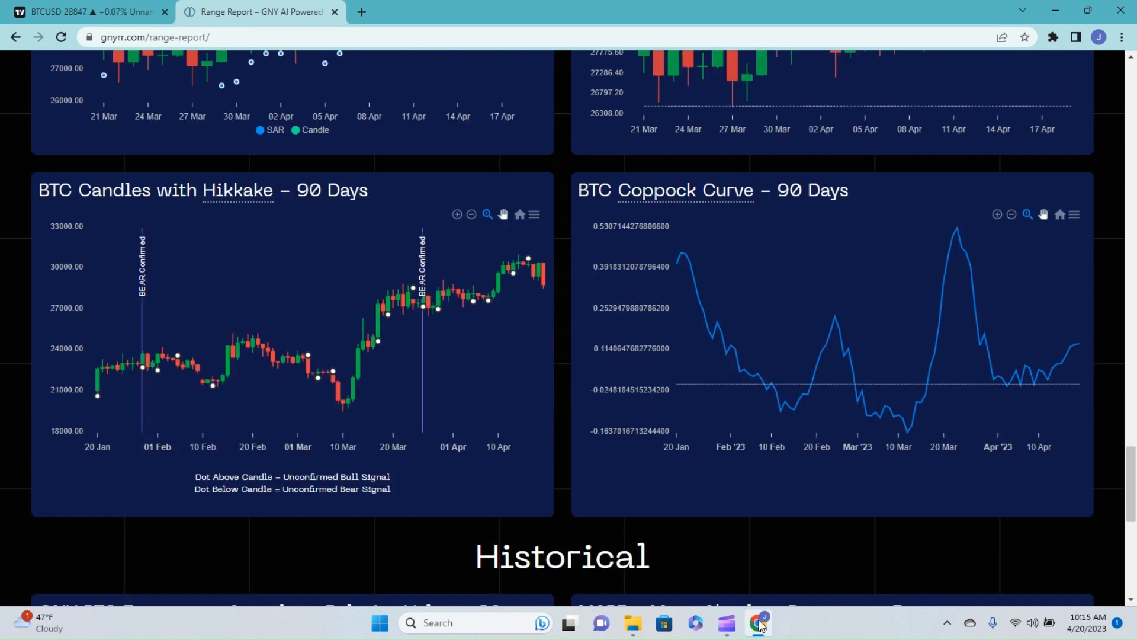
mouse_move(509, 243)
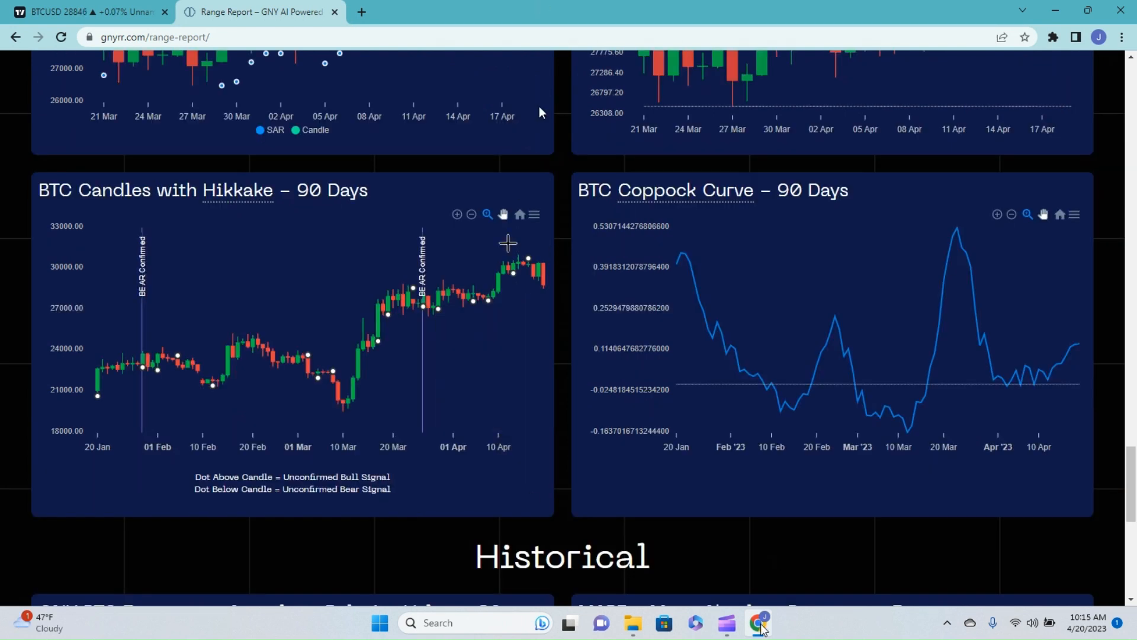
mouse_move(516, 253)
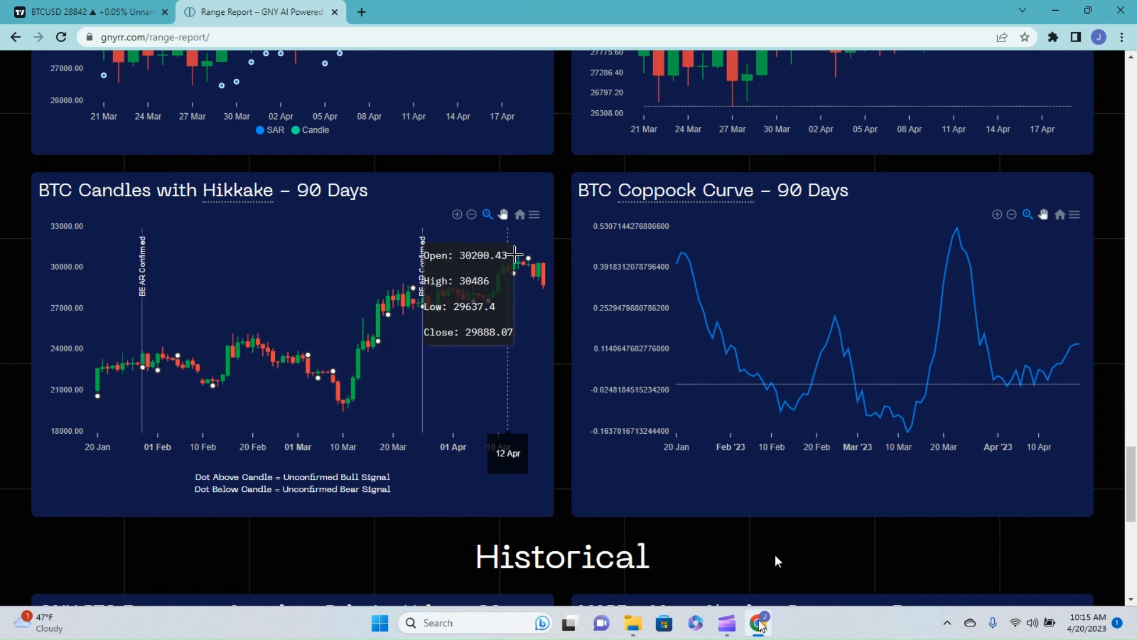
mouse_move(540, 274)
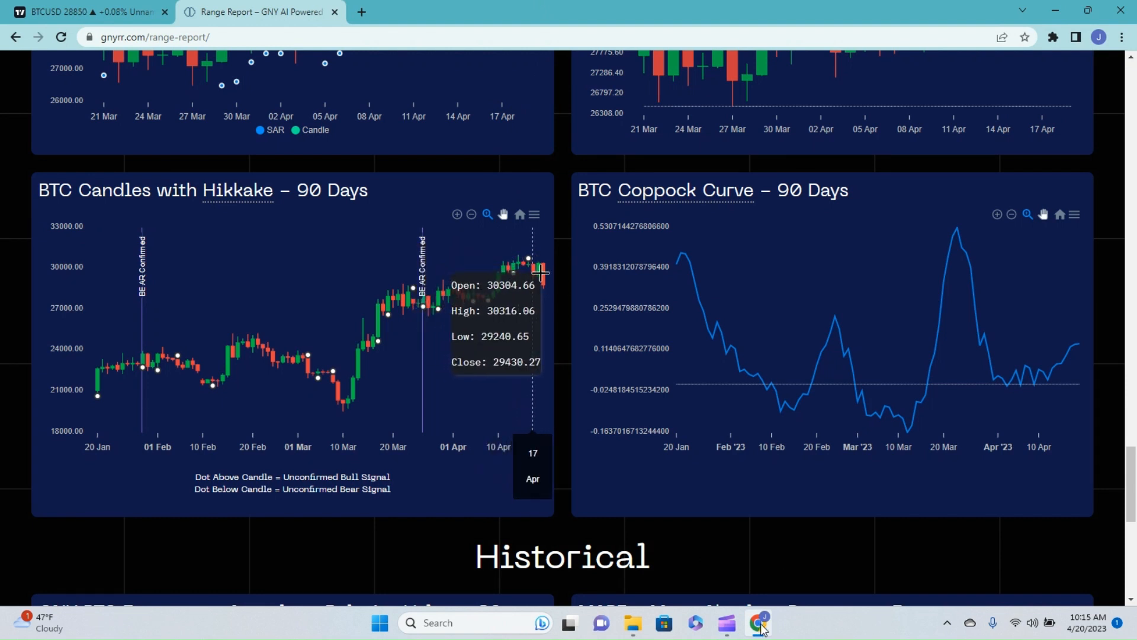
mouse_move(508, 309)
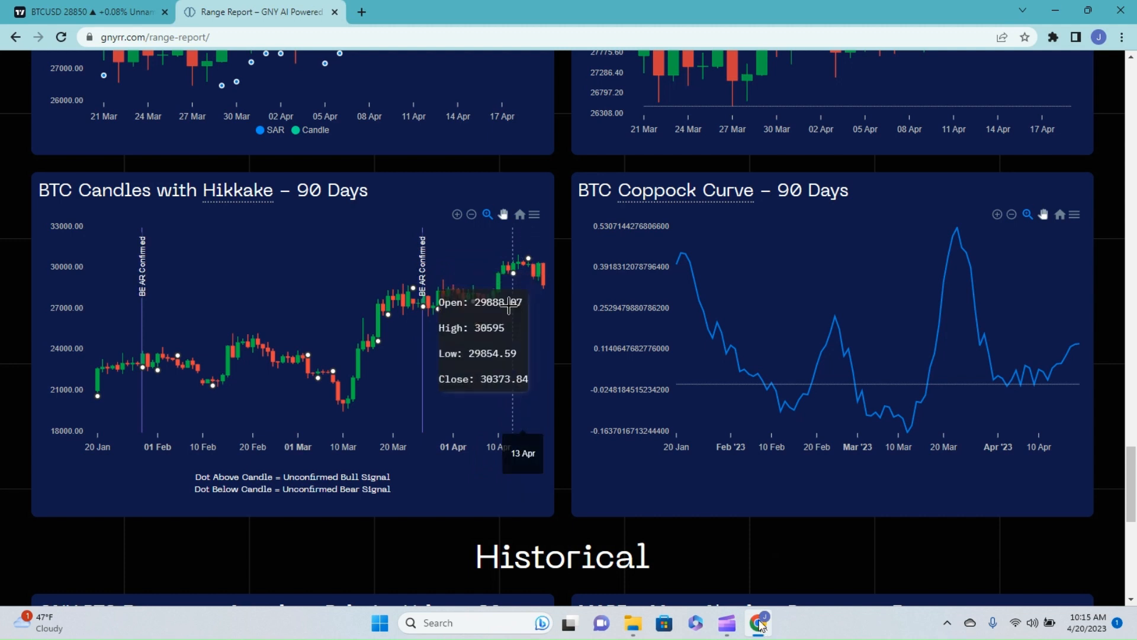
mouse_move(424, 334)
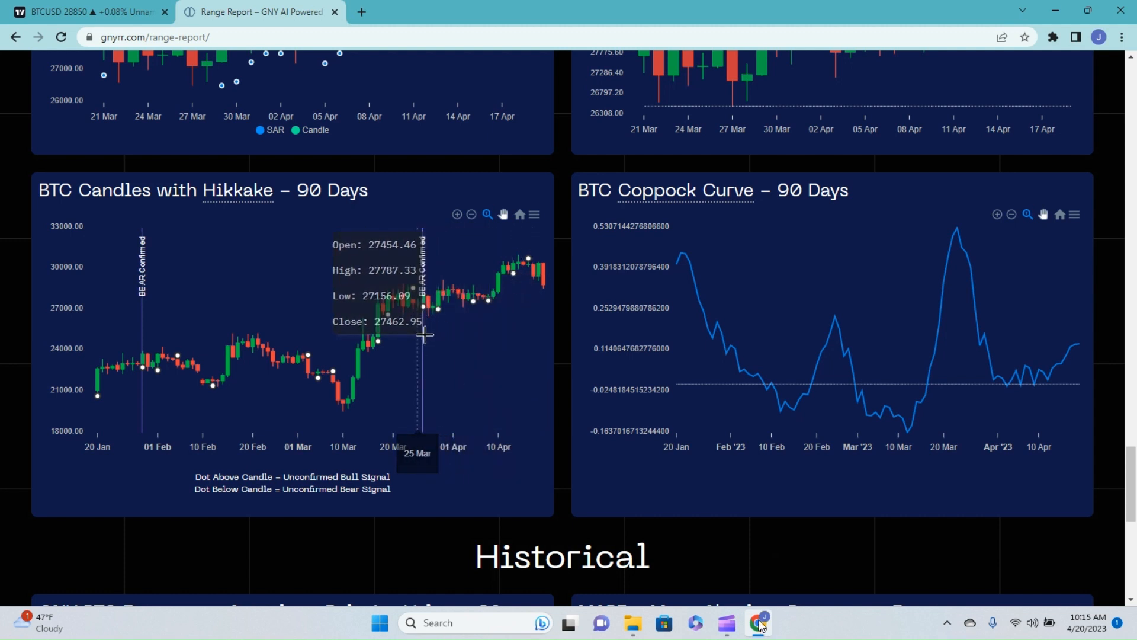
mouse_move(428, 334)
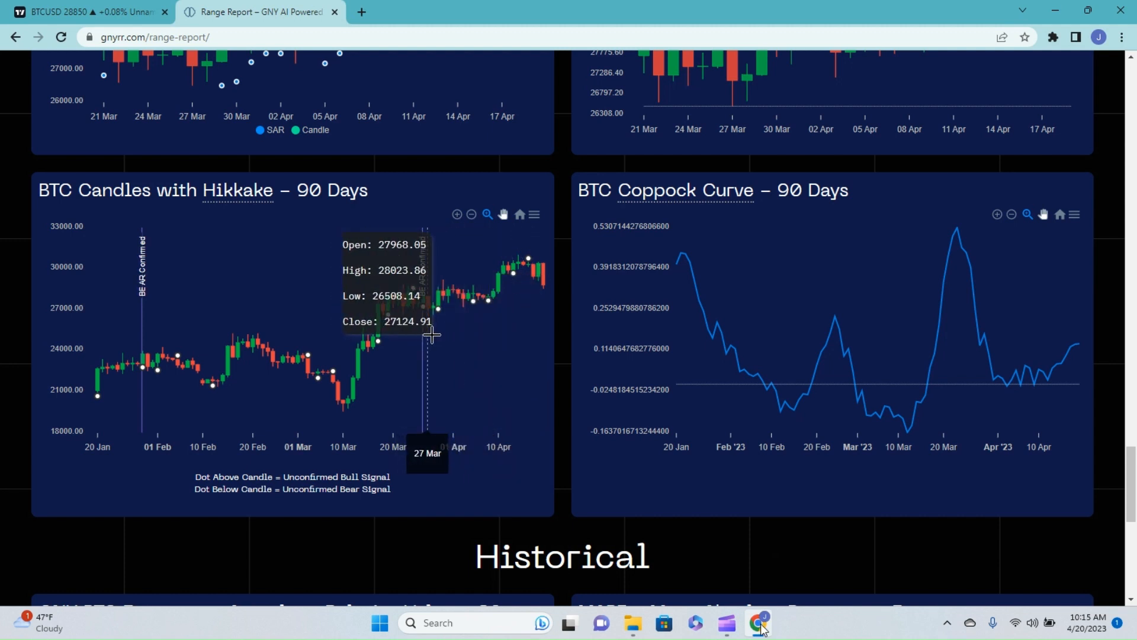
mouse_move(753, 375)
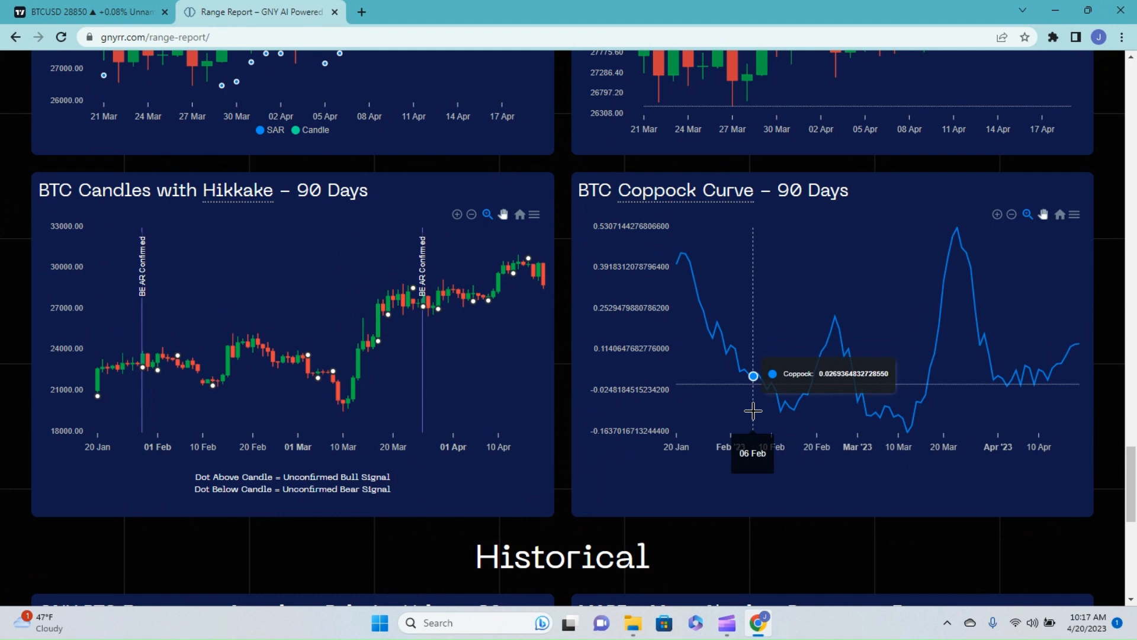
mouse_move(1011, 376)
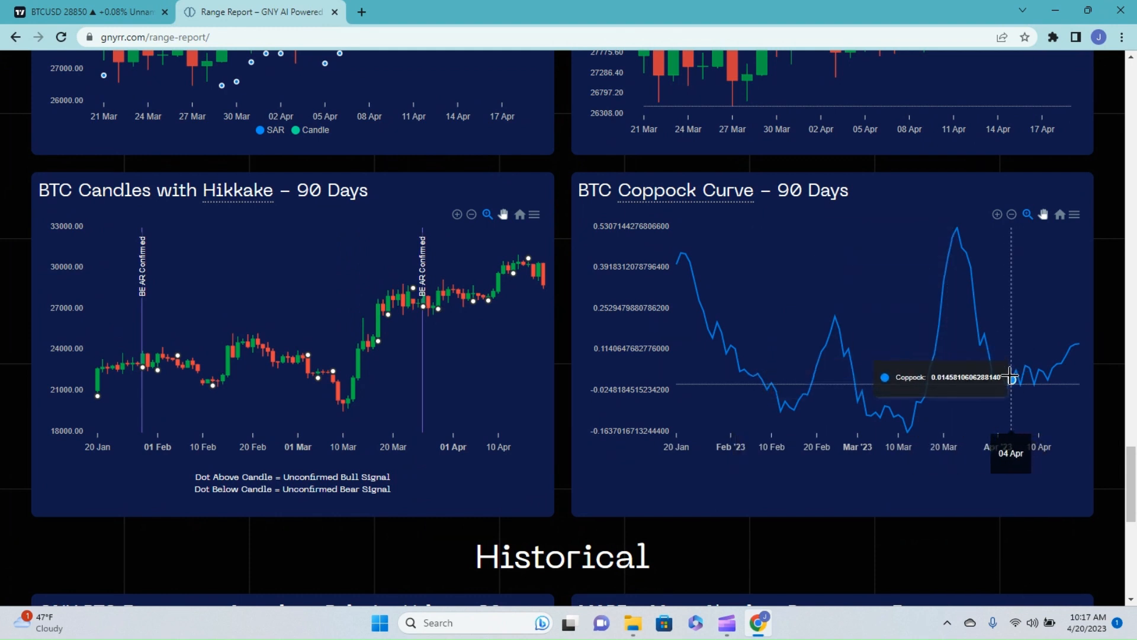
mouse_move(1047, 389)
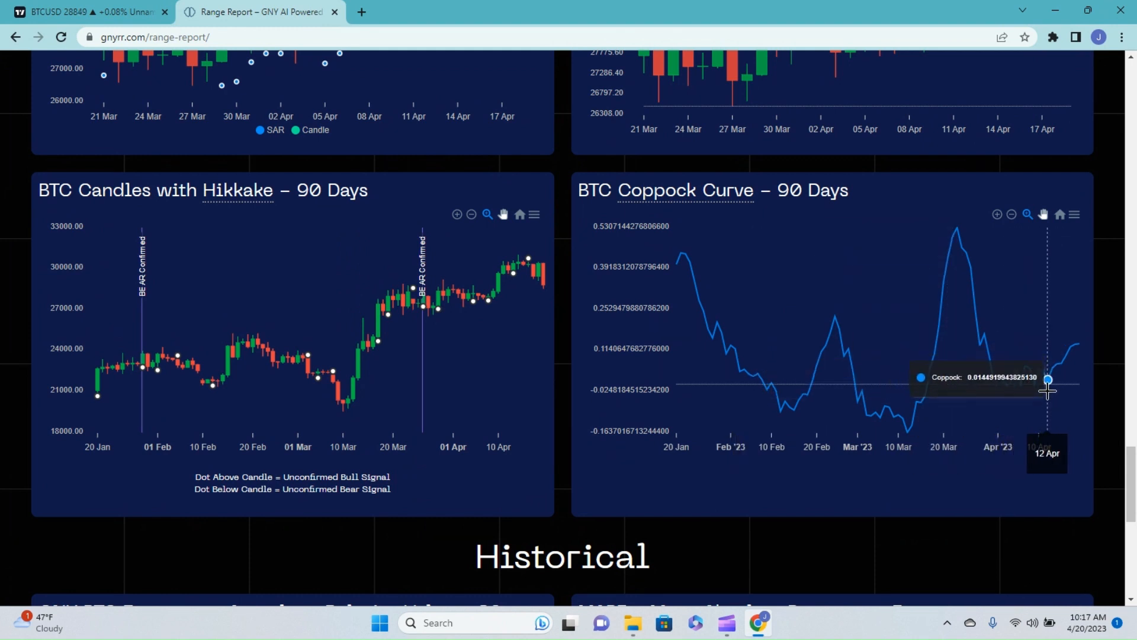
mouse_move(1076, 365)
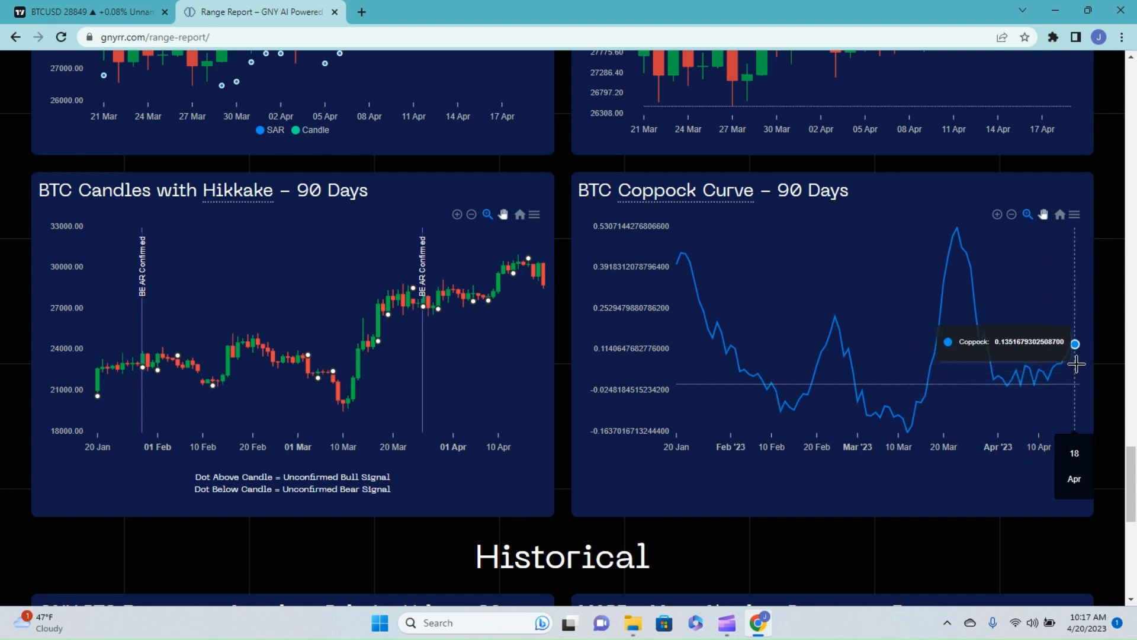
mouse_move(1086, 383)
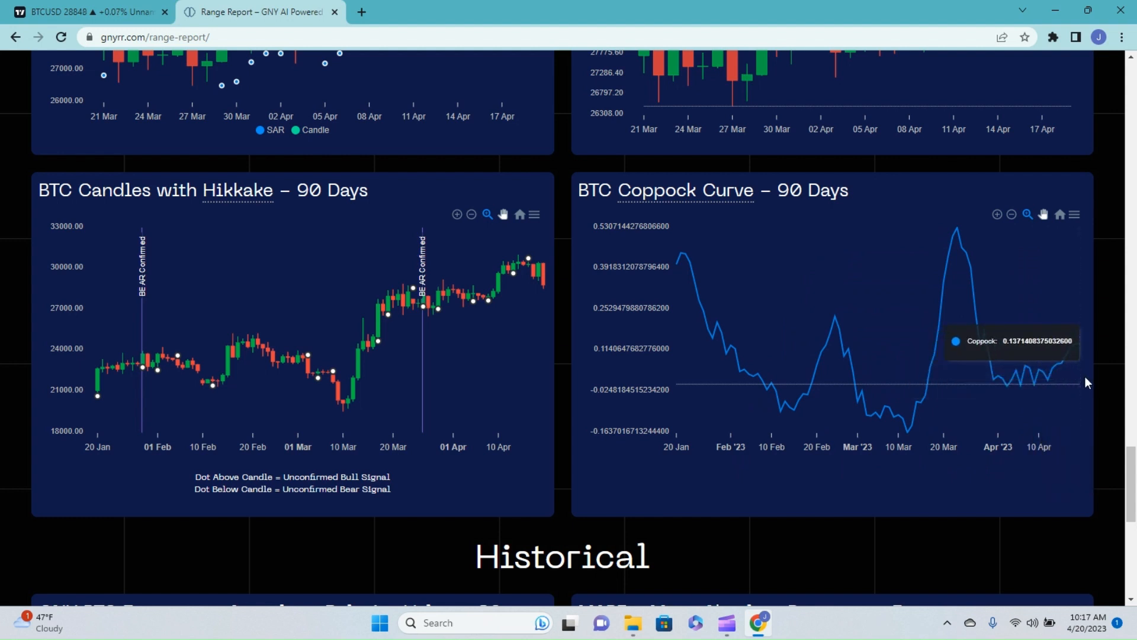
scroll("down", 3)
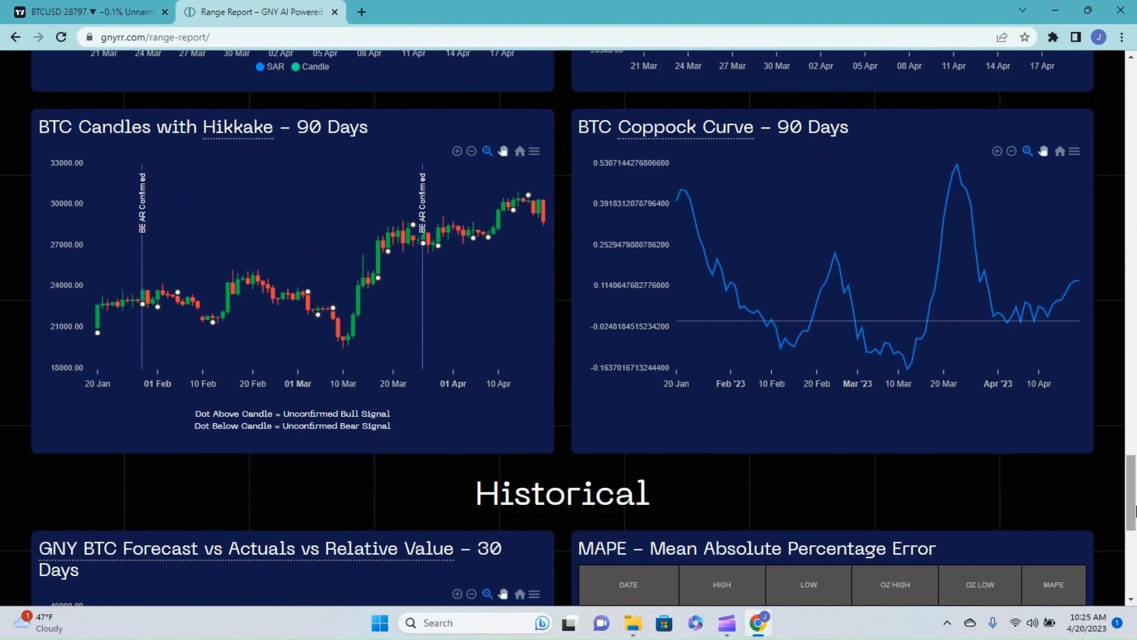
mouse_move(916, 294)
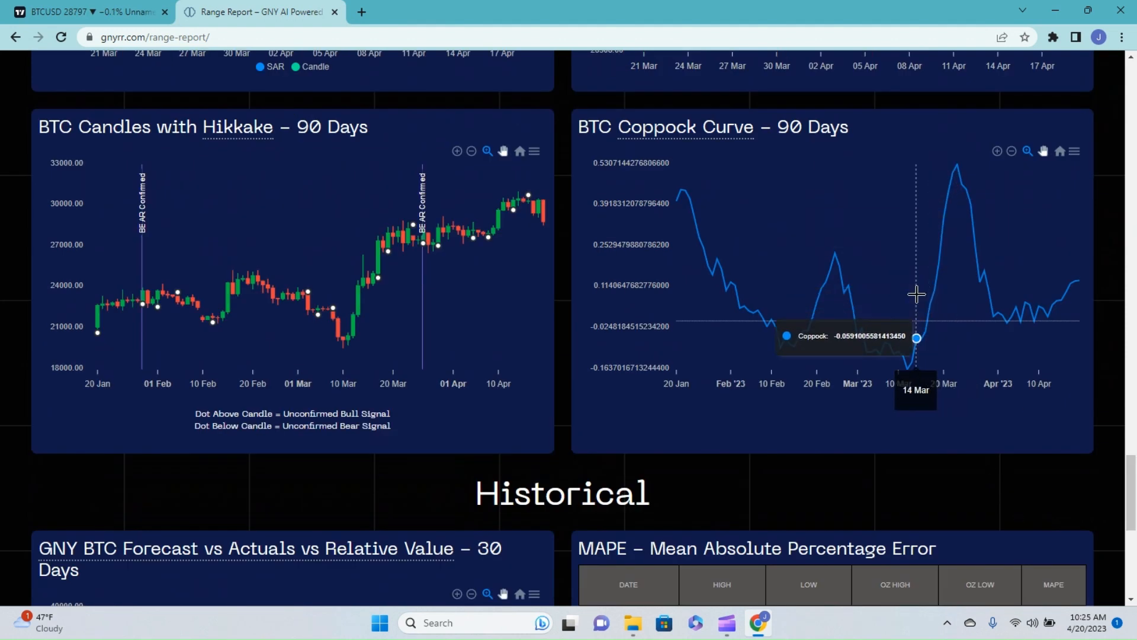
mouse_move(981, 244)
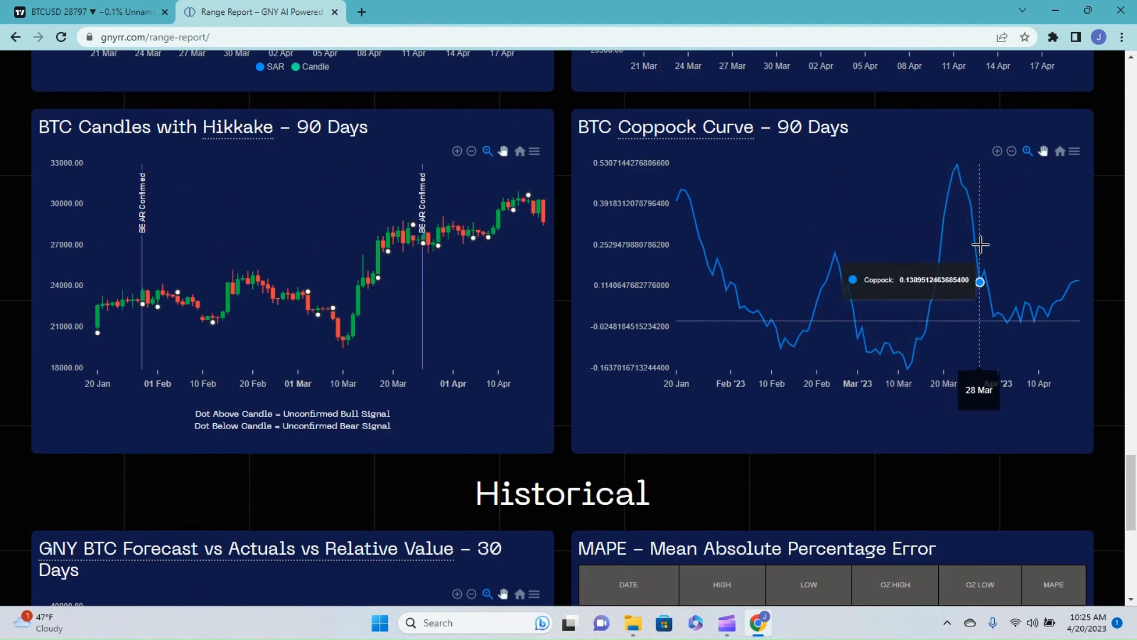
mouse_move(958, 282)
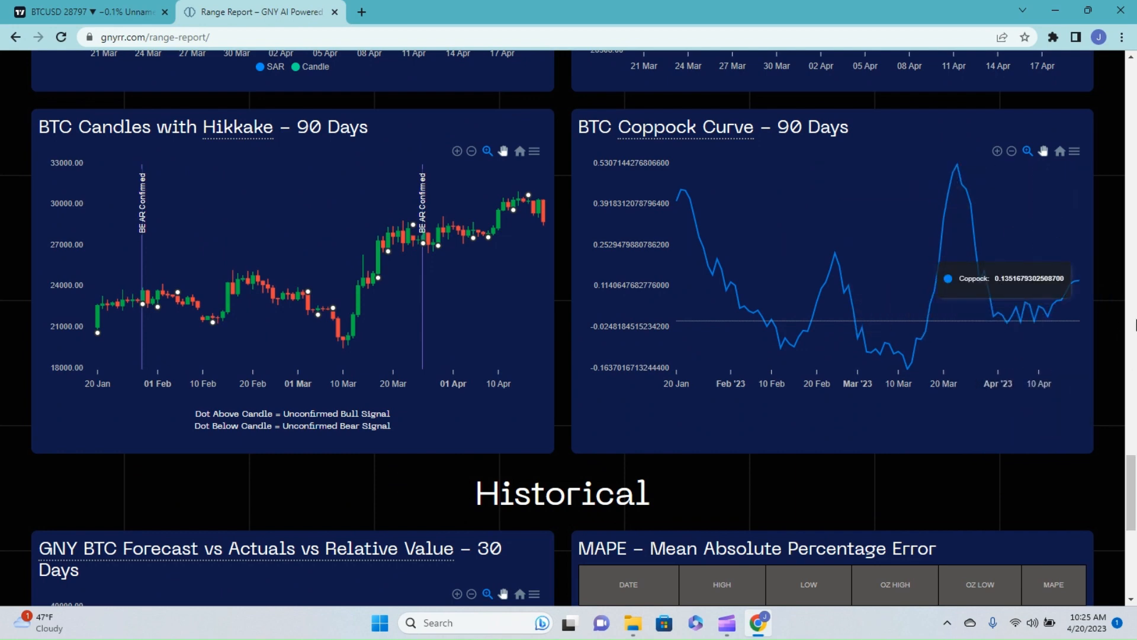
scroll("down", 3)
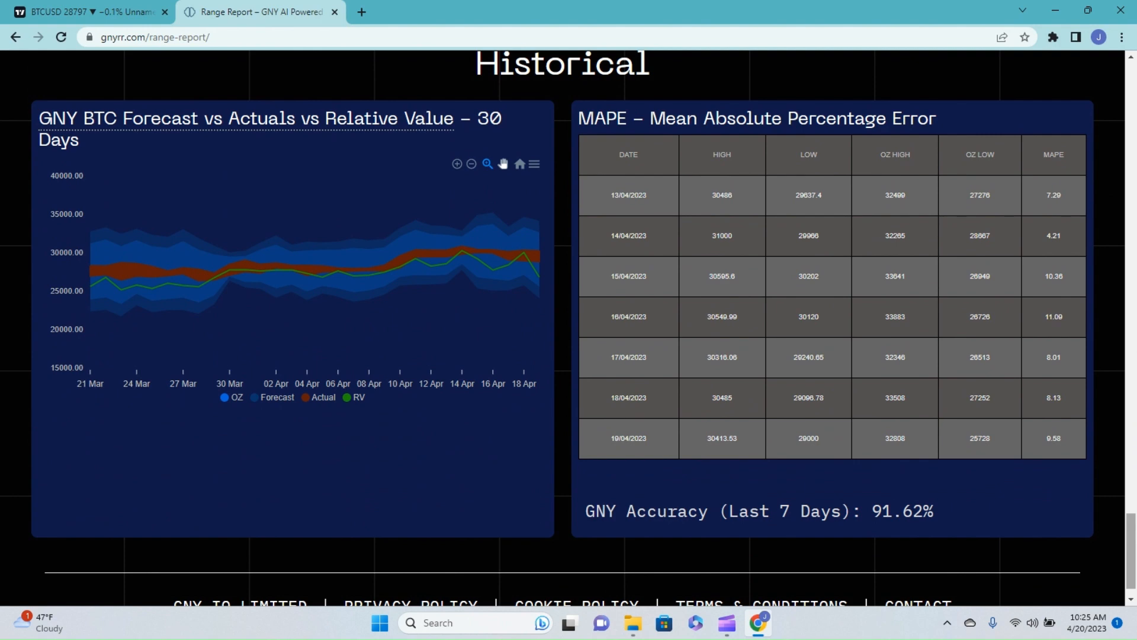
mouse_move(994, 490)
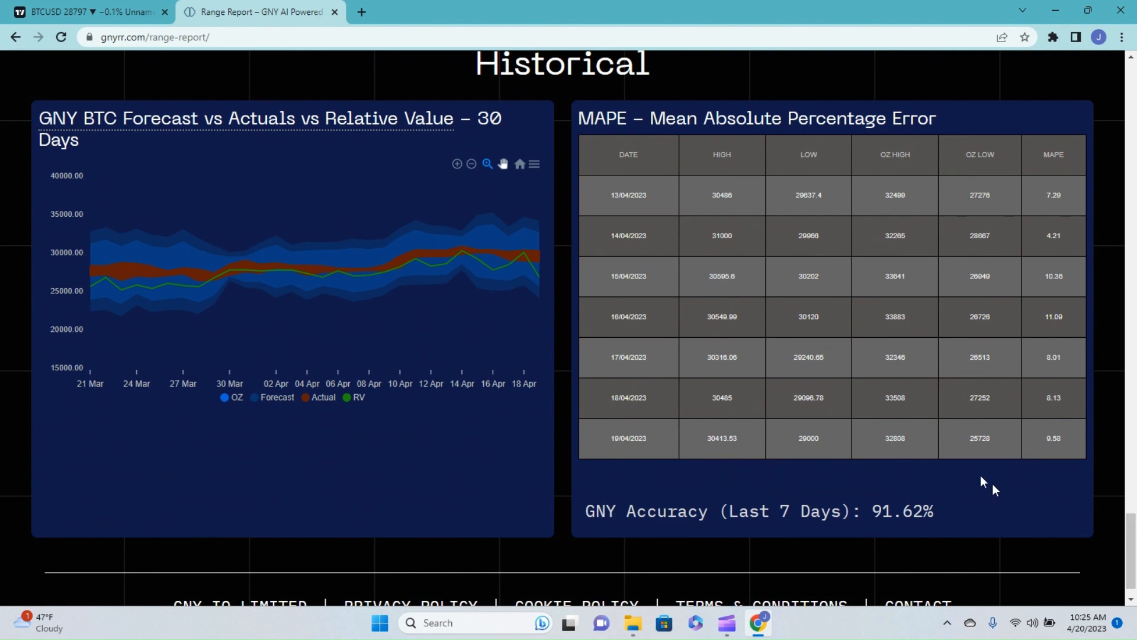
Step: Scroll within the Historical section to the Forecast vs Actuals chart and 91.62% accuracy MAPE table
scroll("down", 3)
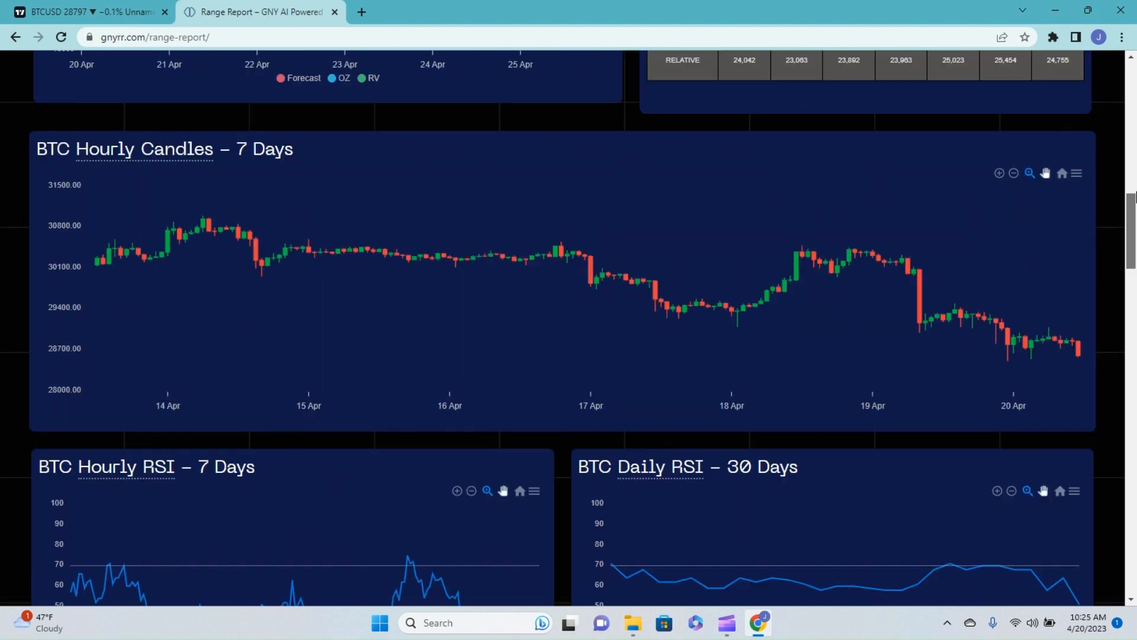
scroll("up", 3)
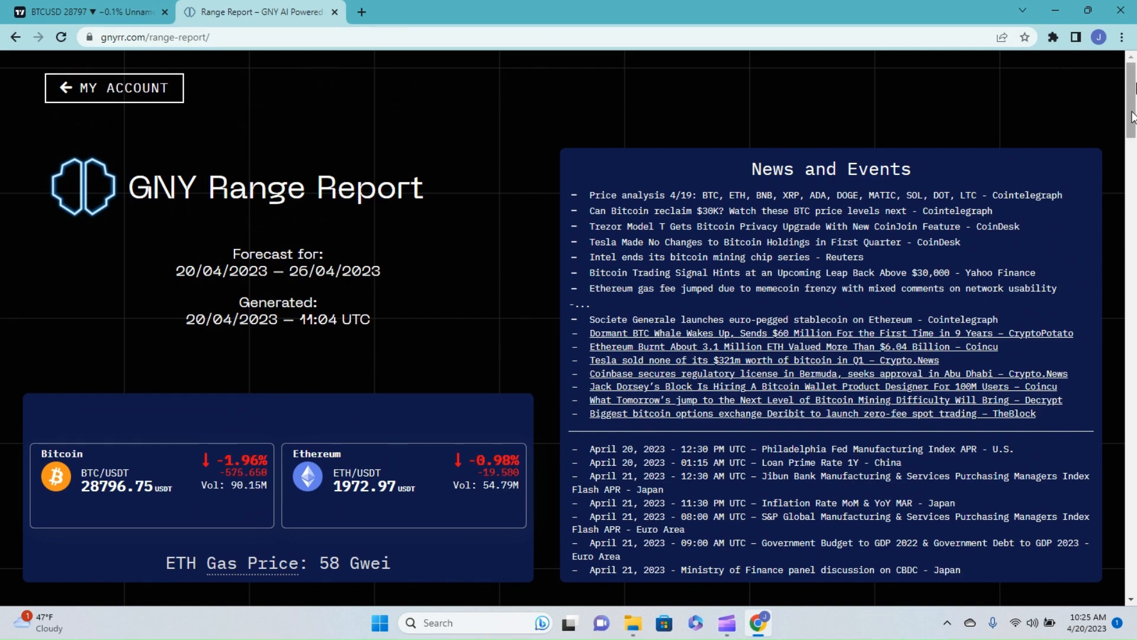
scroll("down", 3)
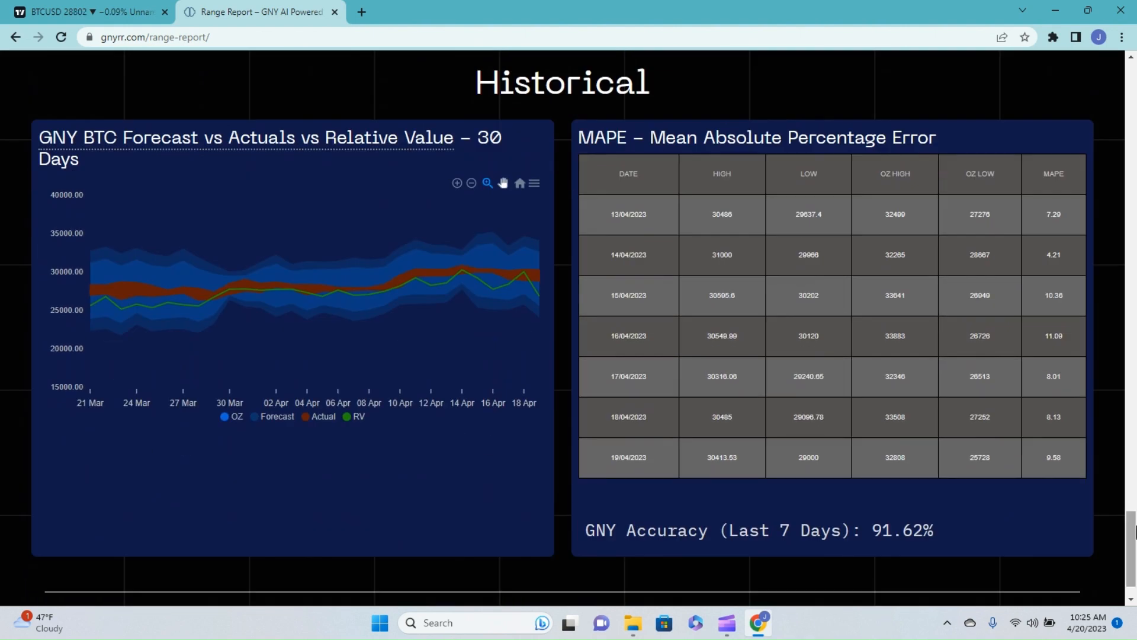
mouse_move(1123, 533)
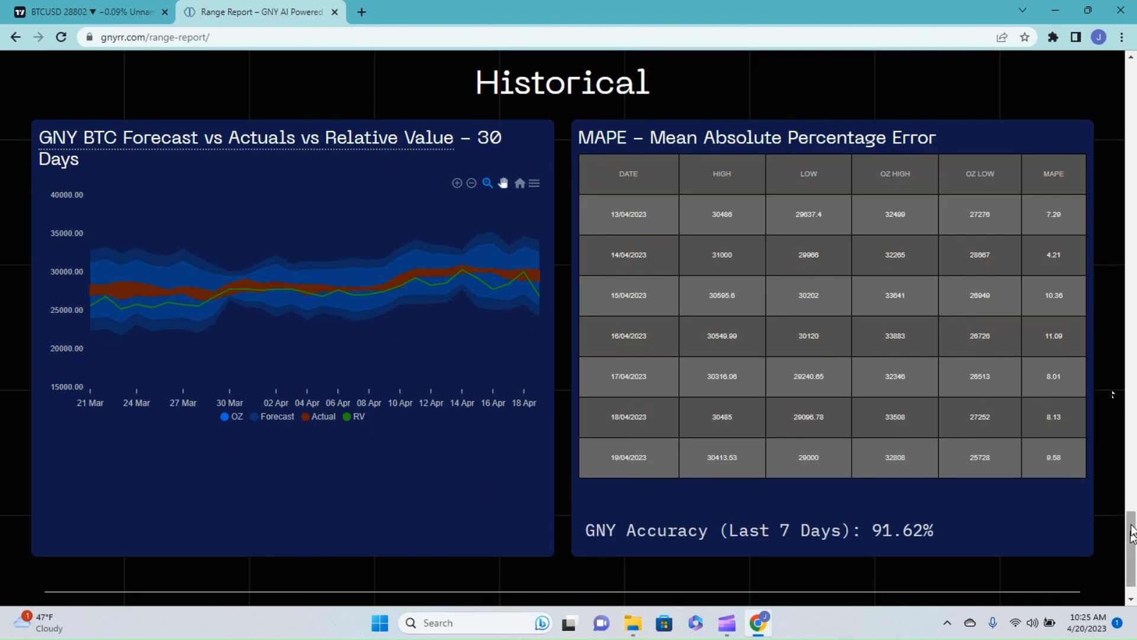
mouse_move(925, 433)
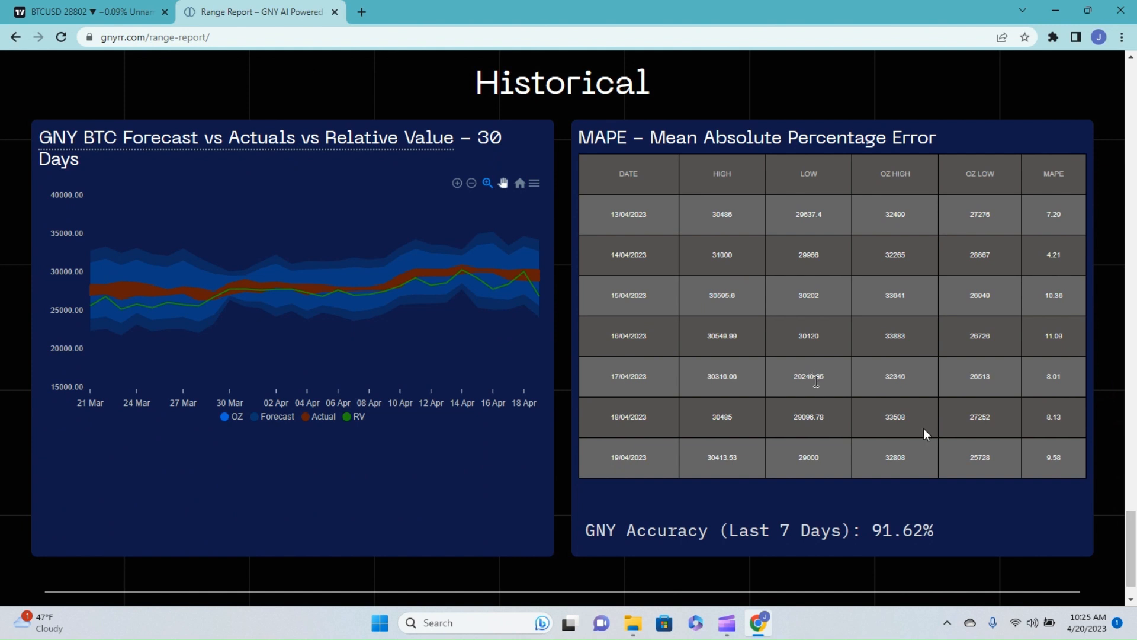
mouse_move(1093, 369)
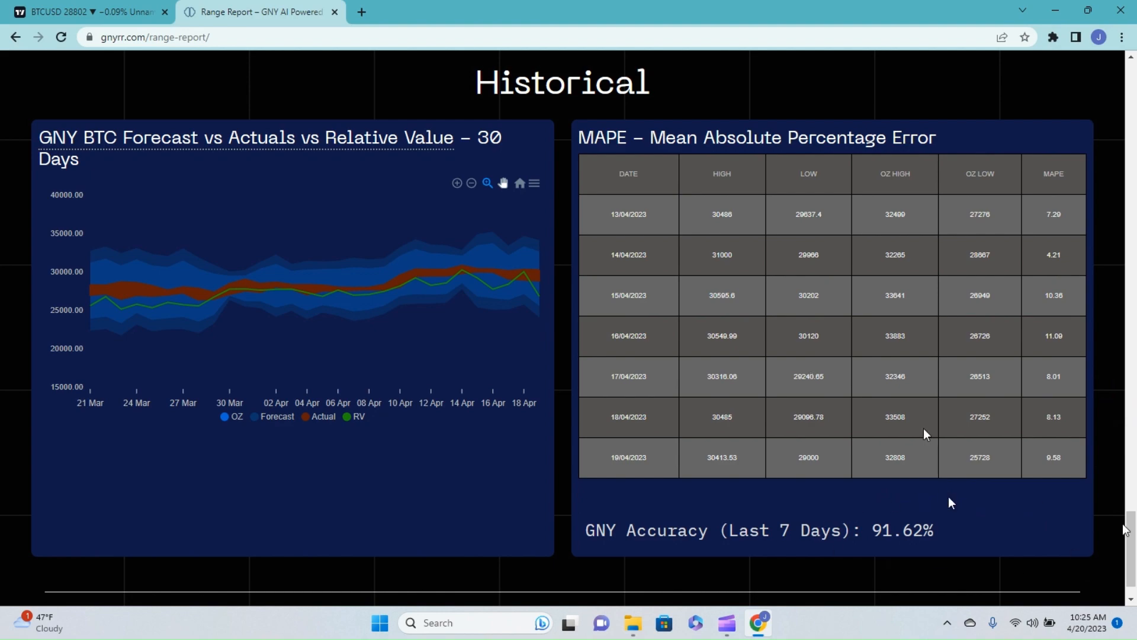
Step: Scroll back to the report top showing forecast dates, prices and the News and Events headlines
scroll("down", 3)
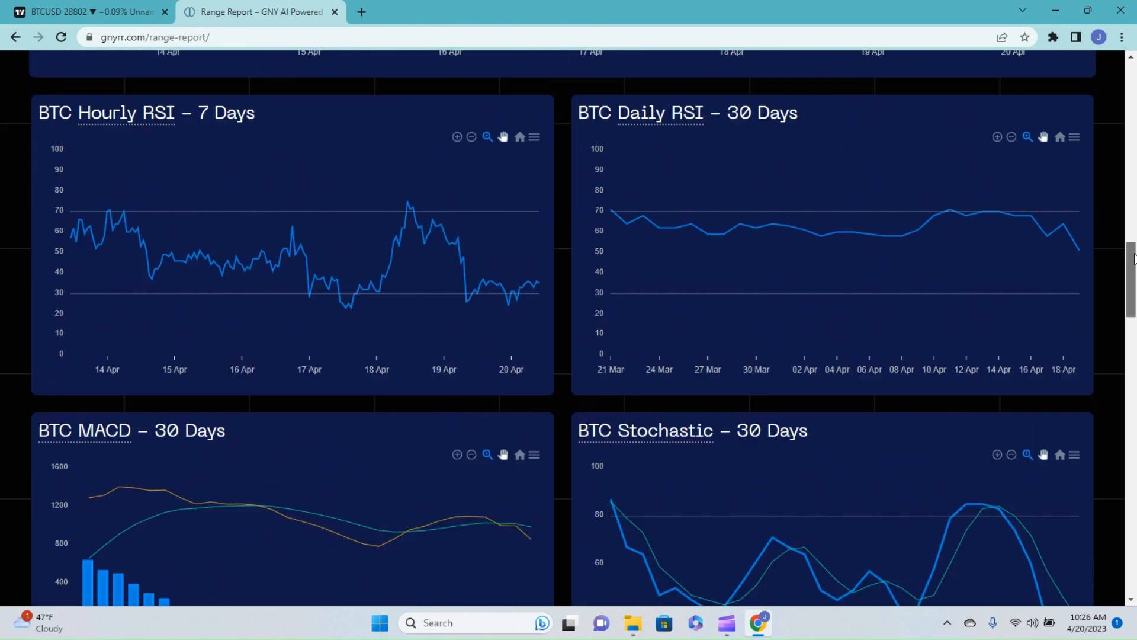
scroll("up", 3)
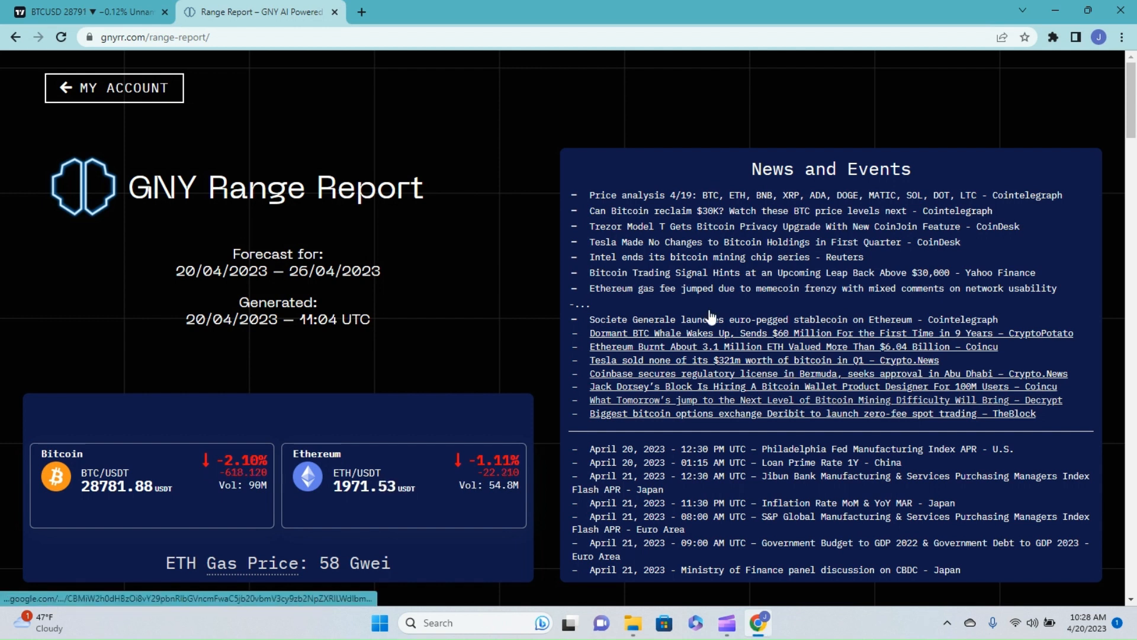
mouse_move(561, 246)
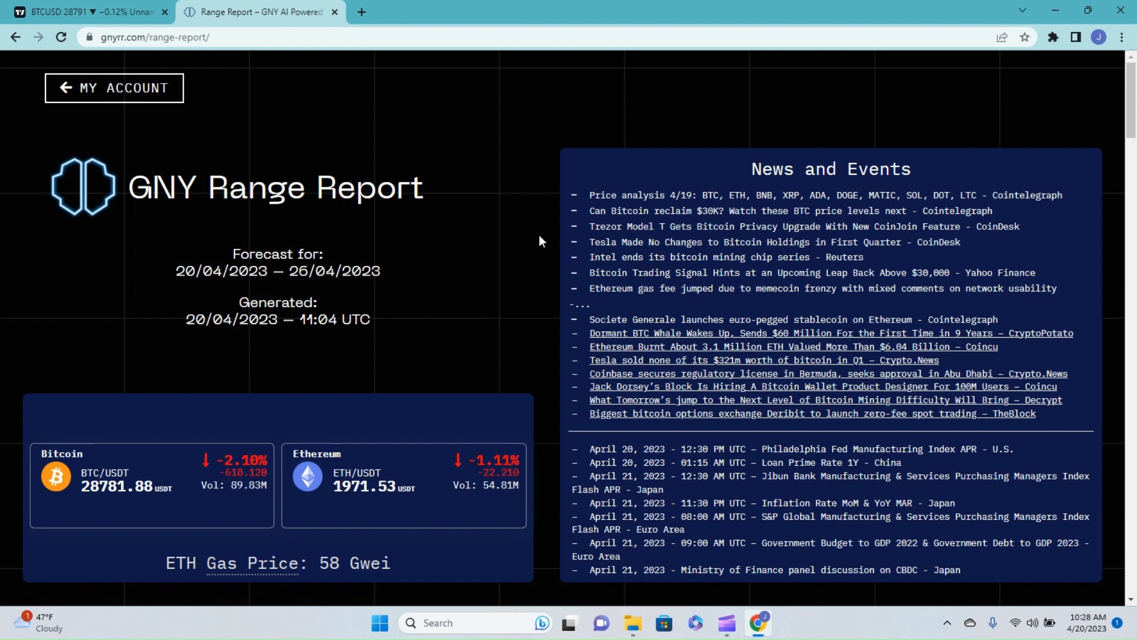
mouse_move(562, 247)
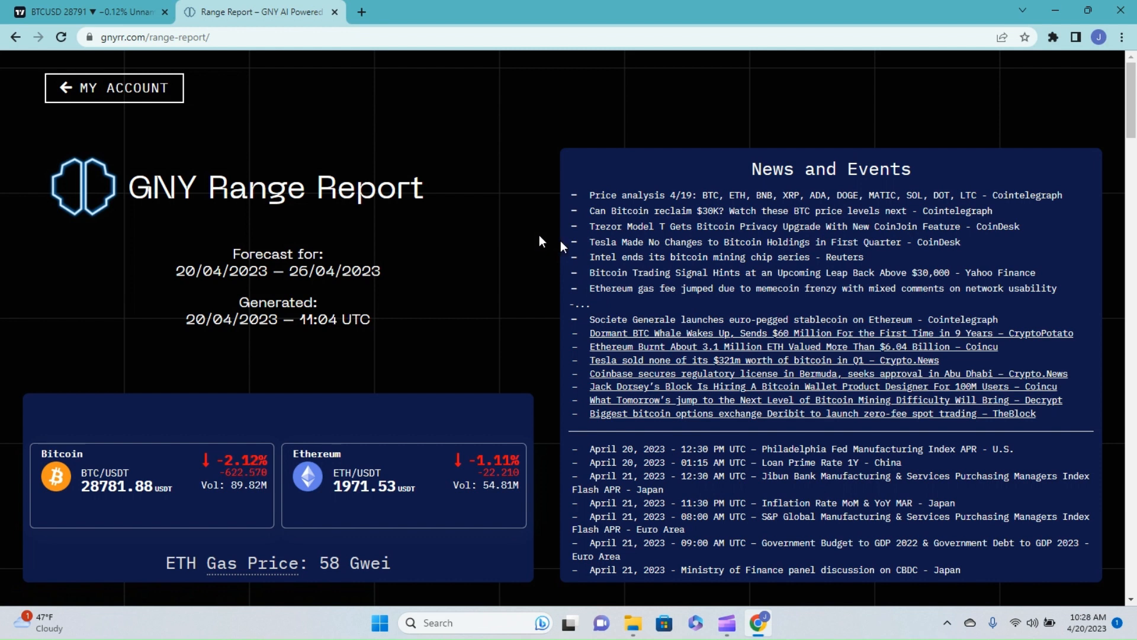